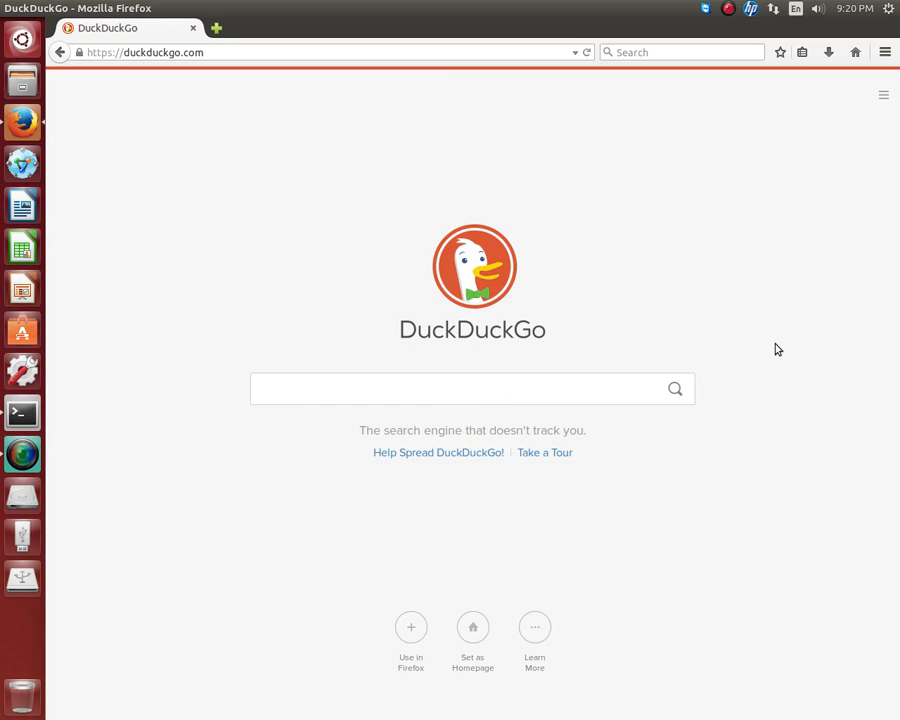
- Search DuckDuckGo for 'retroshare' and open the 'RetroShare | SourceForge.net' result
left_click(472, 388)
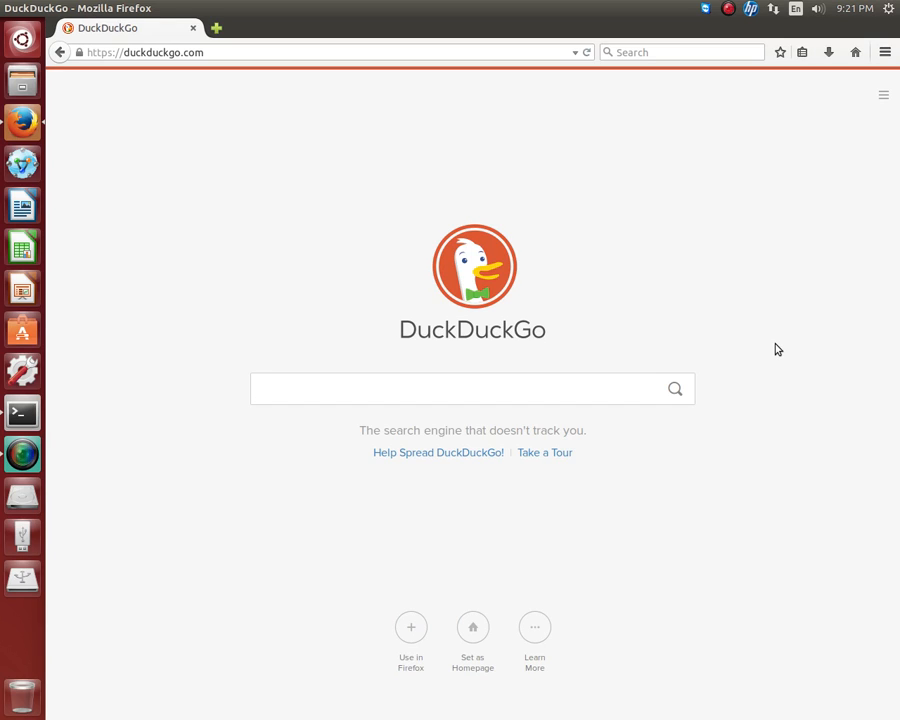
left_click(460, 388)
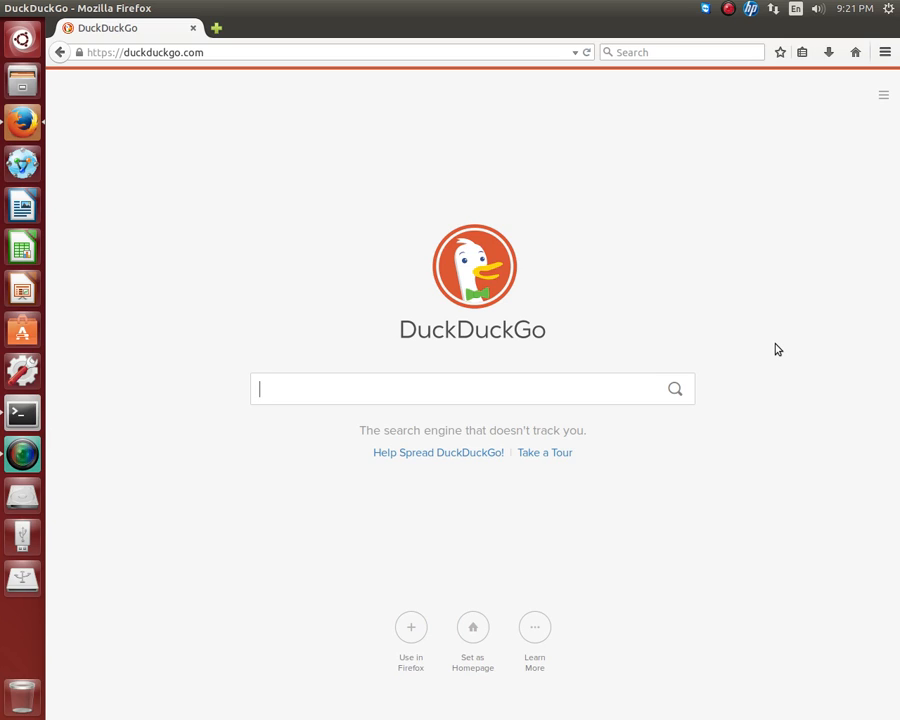
mouse_move(768, 337)
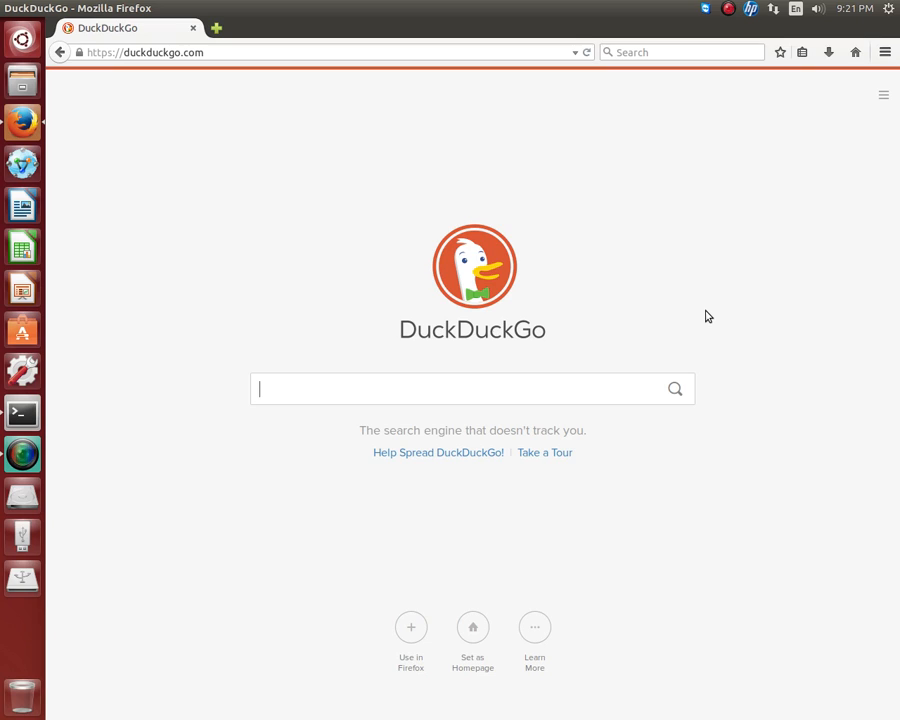
mouse_move(204, 95)
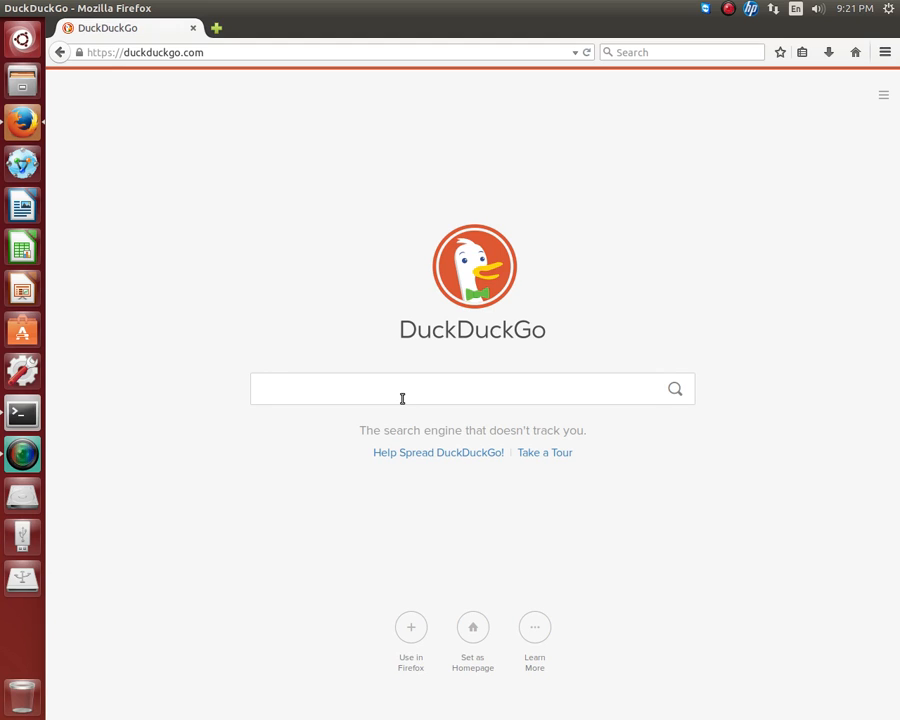
type("retroshare")
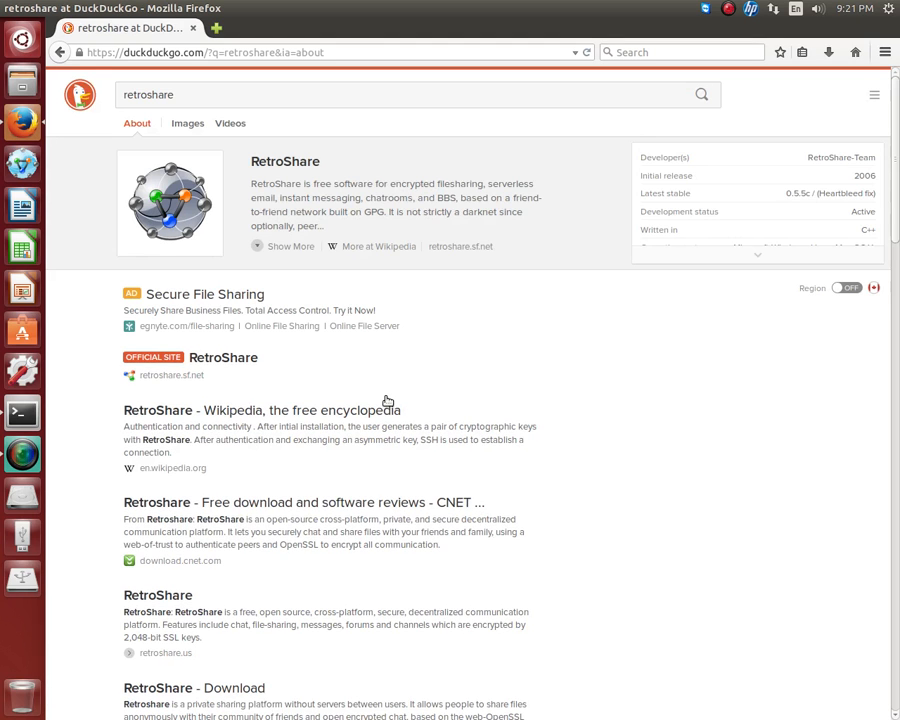
scroll("down", 3)
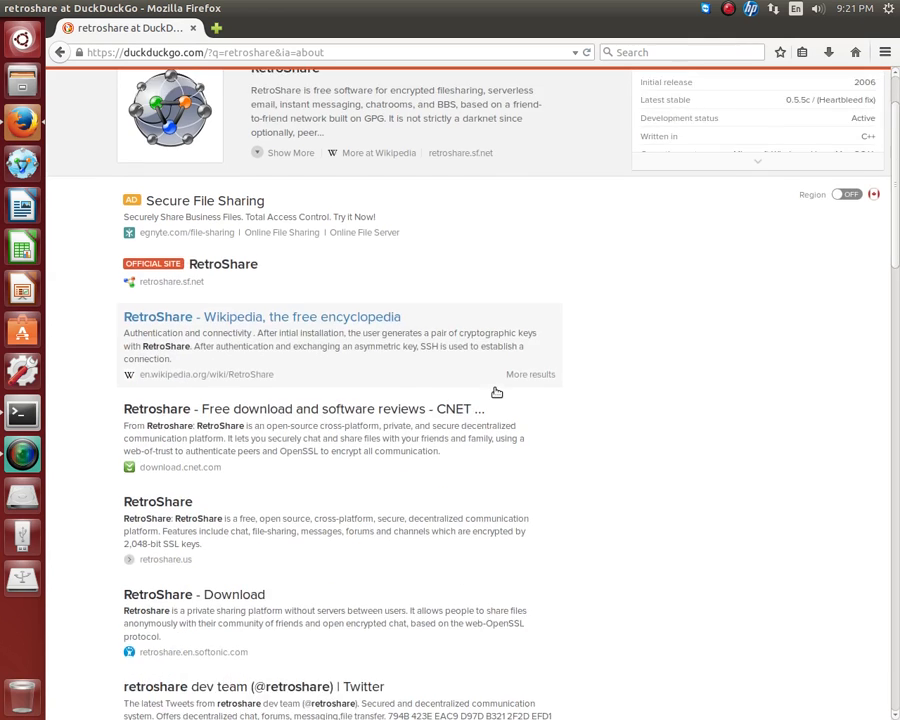
scroll("down", 3)
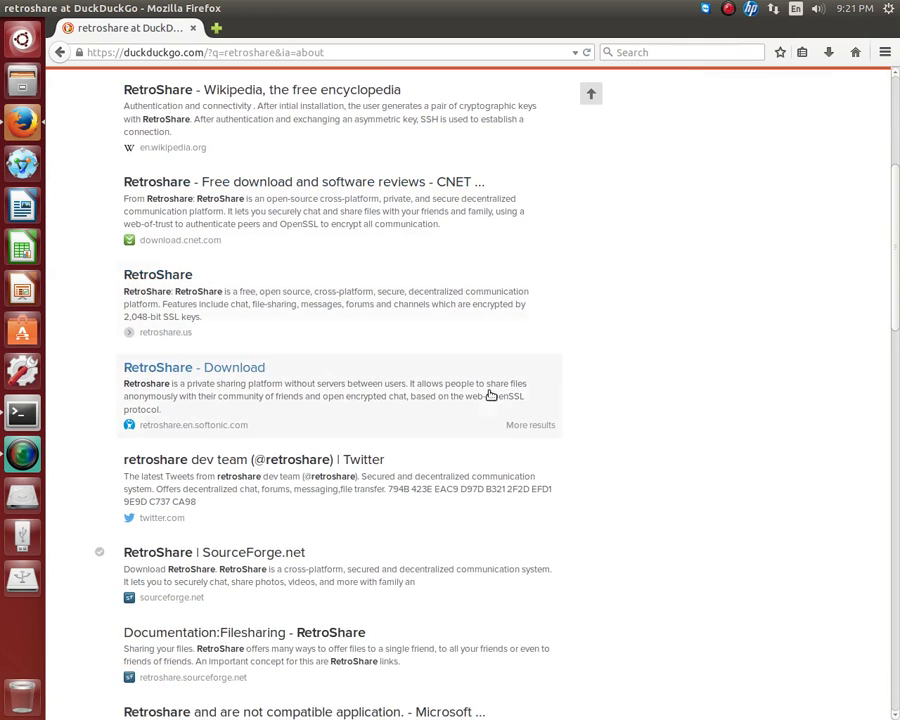
scroll("down", 3)
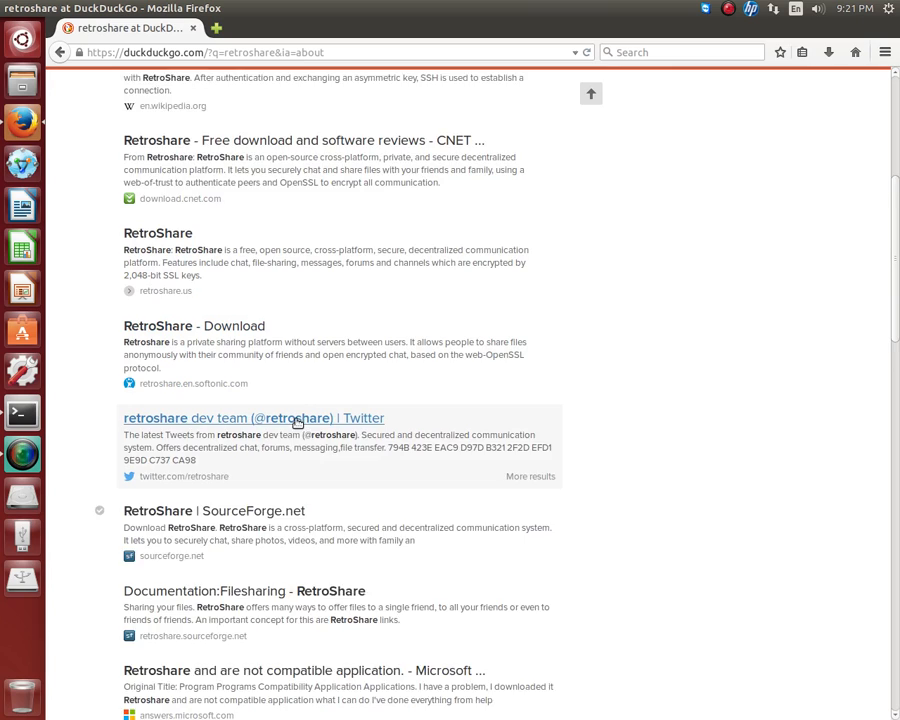
scroll("down", 3)
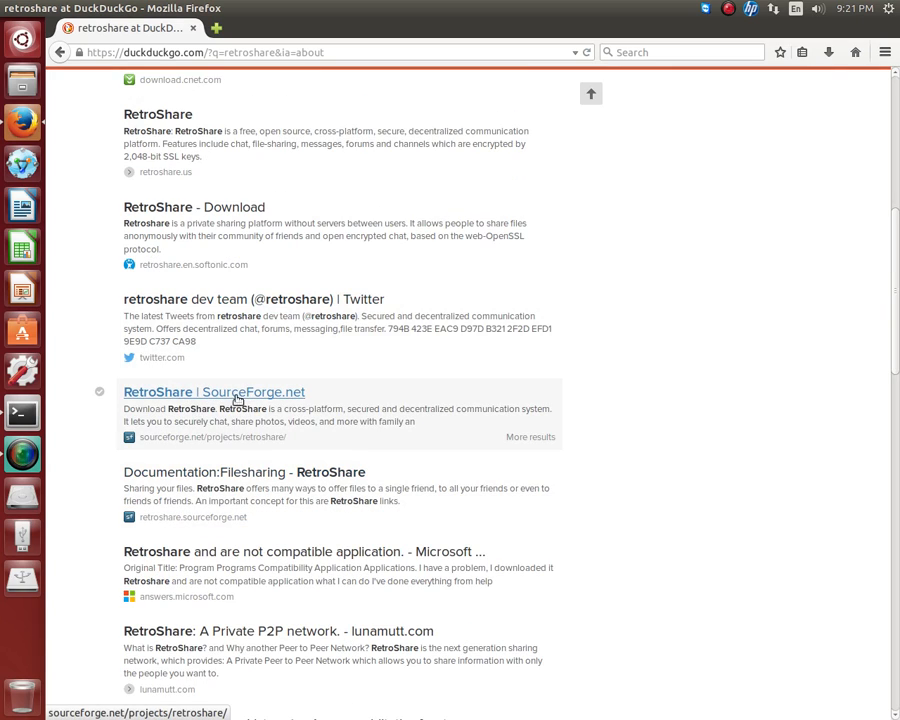
left_click(213, 391)
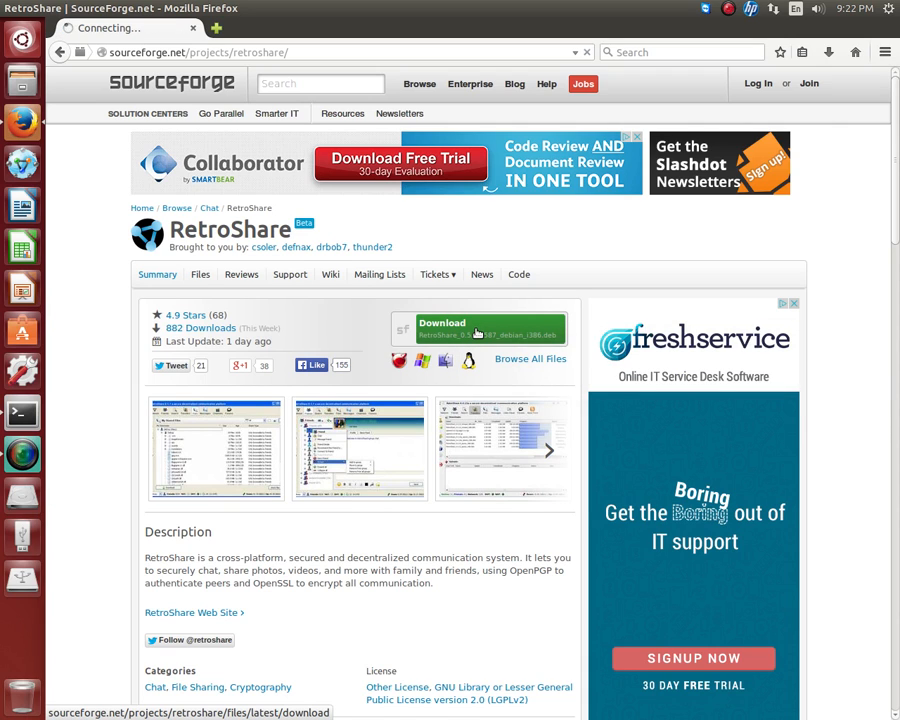
- Download the latest RetroShare .deb package and close the Downloads folder window
left_click(442, 323)
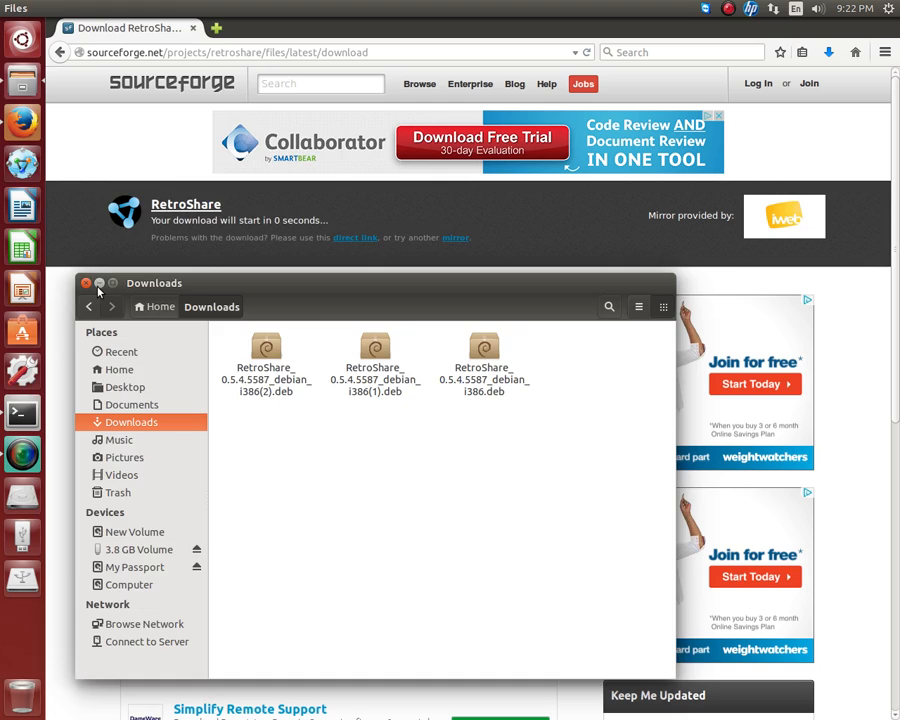
left_click(86, 283)
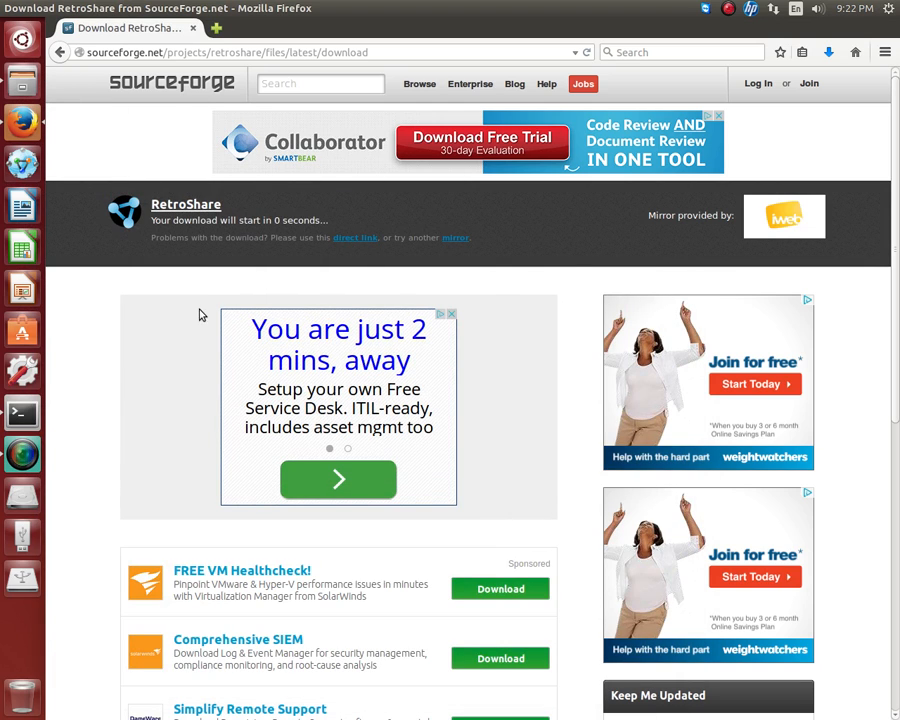
mouse_move(199, 302)
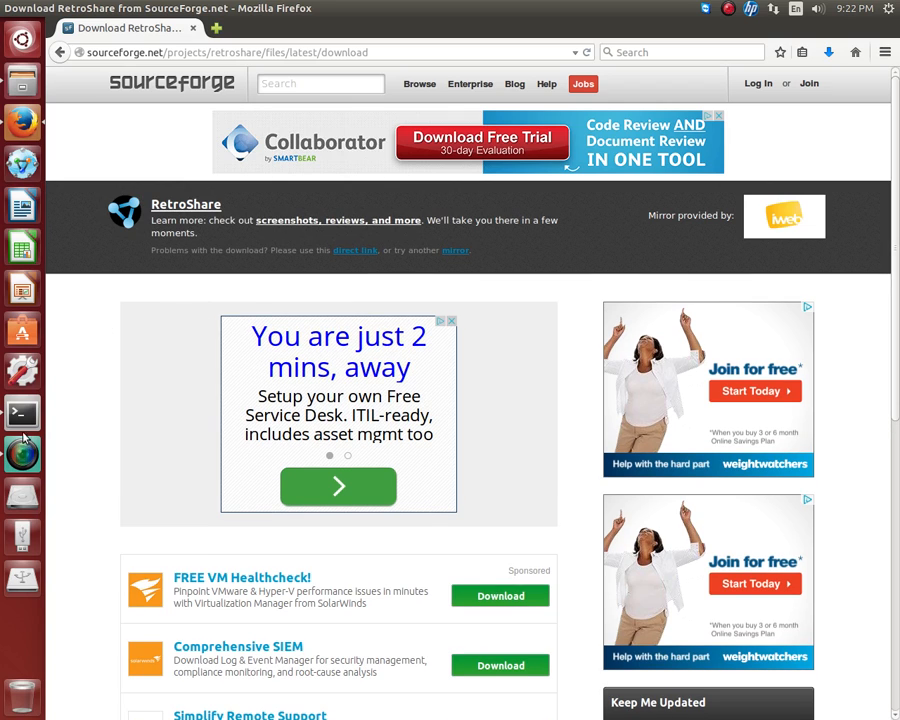
mouse_move(241, 477)
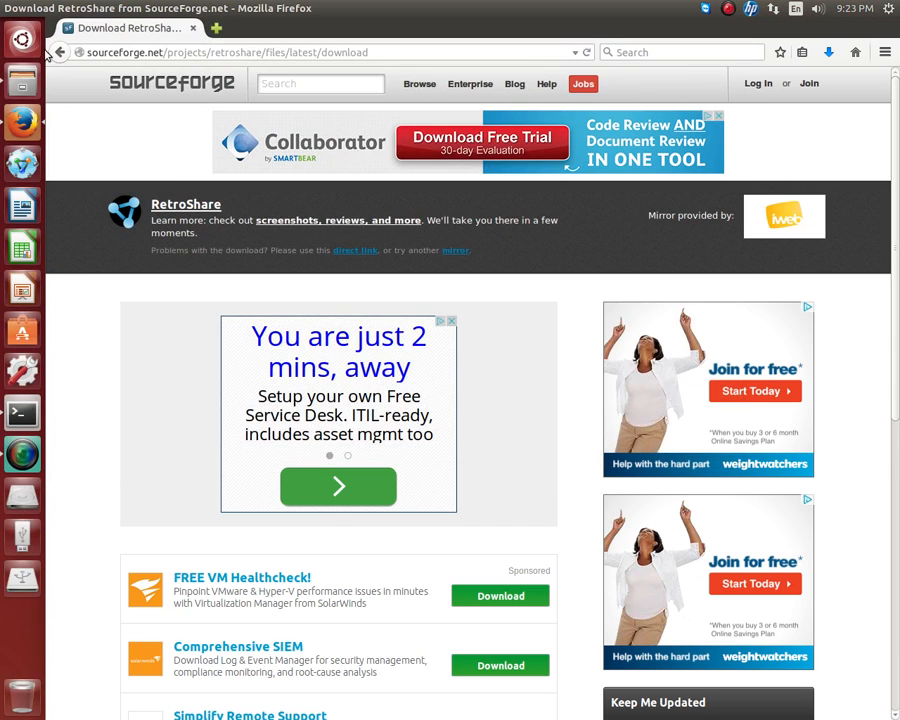
- Launch RetroShare by searching 'retro' in the Dash, then minimize its login window
left_click(22, 40)
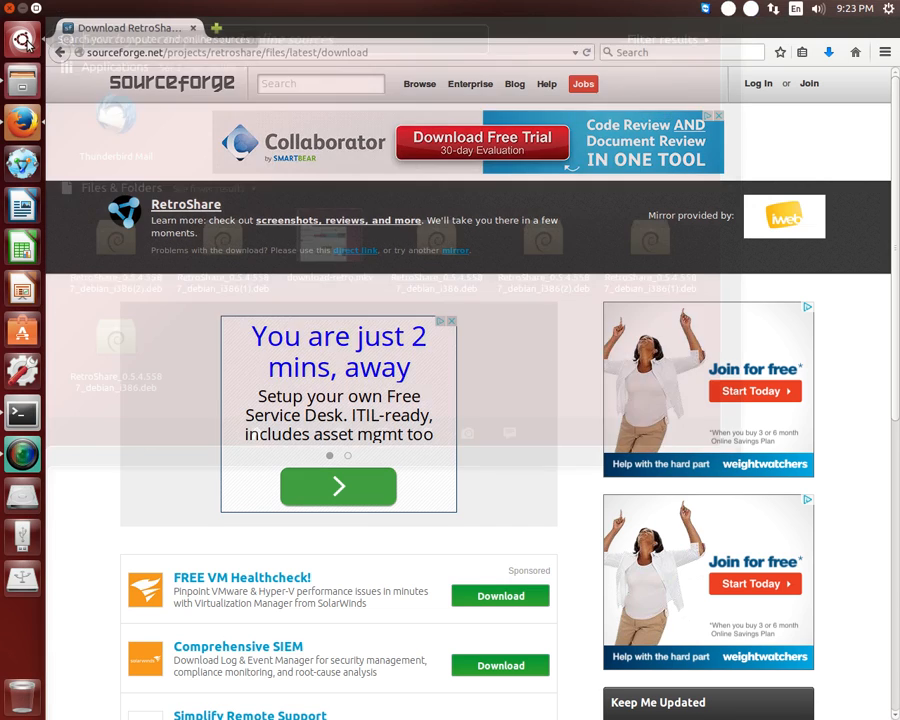
left_click(22, 39)
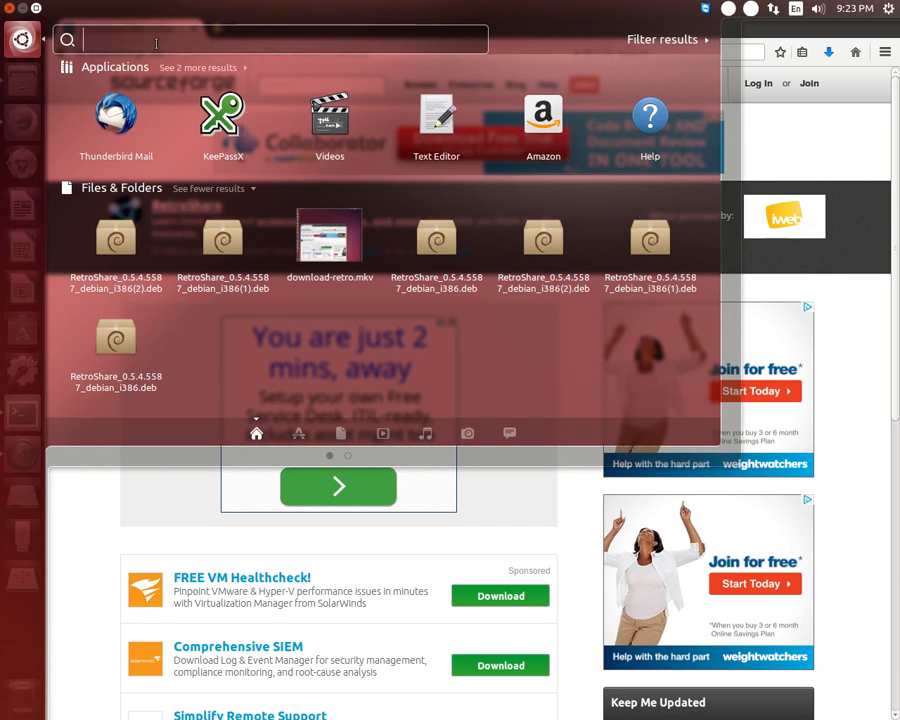
type("retro")
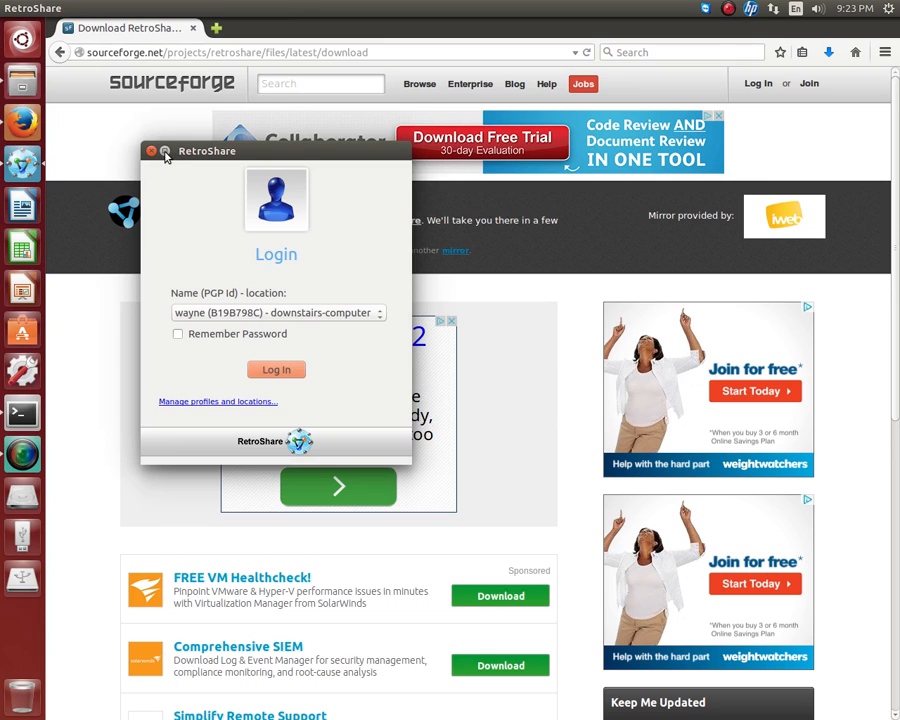
left_click(152, 151)
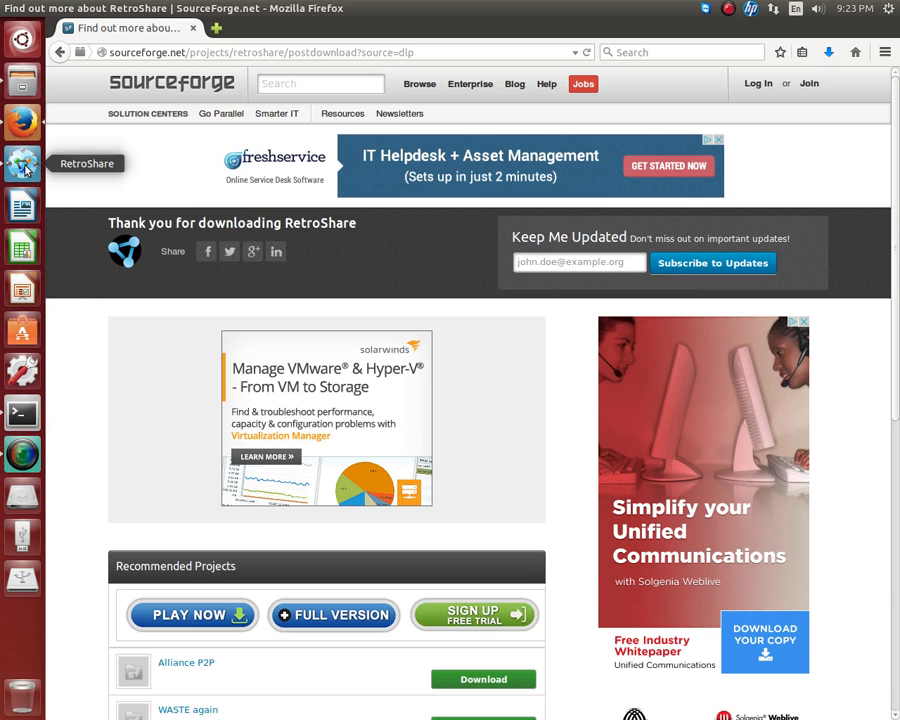
- Show the RetroShare Launcher quicklist with its Keep in Launcher and Quit options
right_click(22, 163)
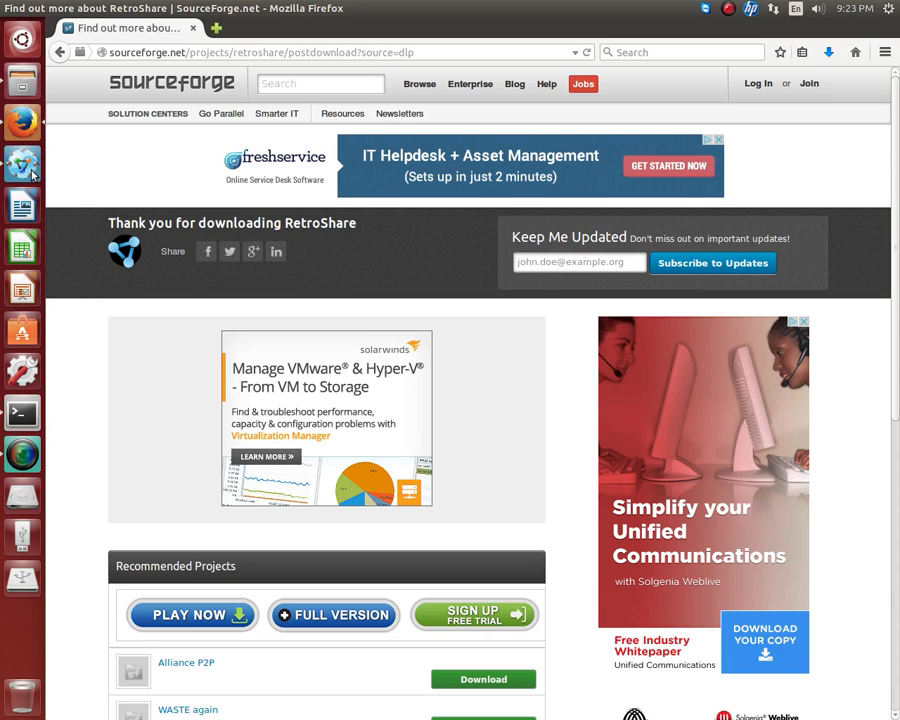
right_click(22, 163)
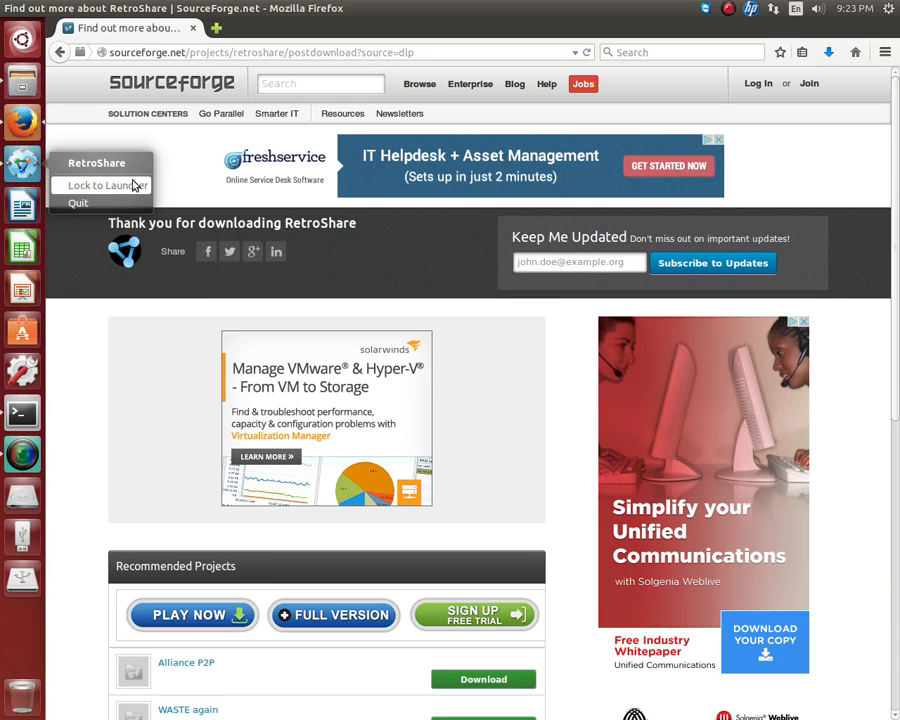
mouse_move(110, 197)
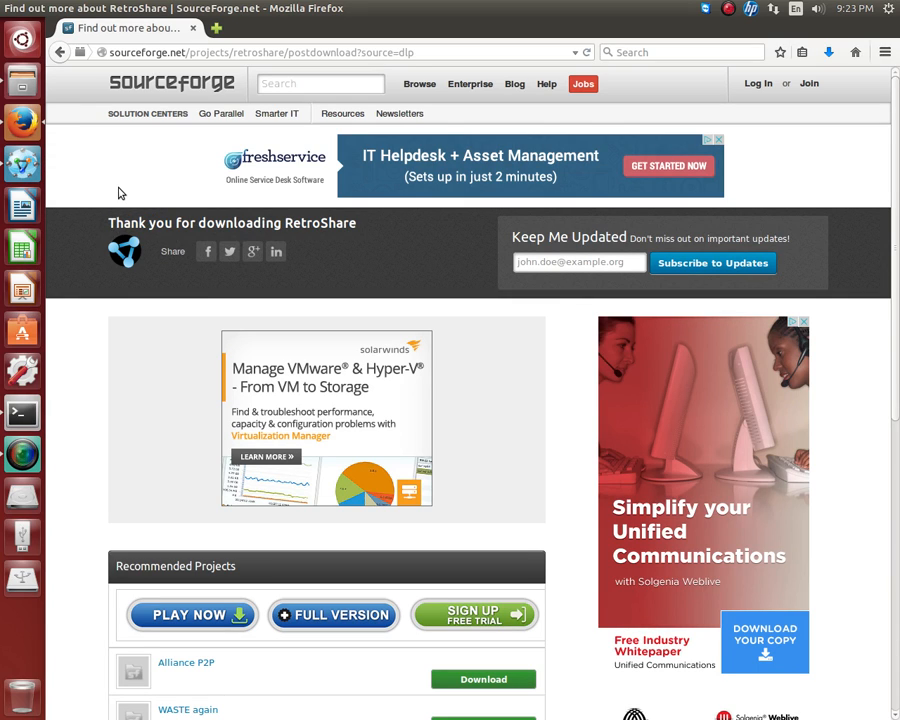
mouse_move(22, 163)
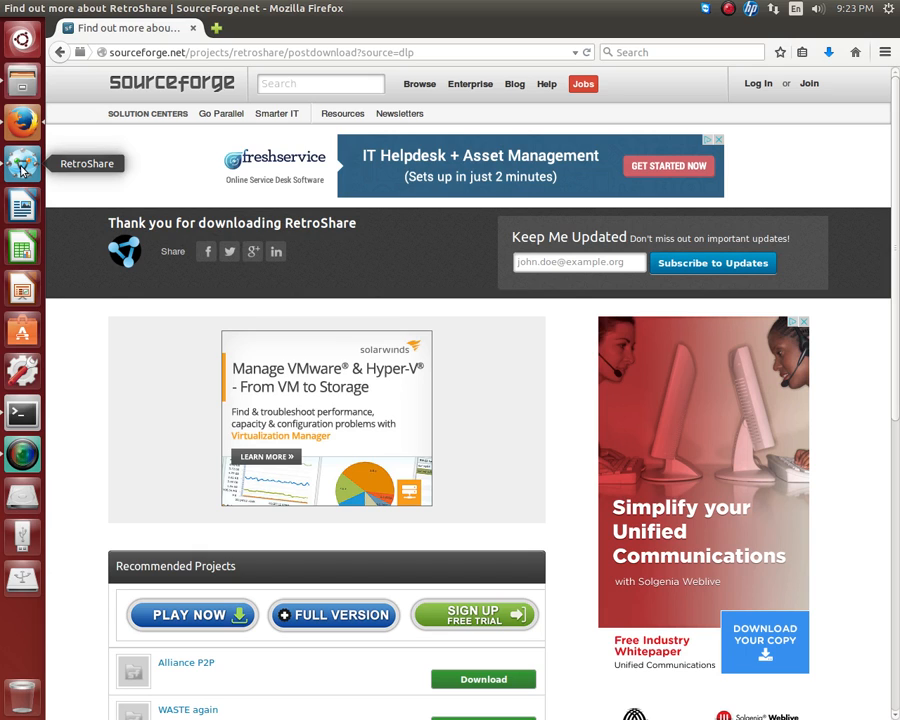
mouse_move(366, 357)
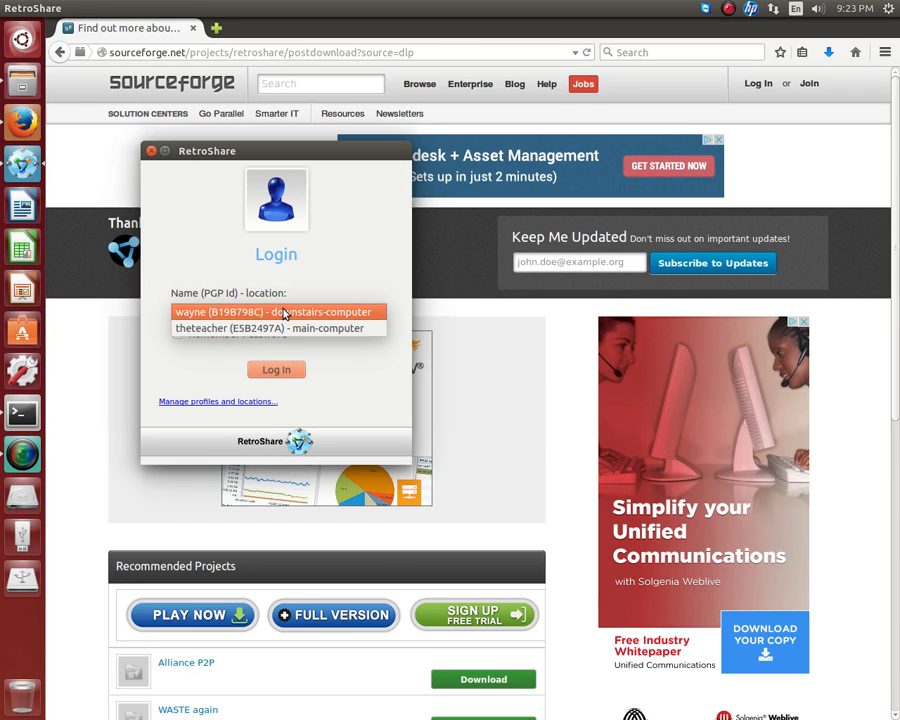
- Choose to create a new identity and enter the name 'wayner'
left_click(275, 312)
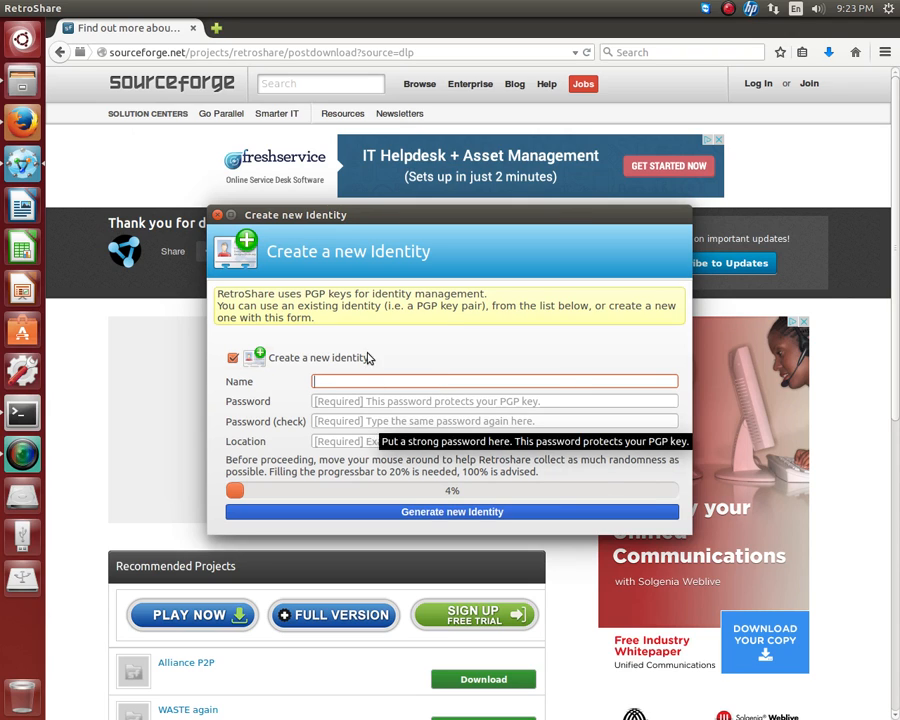
mouse_move(266, 501)
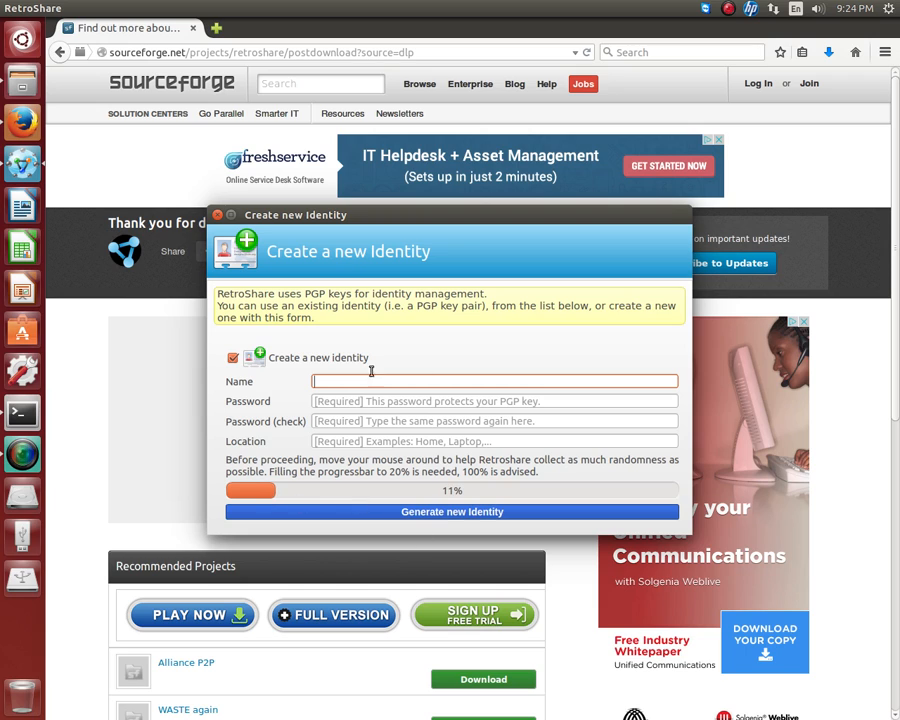
mouse_move(262, 392)
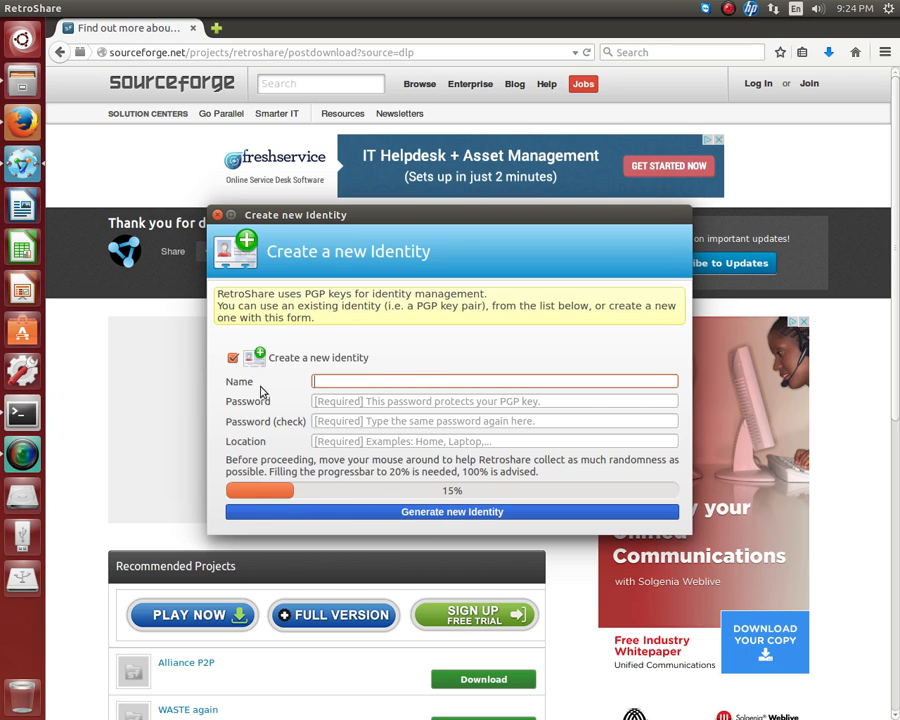
mouse_move(290, 388)
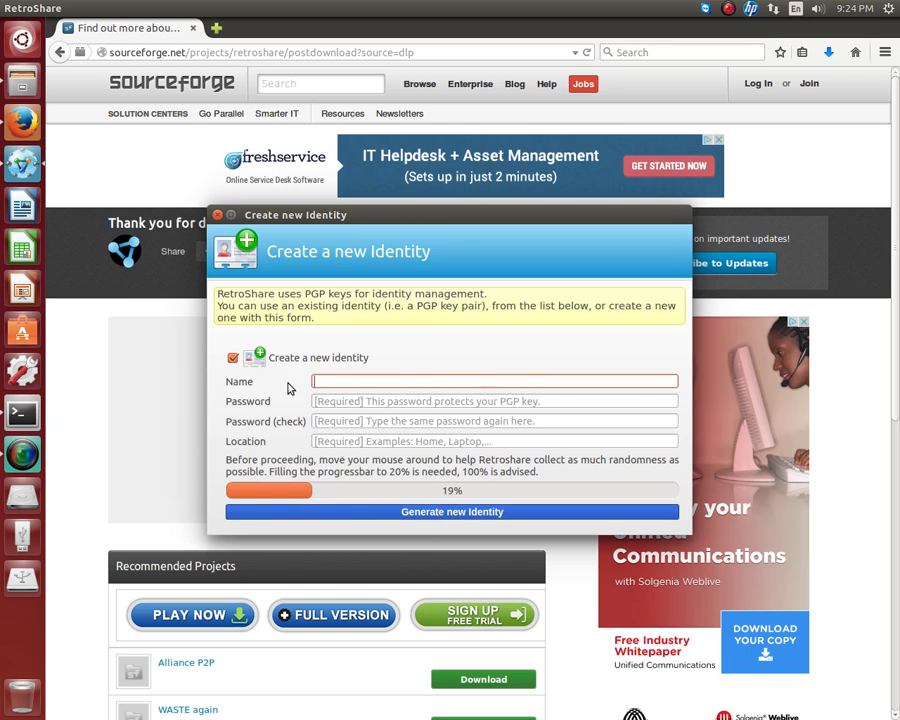
mouse_move(538, 320)
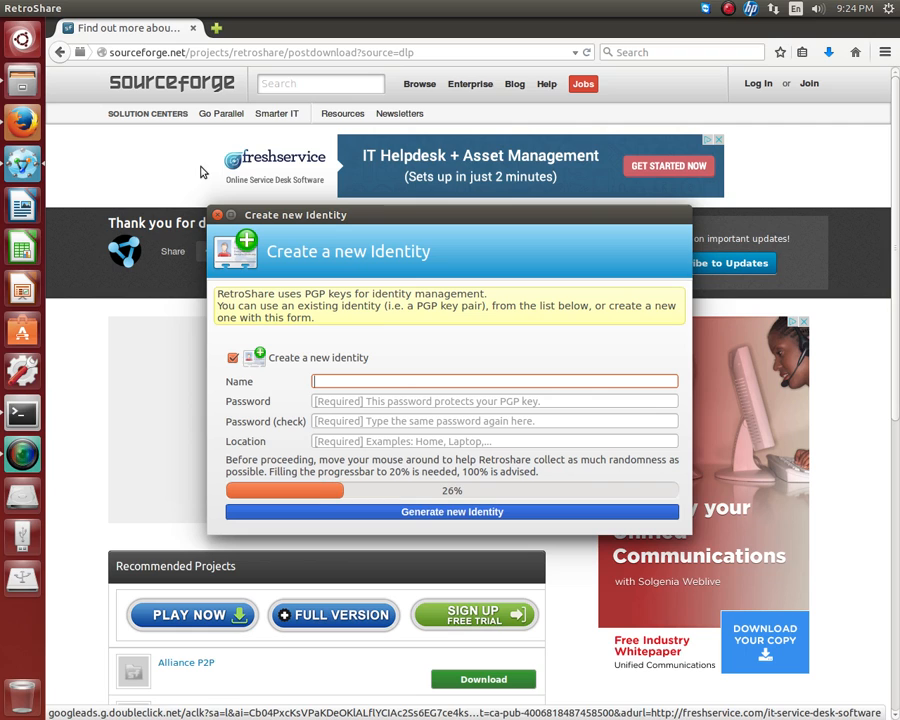
mouse_move(390, 203)
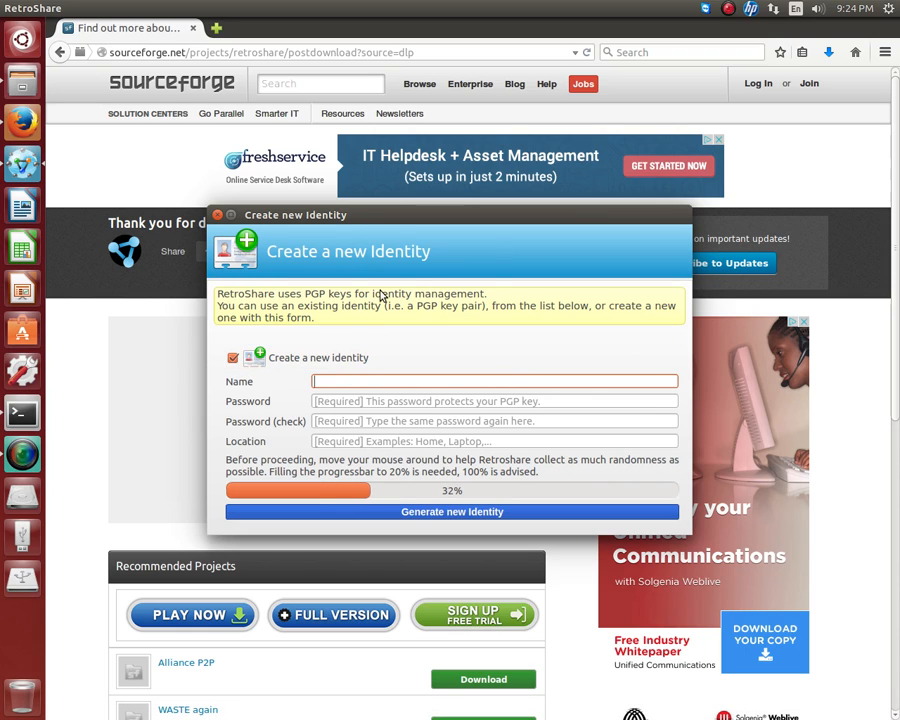
mouse_move(380, 295)
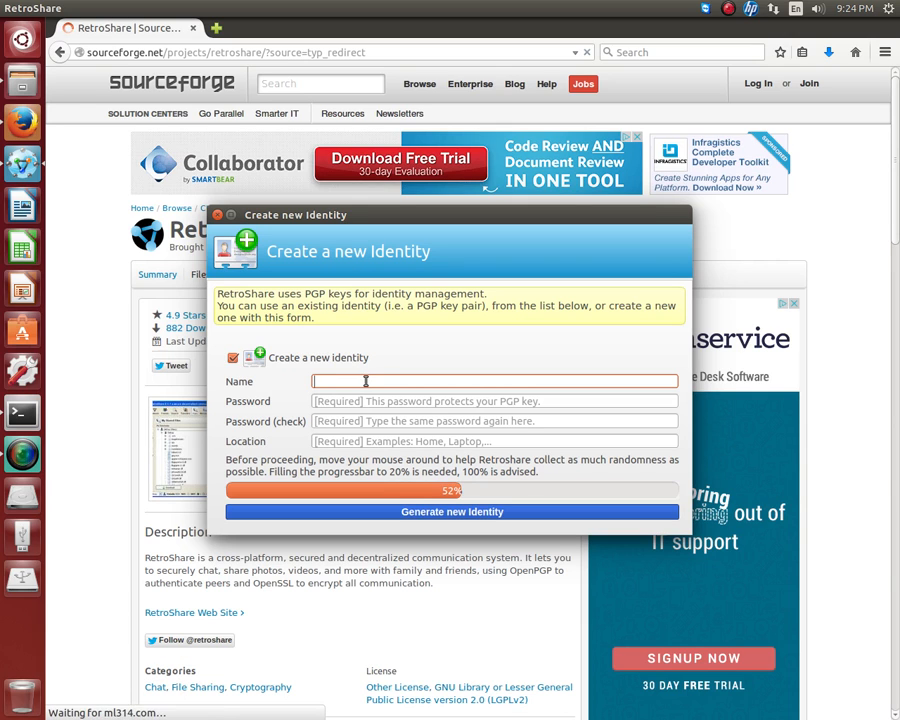
type("wayner")
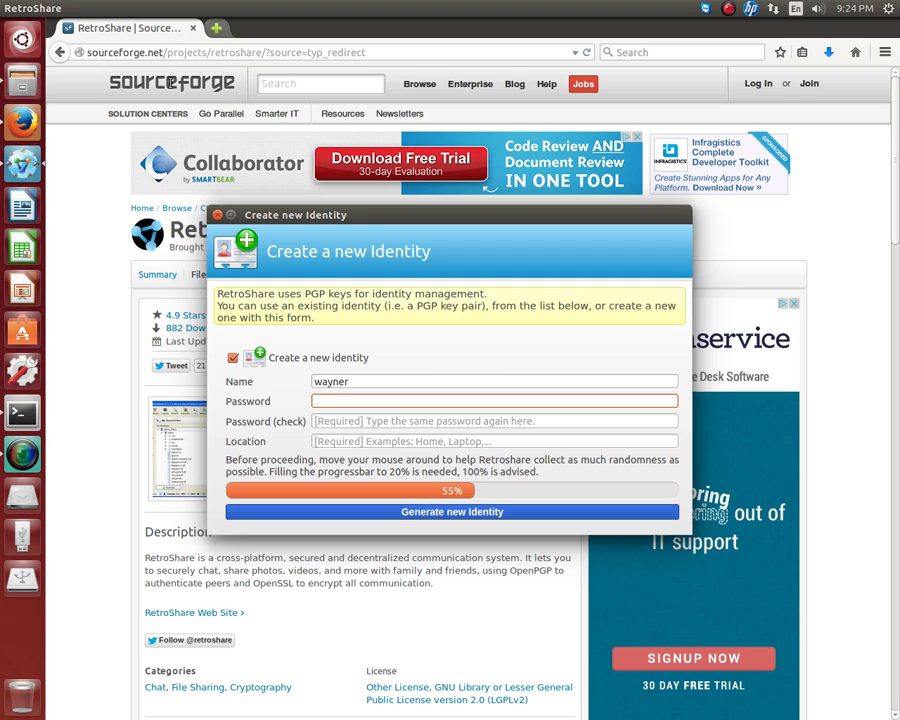
mouse_move(22, 330)
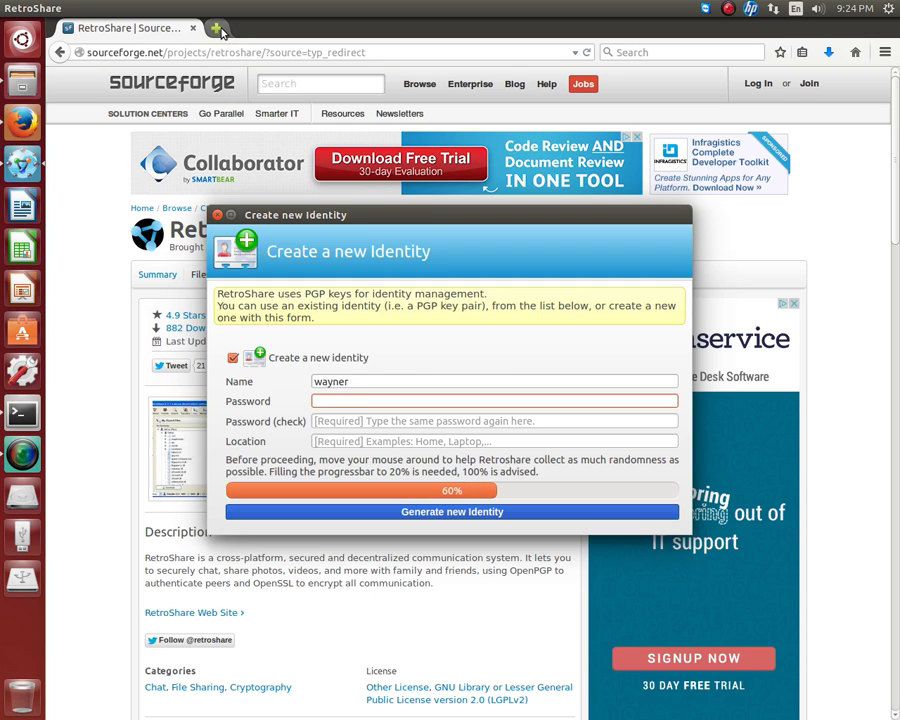
- Open a new Firefox tab showing the KeePassX homepage at keepassx.org
left_click(217, 28)
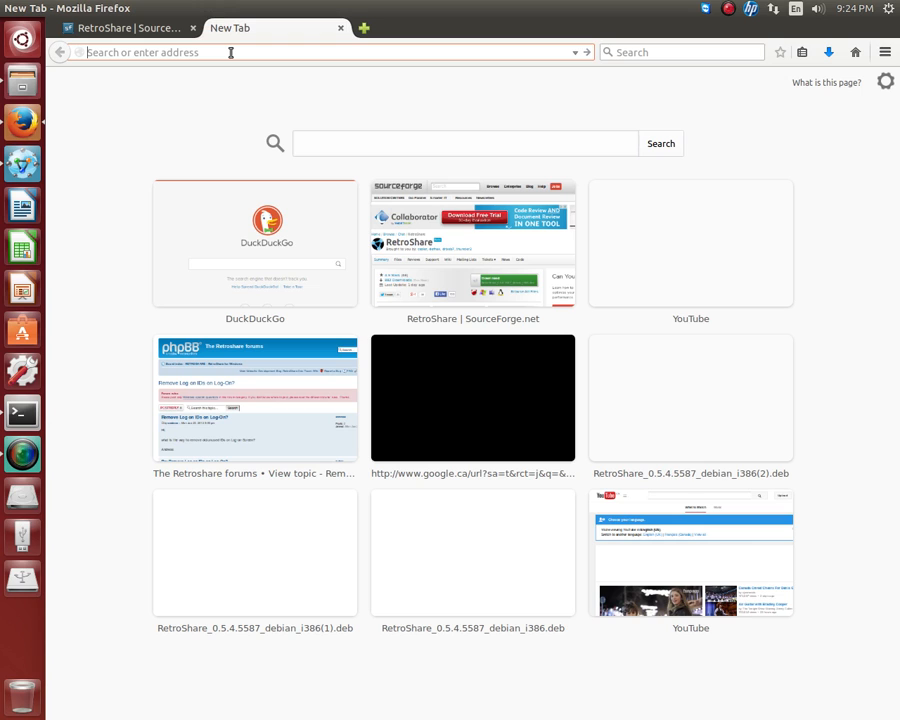
type("keepassx.org")
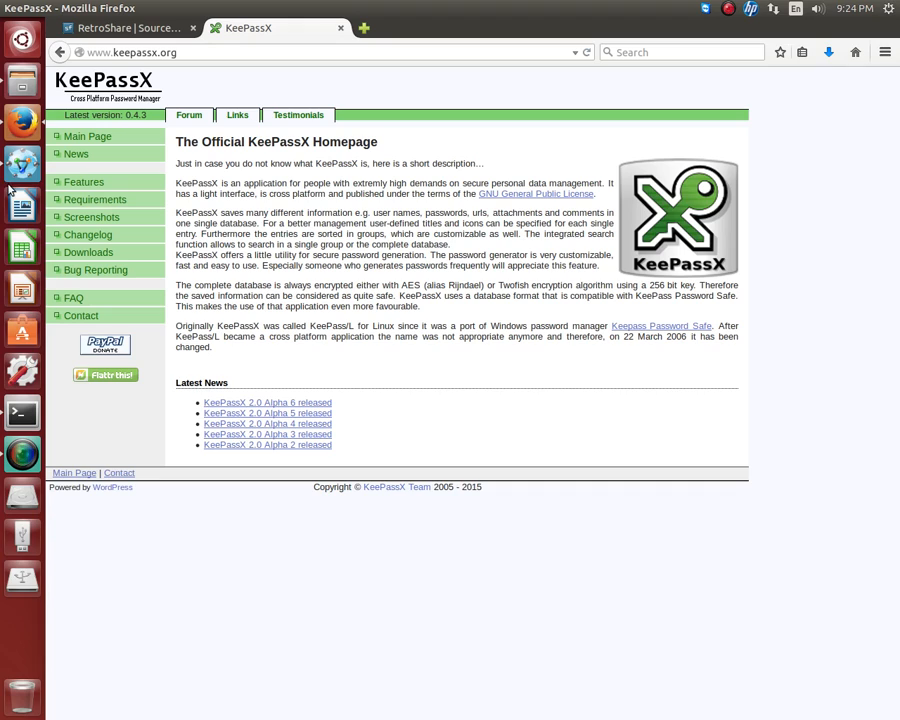
mouse_move(22, 330)
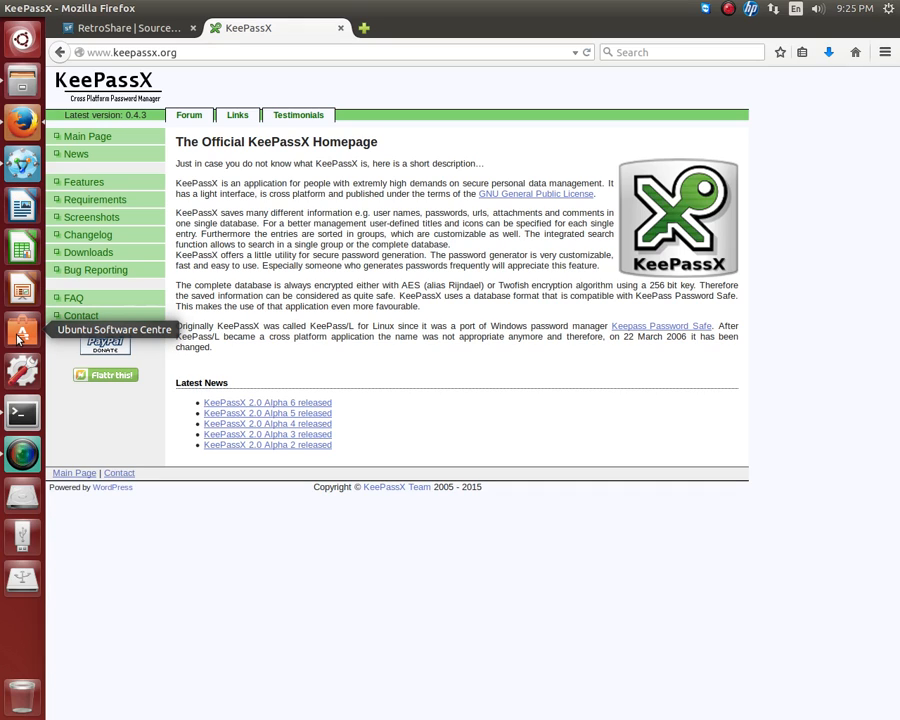
mouse_move(730, 249)
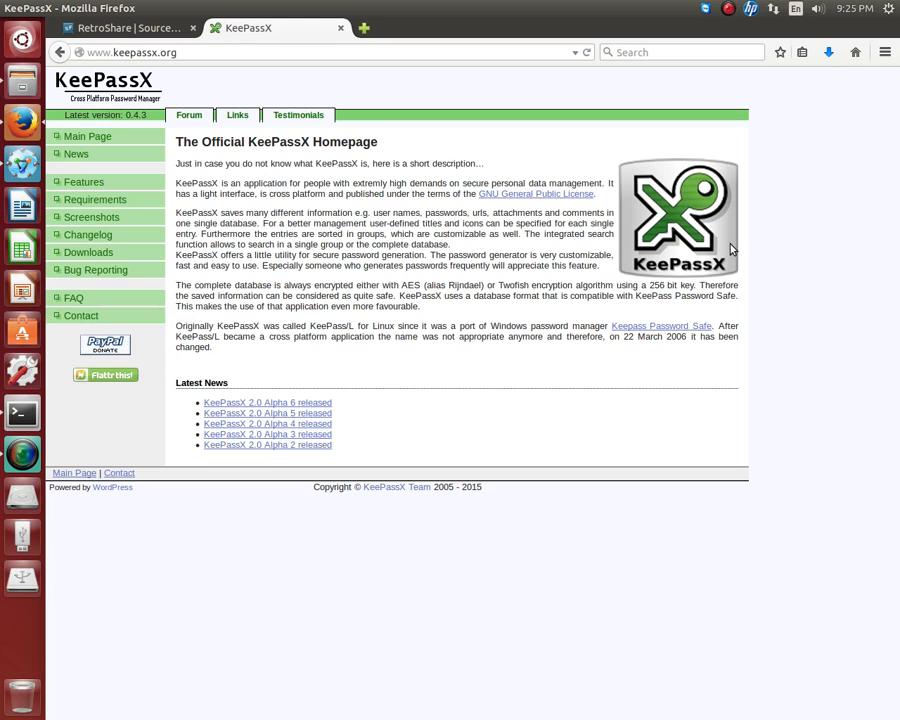
mouse_move(685, 238)
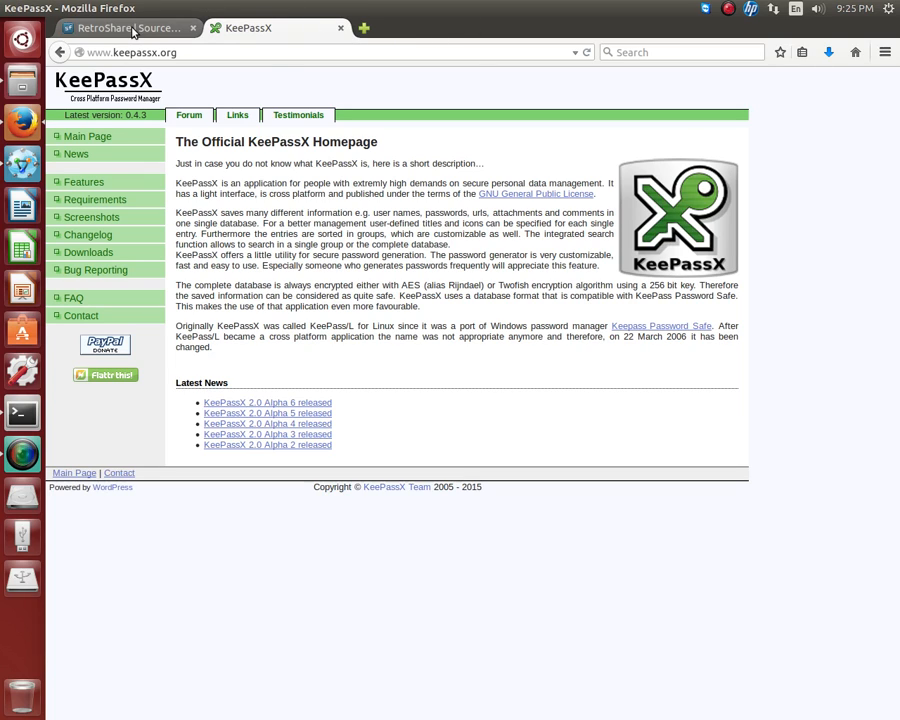
mouse_move(127, 28)
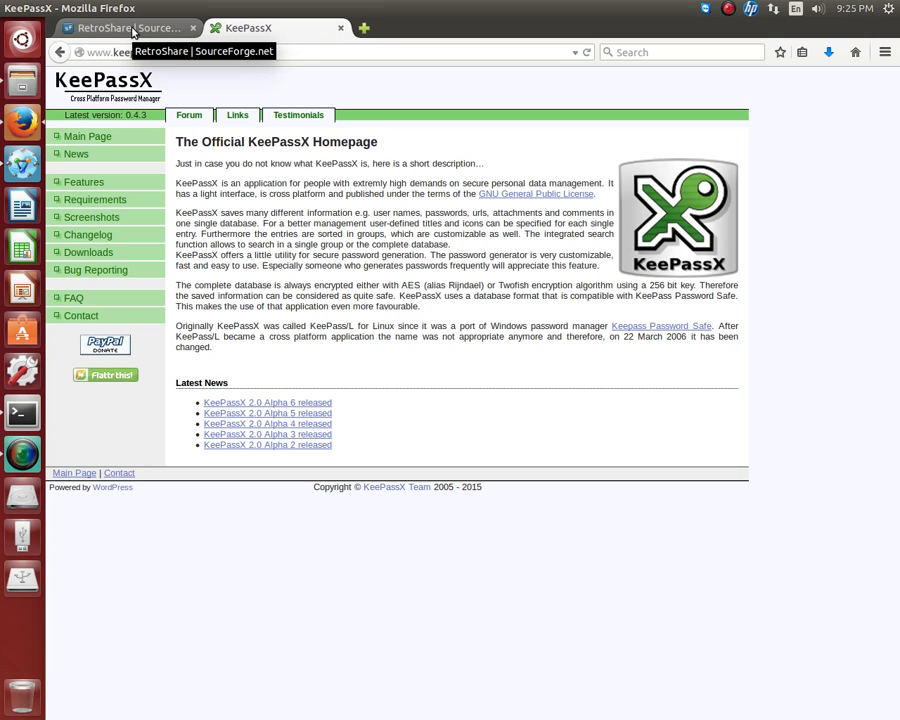
- Return to RetroShare, enter and confirm the password, and set location 'downstairs-machine'
left_click(125, 27)
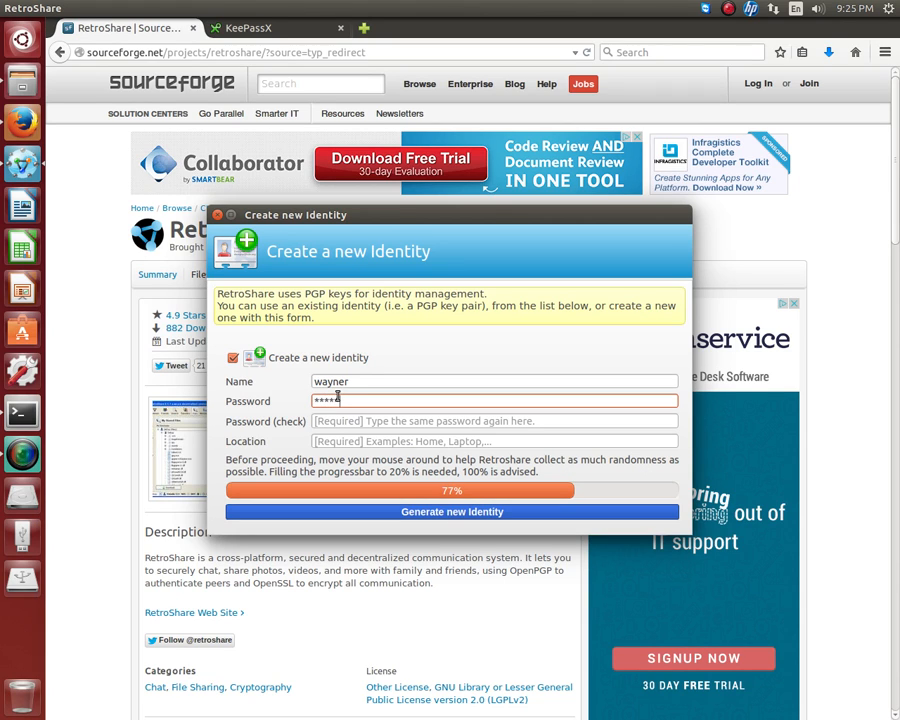
type("*")
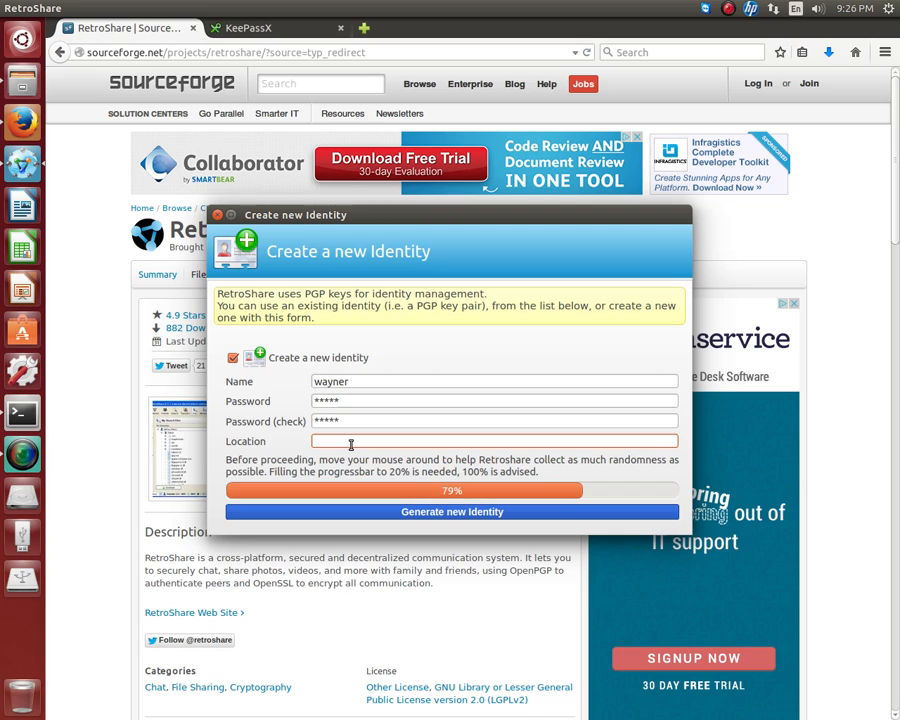
type("downstairs-machine")
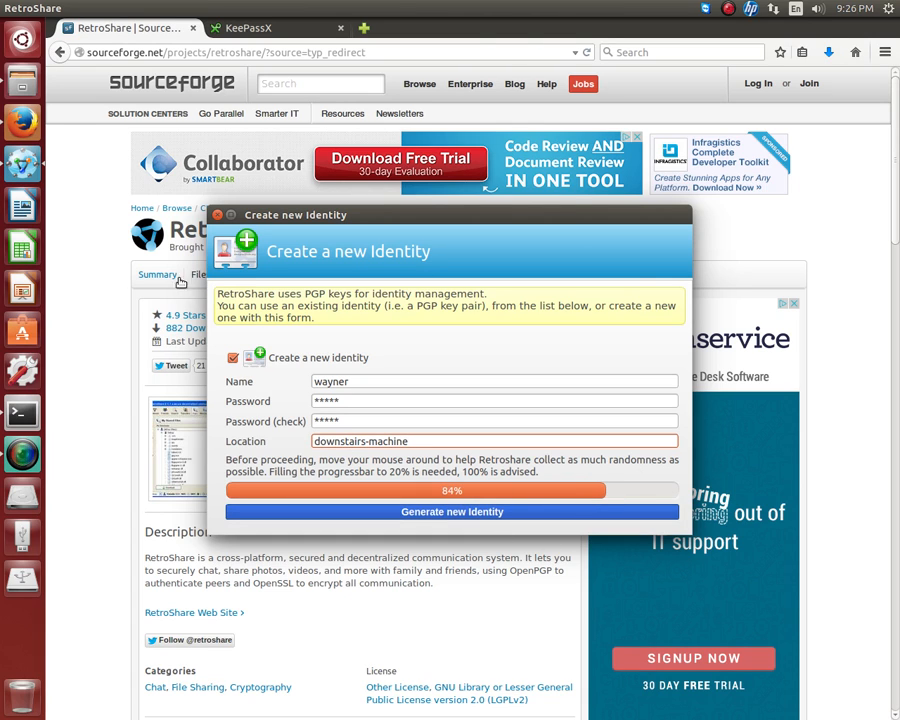
mouse_move(108, 390)
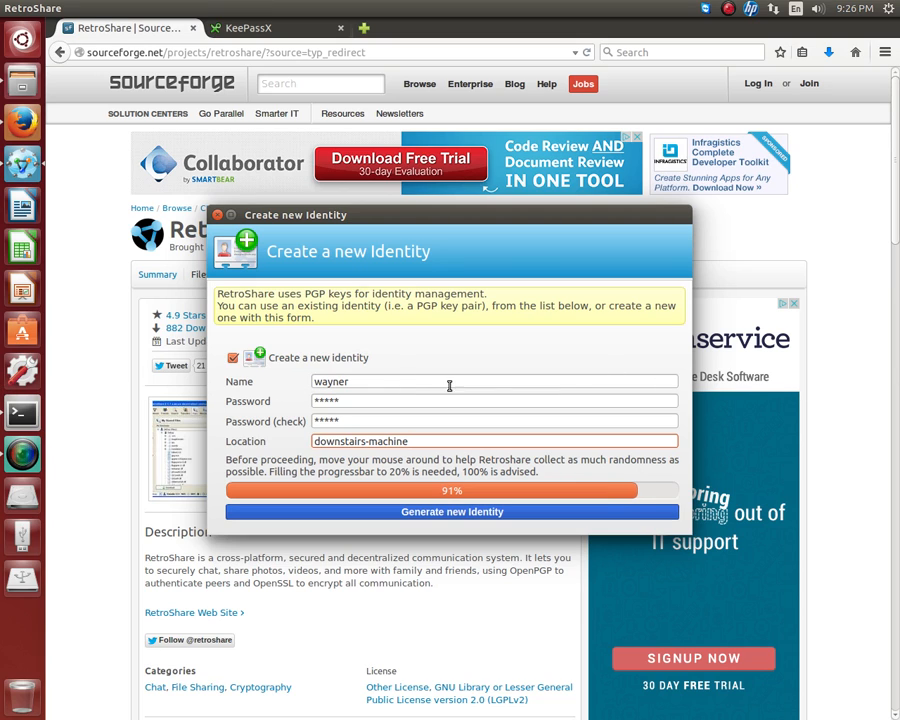
mouse_move(615, 401)
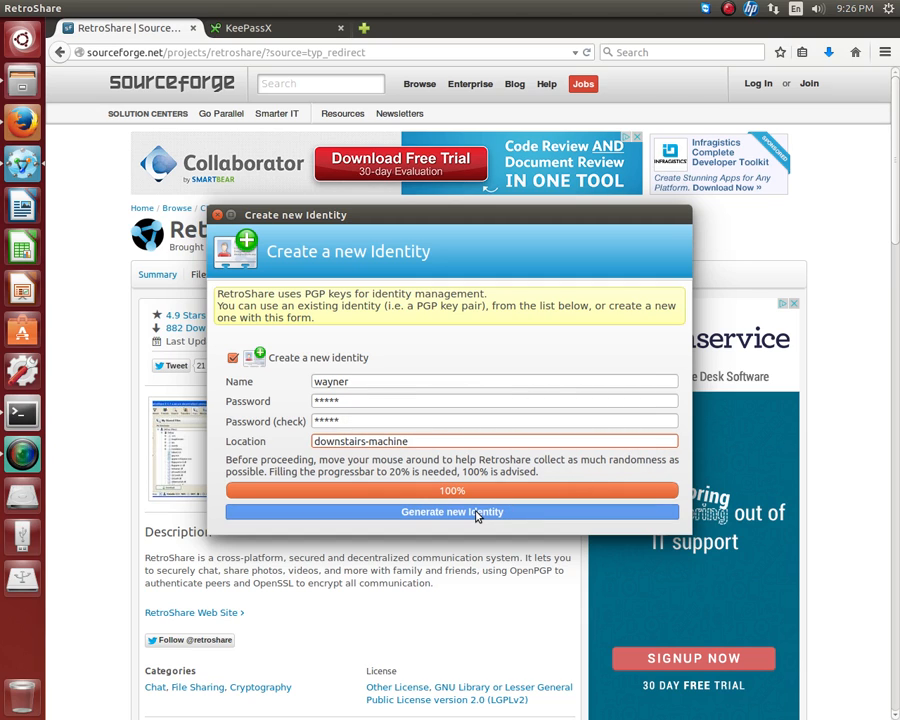
mouse_move(478, 518)
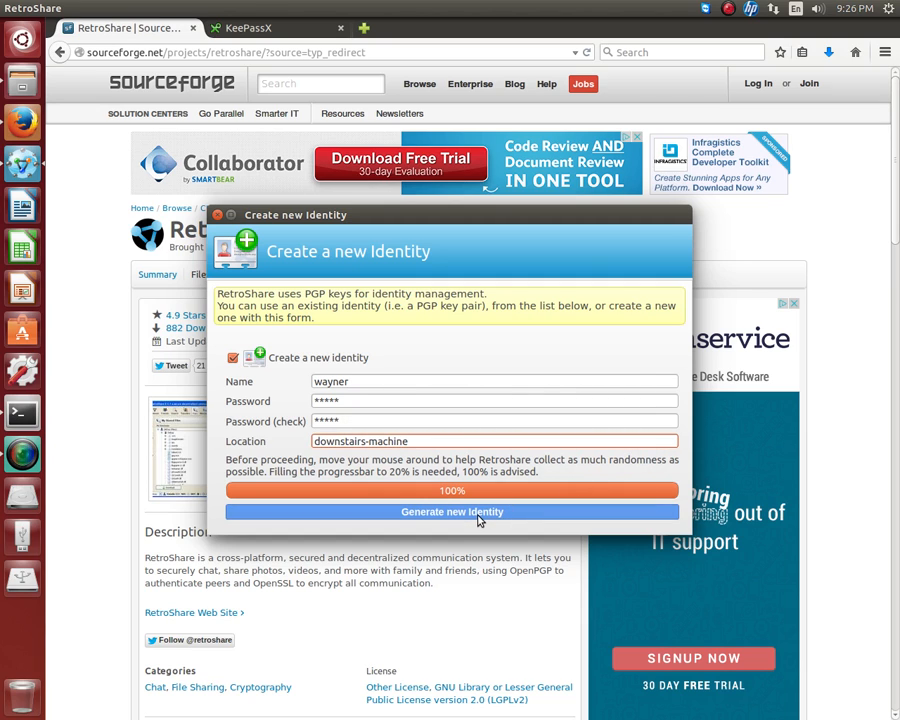
- Generate the wayner PGP key, sign it with the password, and approve the unregistered plugin
left_click(451, 511)
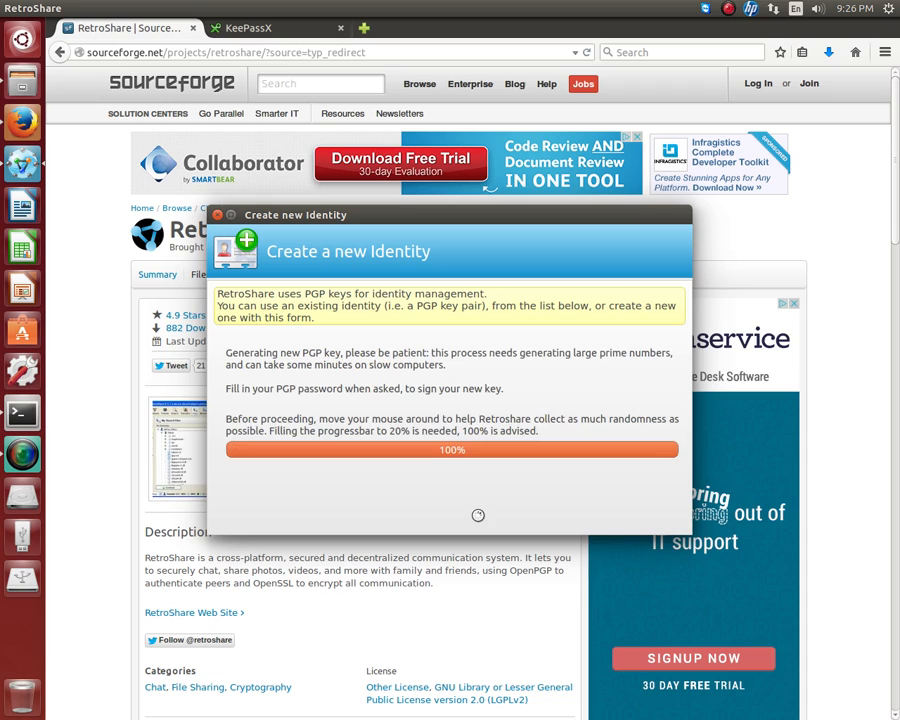
mouse_move(478, 520)
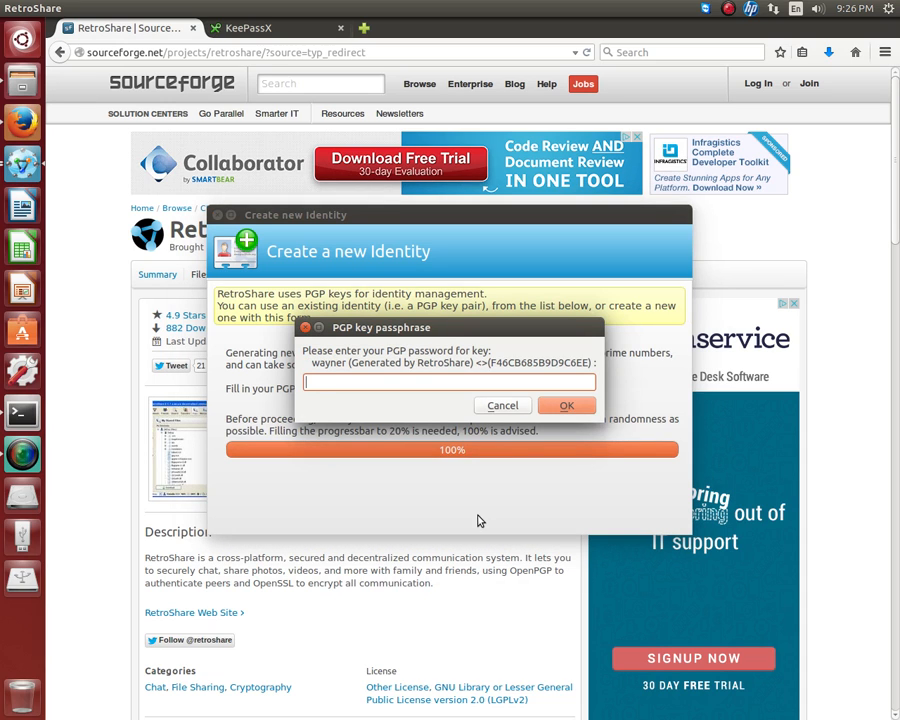
type("*****")
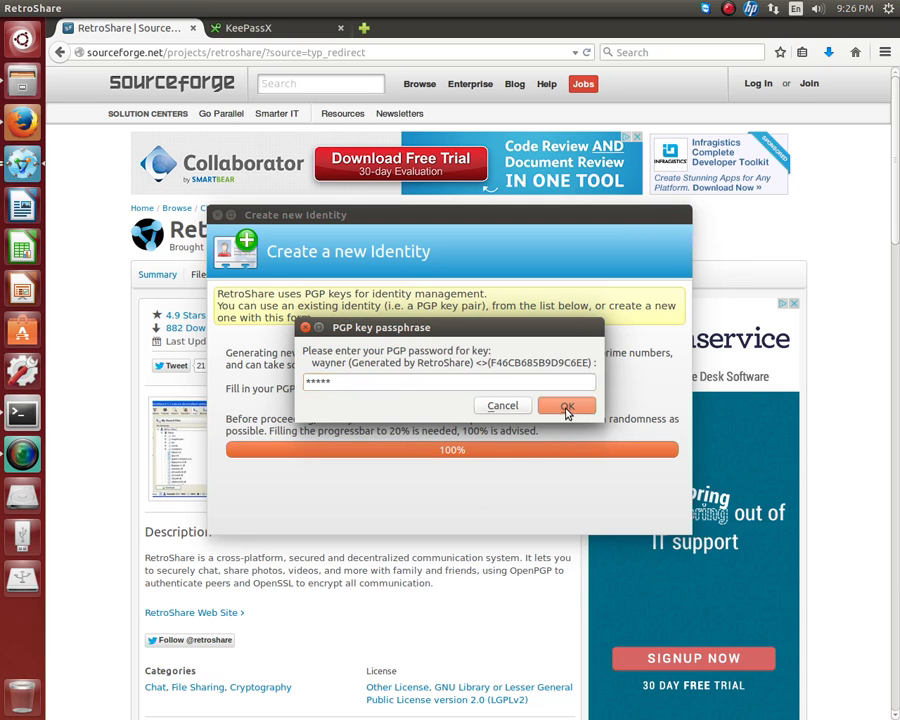
left_click(566, 405)
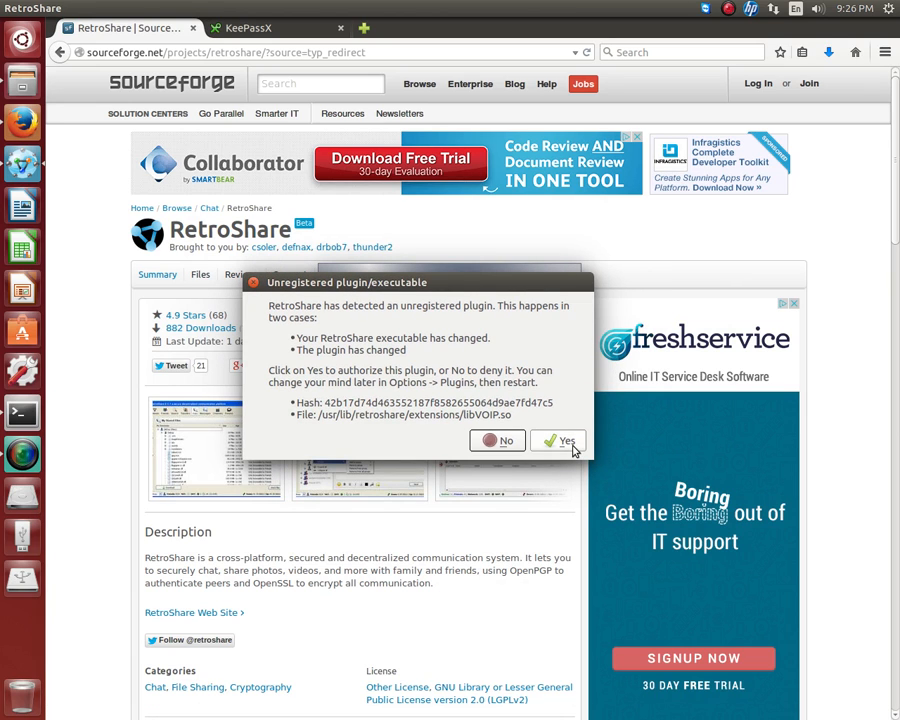
left_click(558, 441)
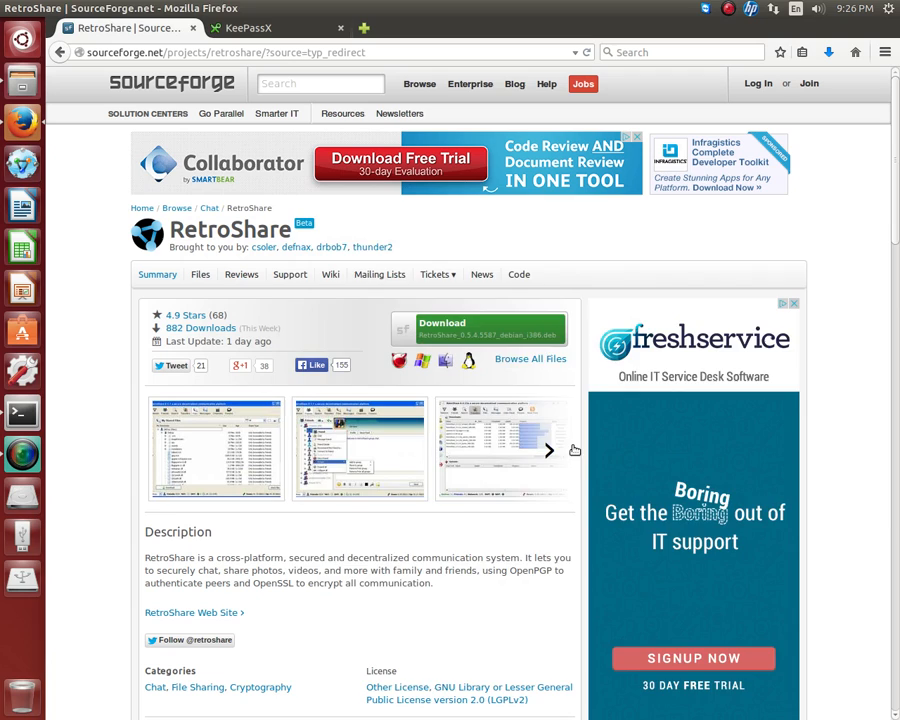
left_click(22, 164)
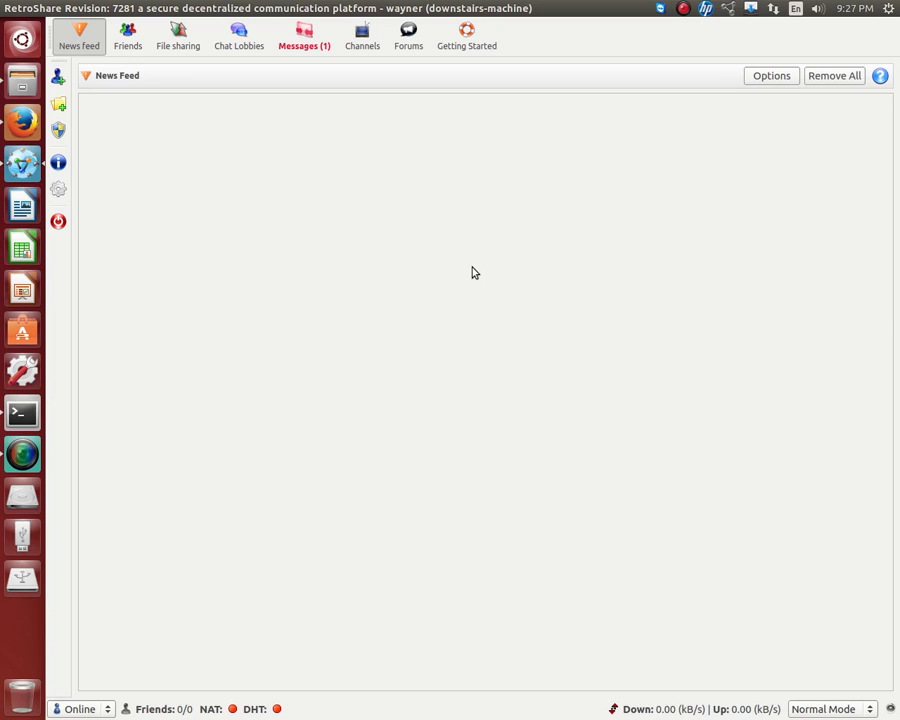
mouse_move(395, 191)
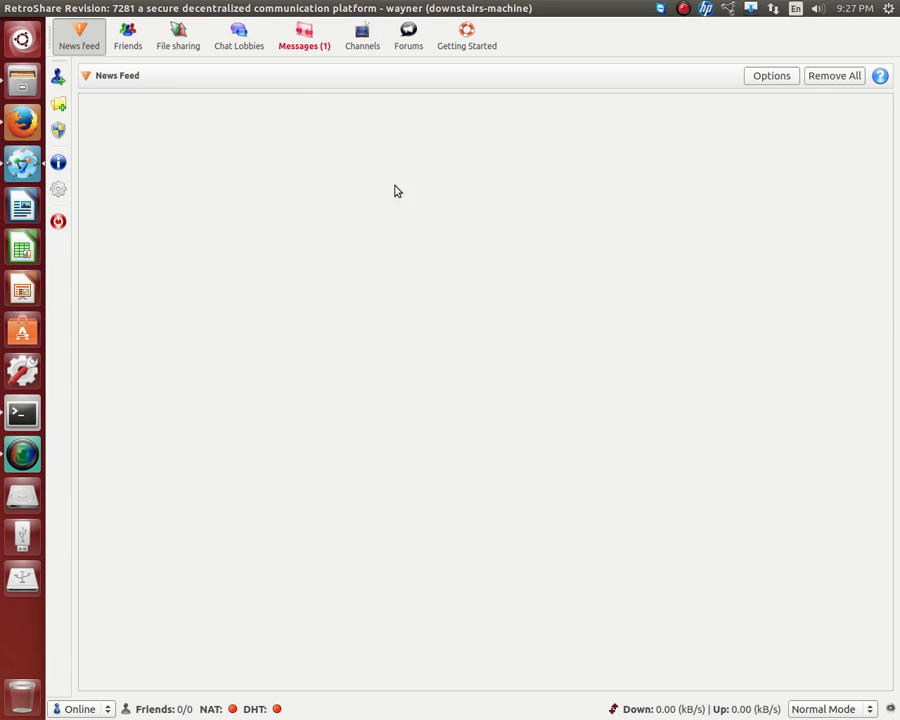
- Switch between Friends and File sharing, view My files and Downloads, then open Messages
left_click(128, 37)
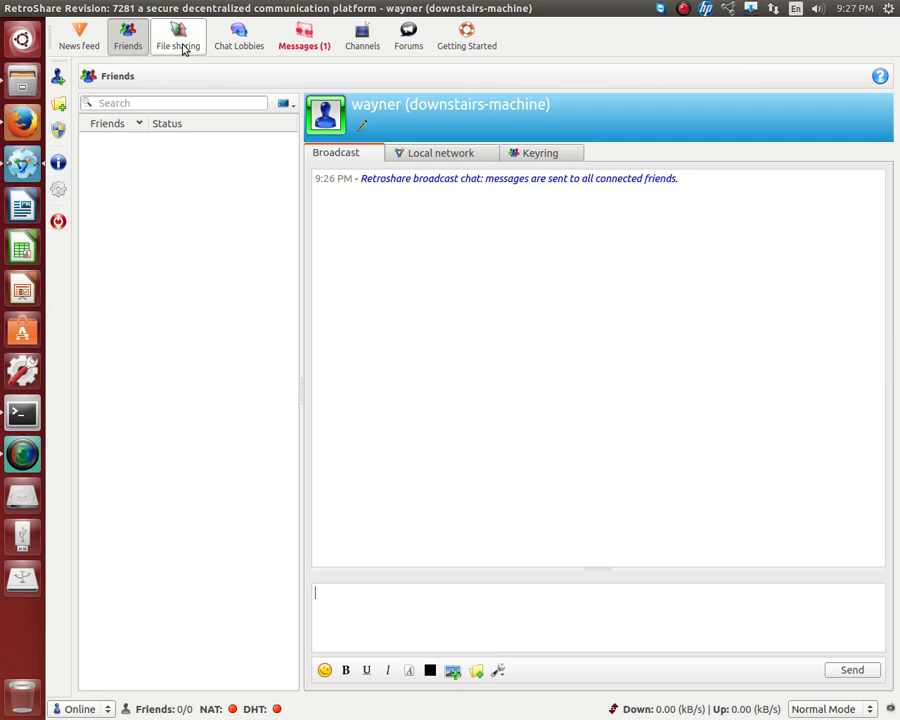
left_click(178, 38)
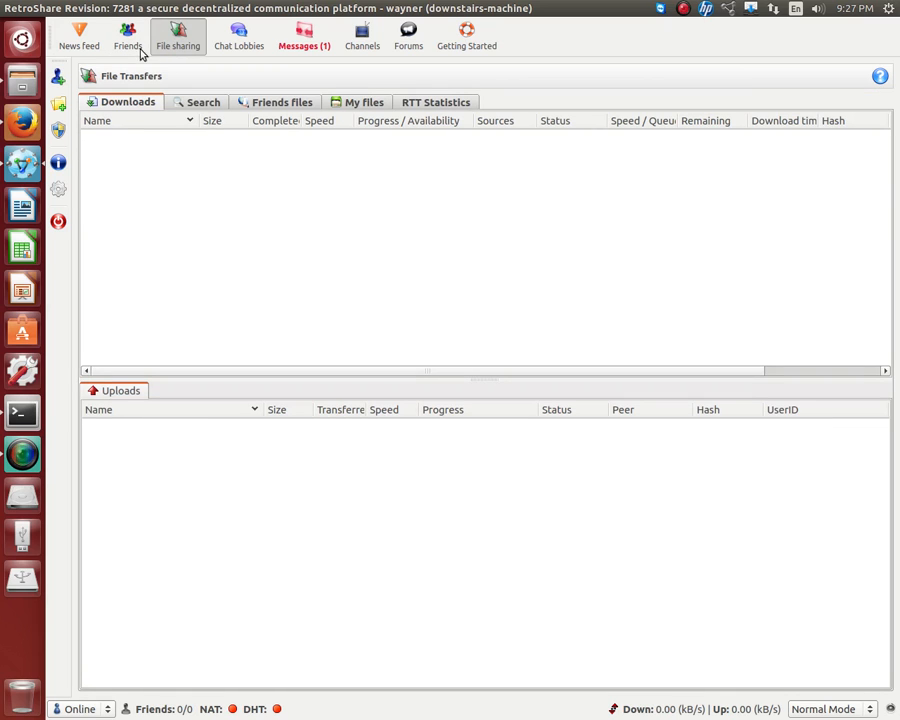
left_click(128, 37)
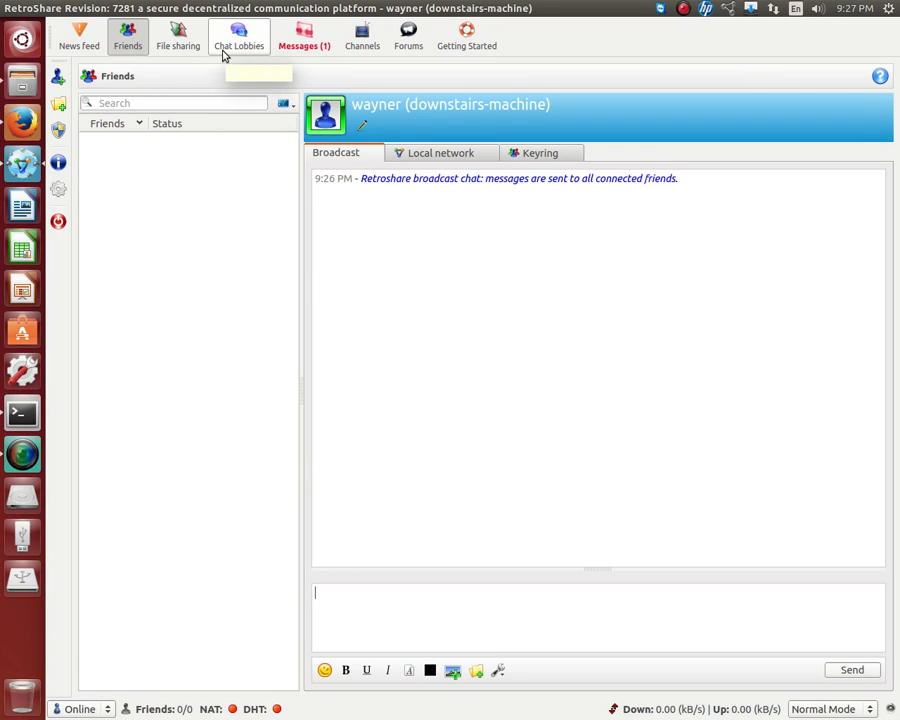
mouse_move(238, 257)
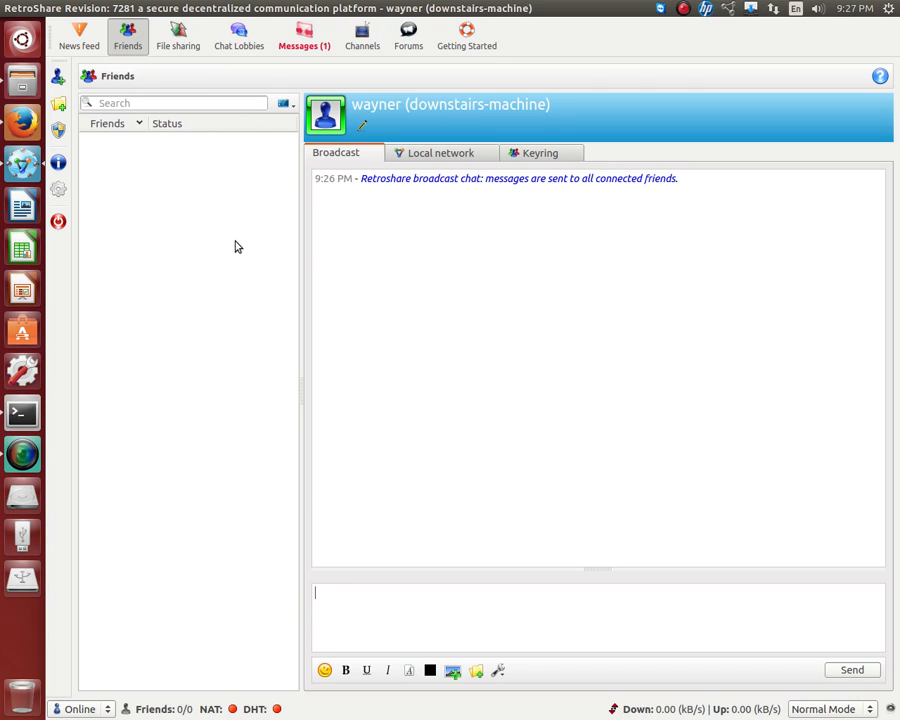
left_click(178, 37)
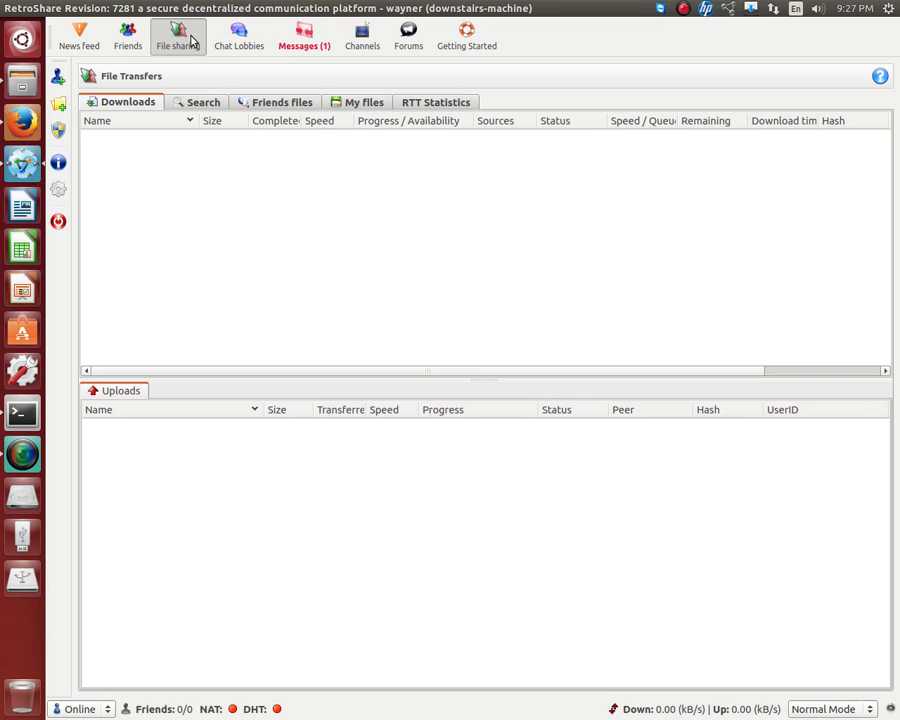
mouse_move(239, 37)
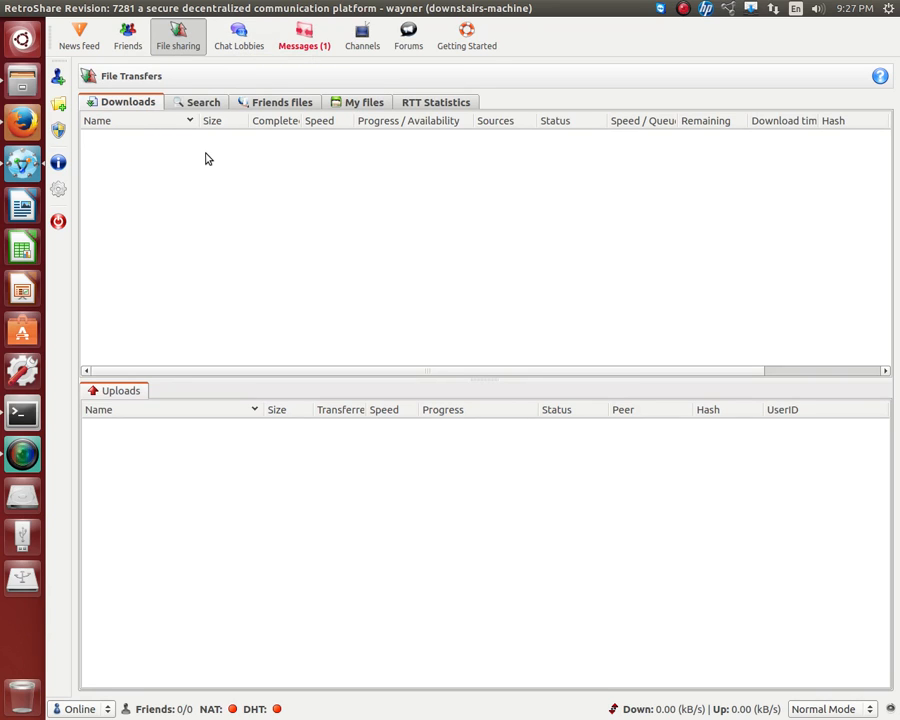
mouse_move(546, 191)
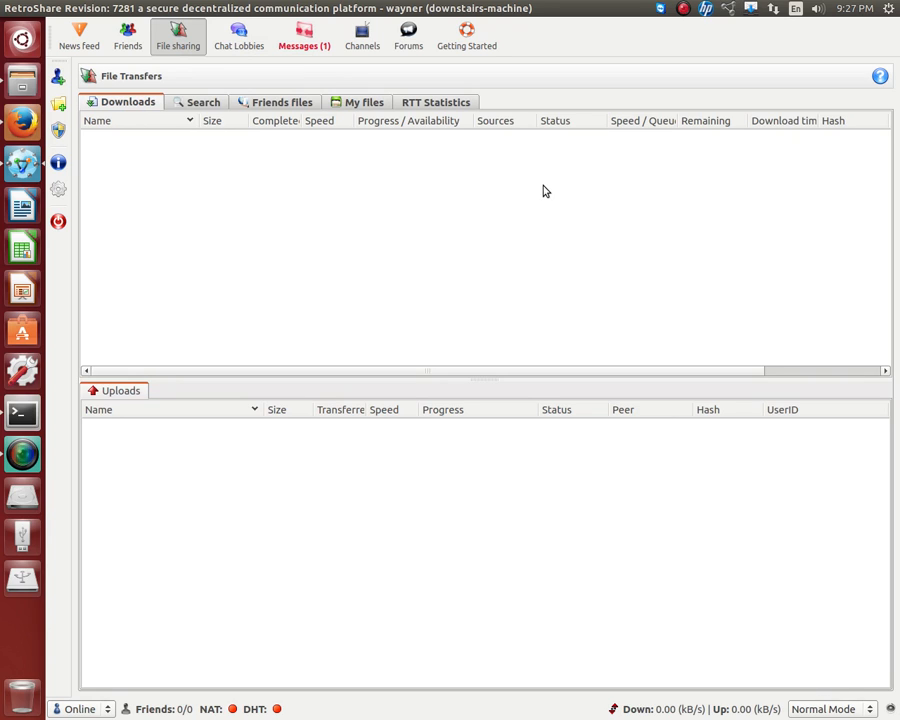
left_click(363, 102)
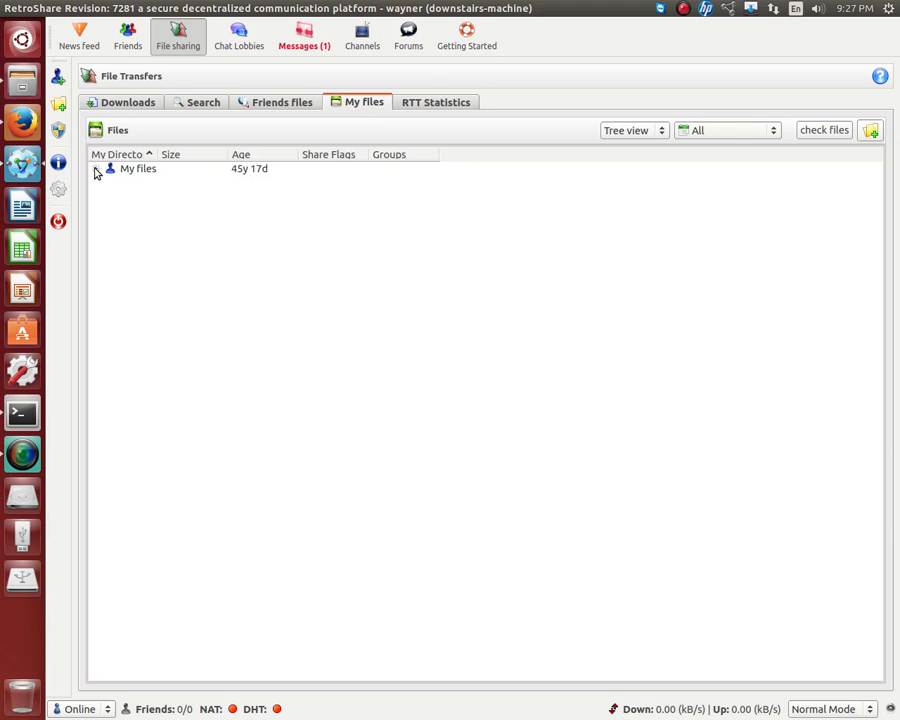
left_click(127, 101)
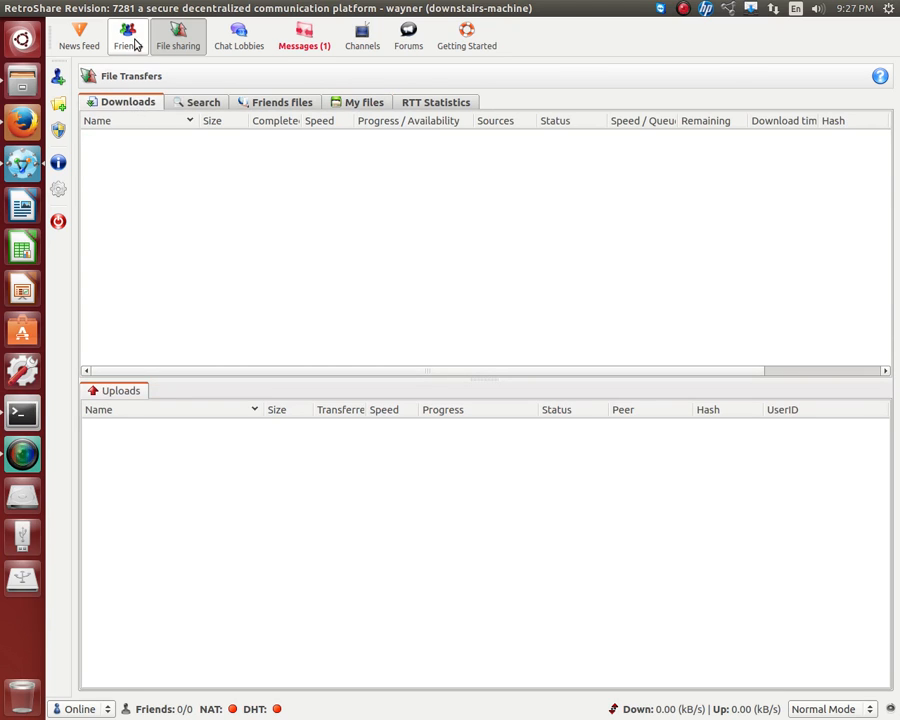
left_click(128, 37)
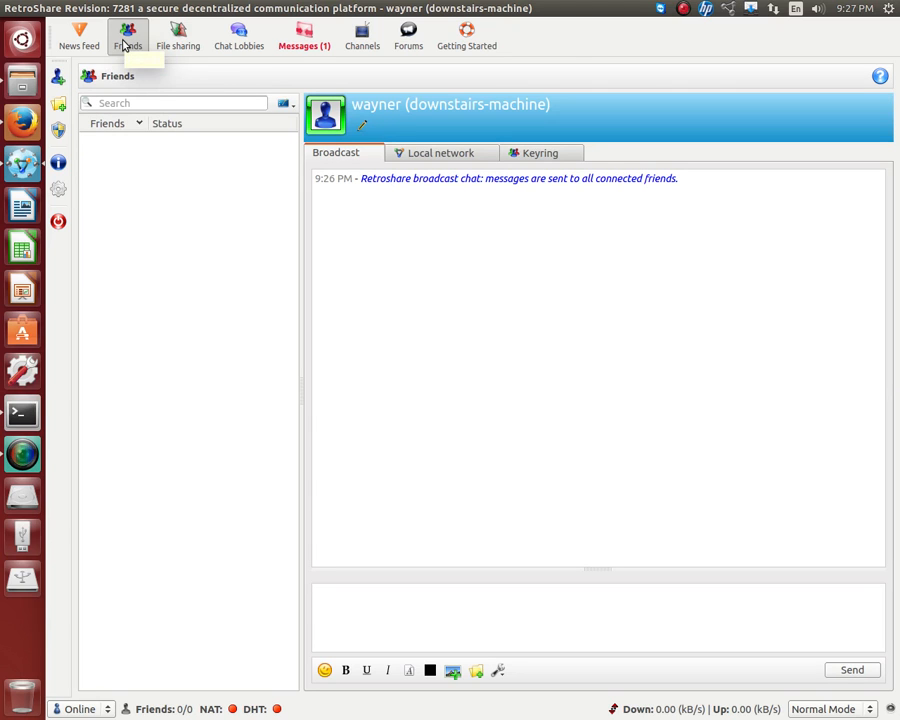
left_click(304, 37)
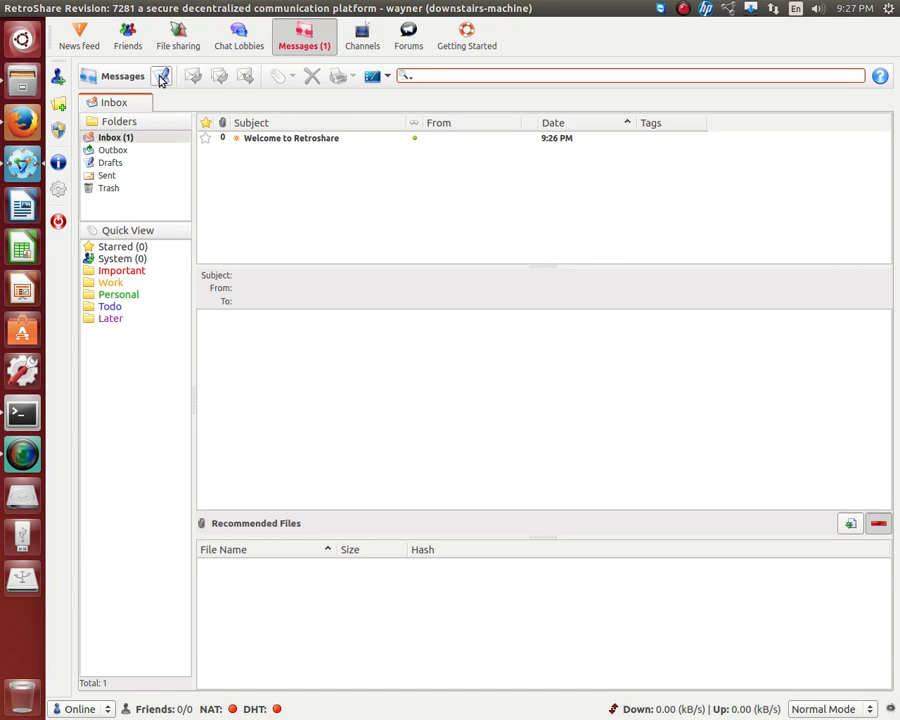
mouse_move(162, 76)
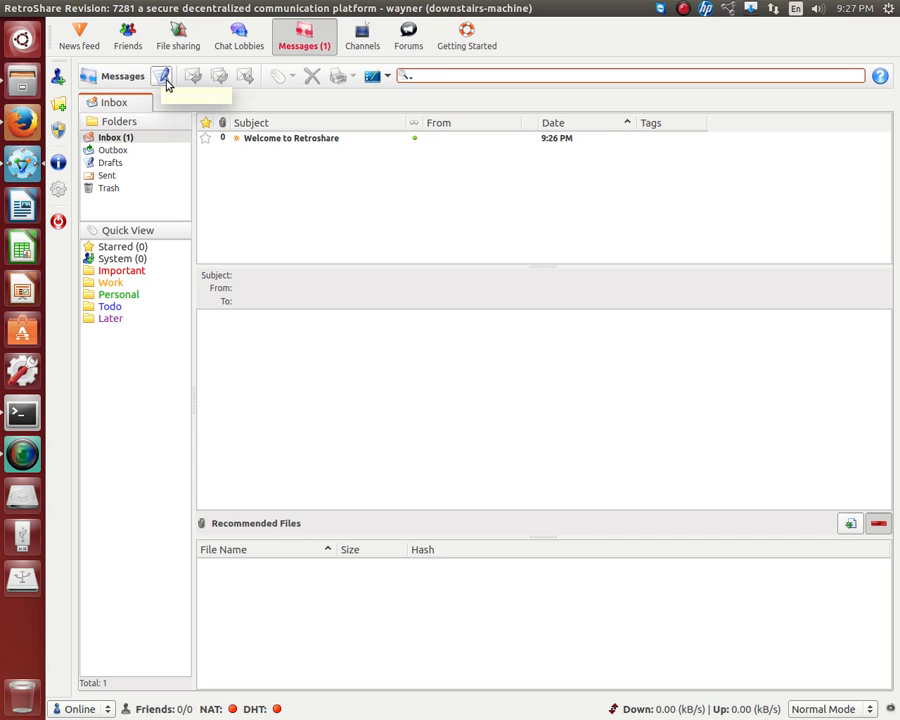
- Compose a test message with text 'sdfsdafg', discard it unsaved, then open Channels
left_click(163, 75)
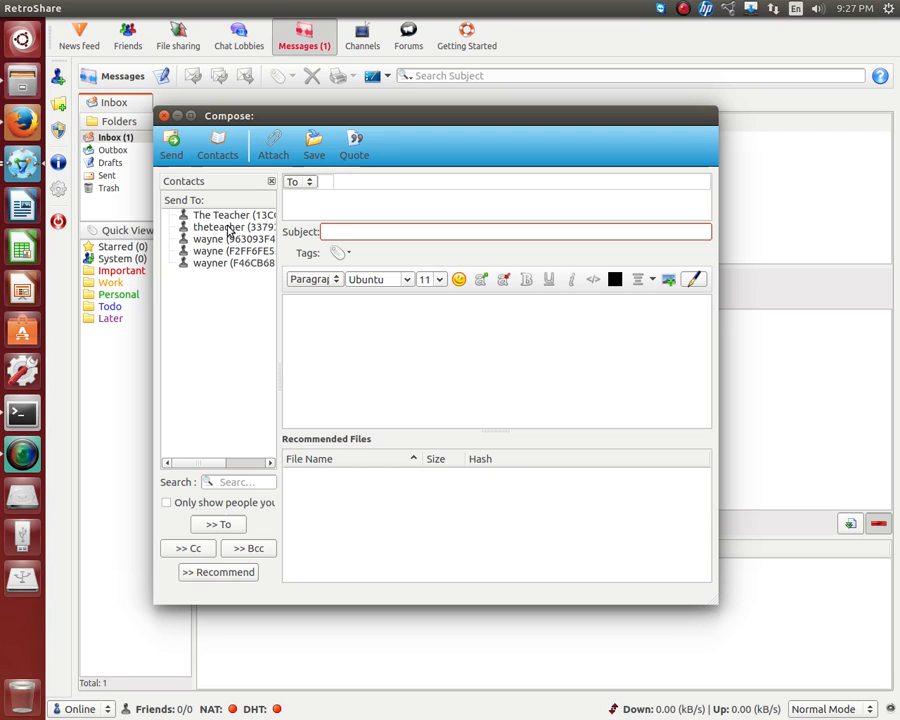
mouse_move(205, 245)
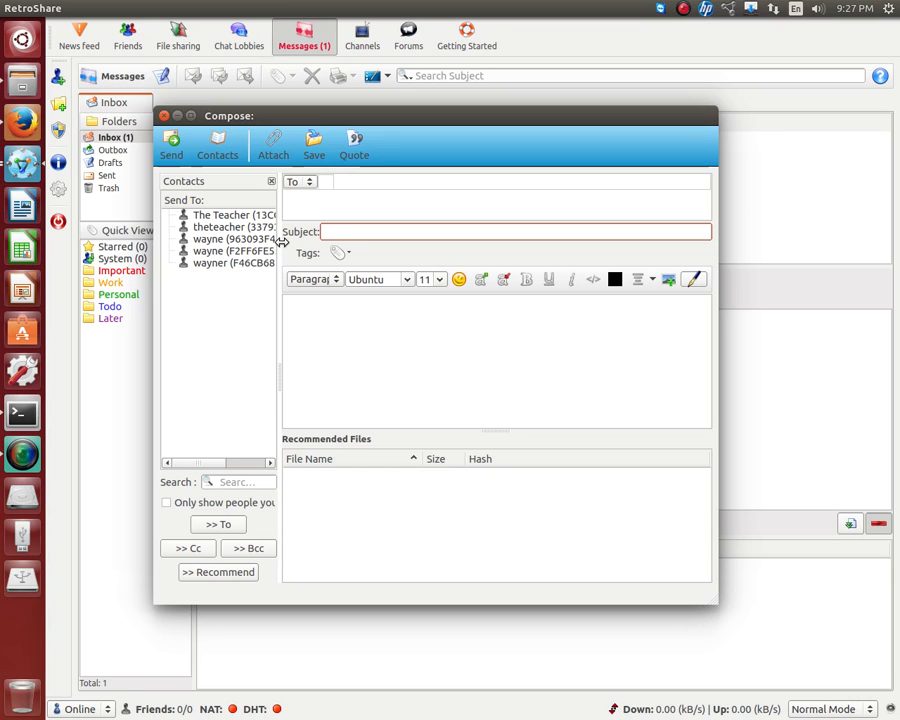
left_click(233, 251)
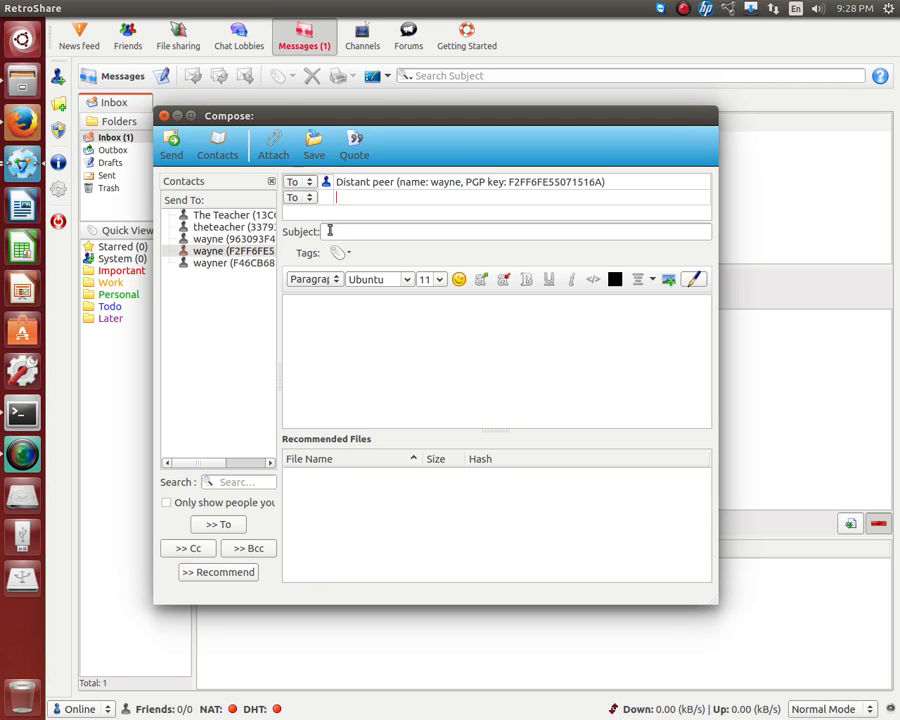
type("er")
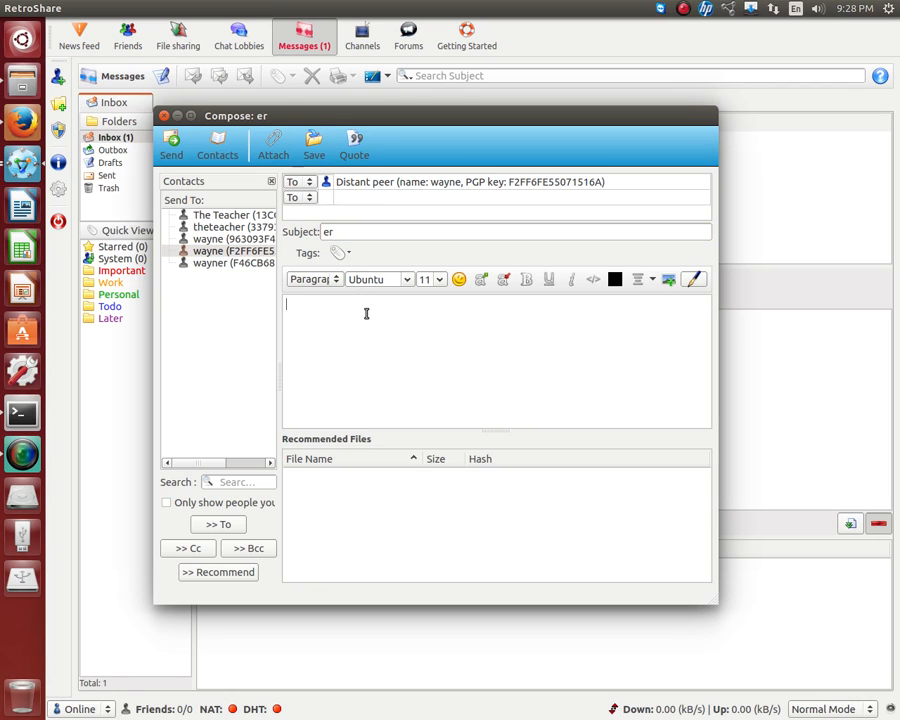
type("sdfsdafg")
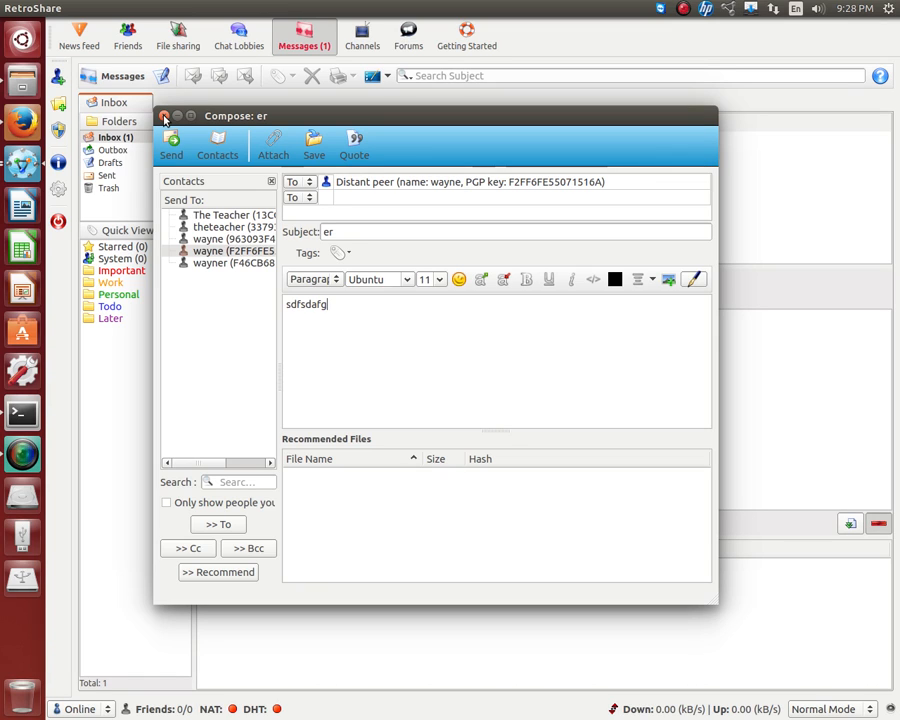
left_click(164, 116)
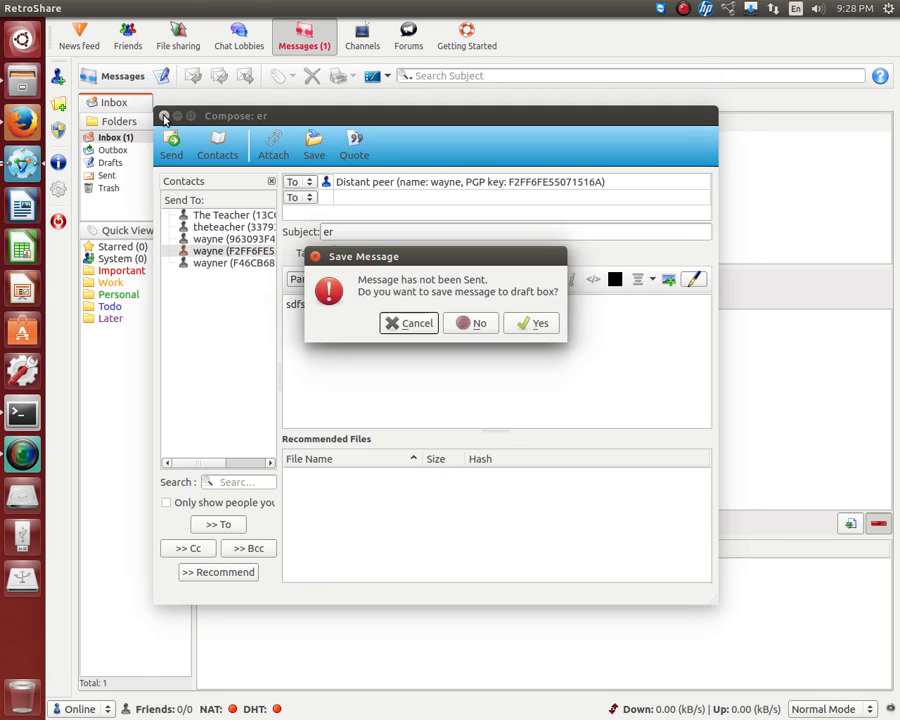
mouse_move(573, 342)
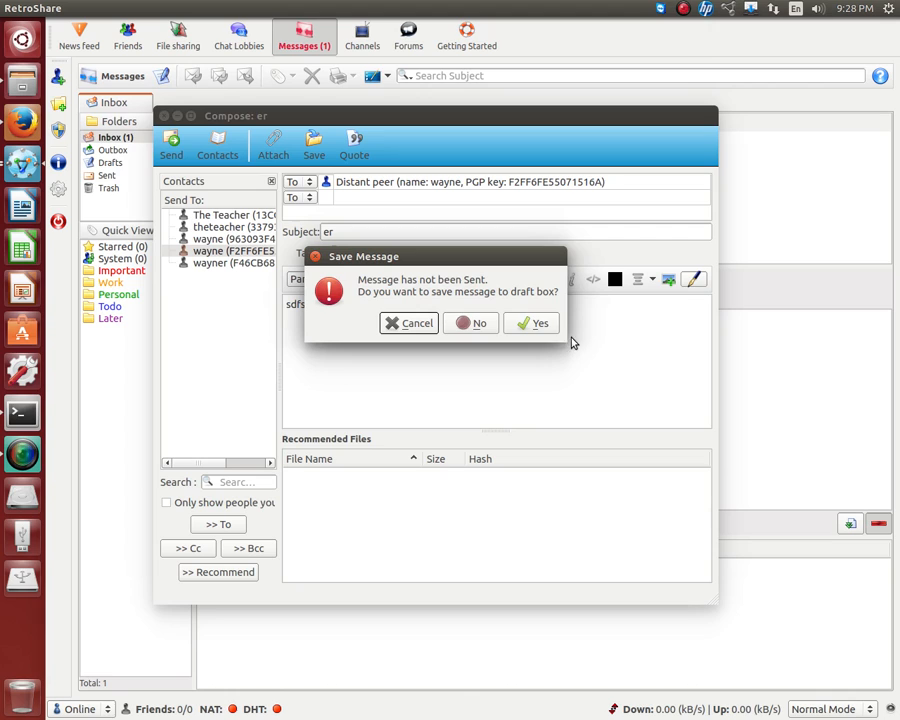
left_click(480, 323)
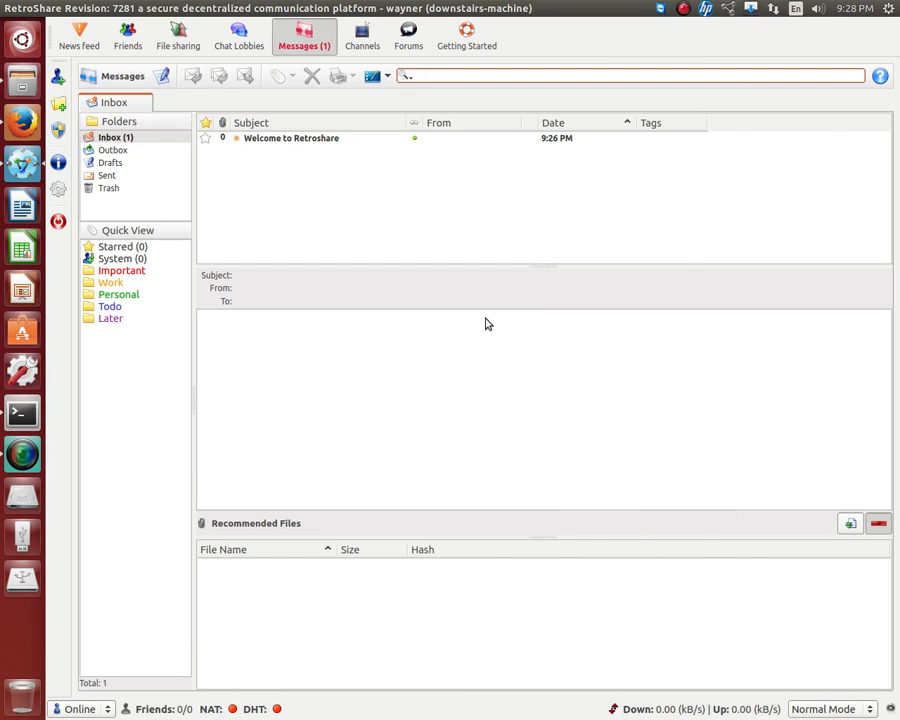
left_click(362, 35)
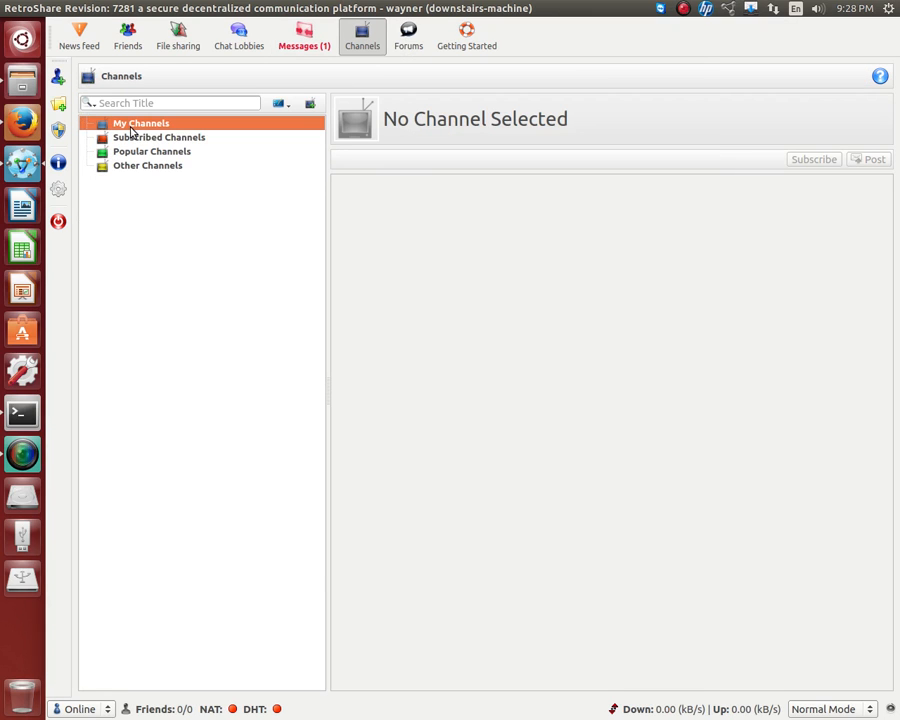
- View the Subscribed and Popular Channels categories, then the Forums section
left_click(160, 137)
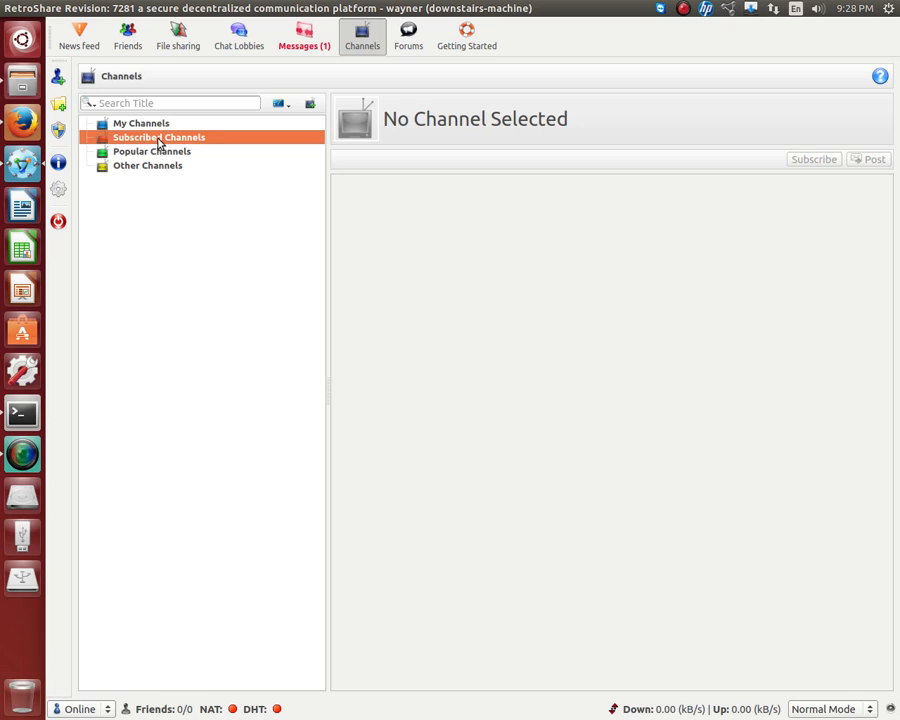
left_click(152, 151)
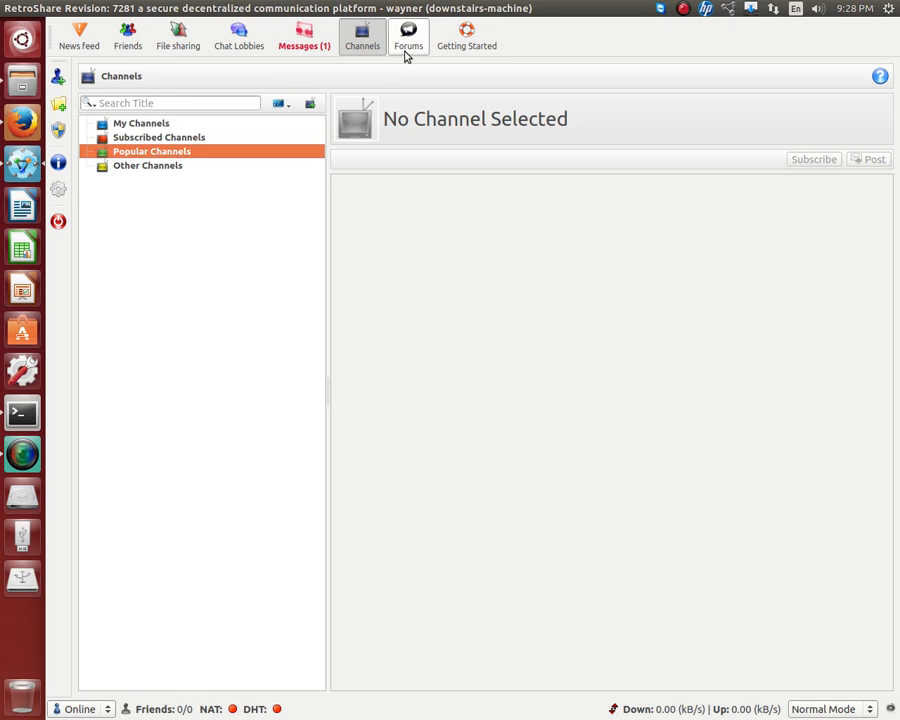
left_click(408, 35)
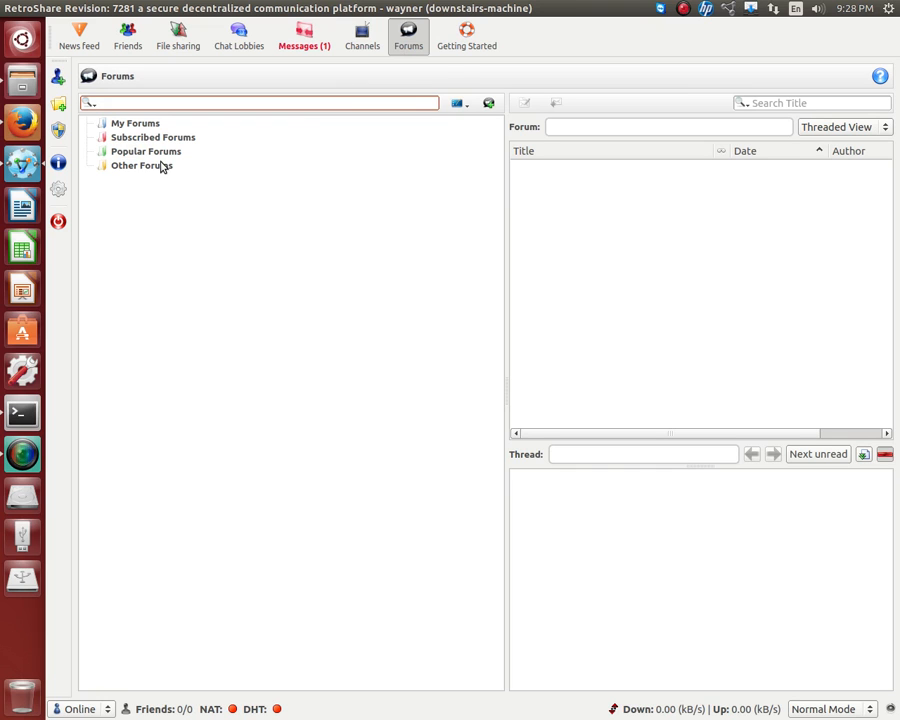
mouse_move(466, 37)
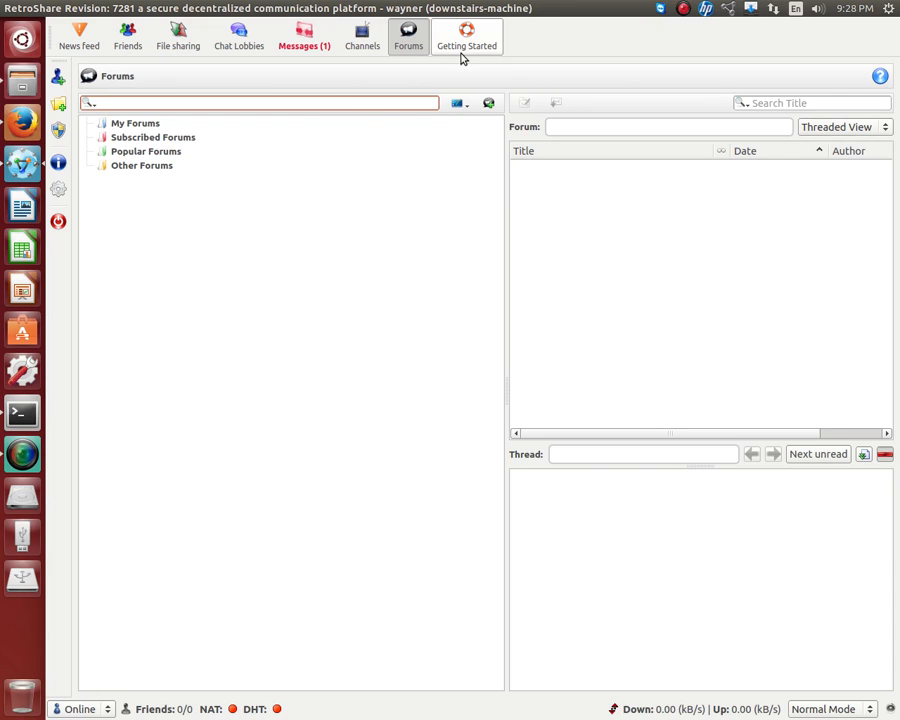
- Open Getting Started, glance at Further Help and Support, and return
left_click(466, 37)
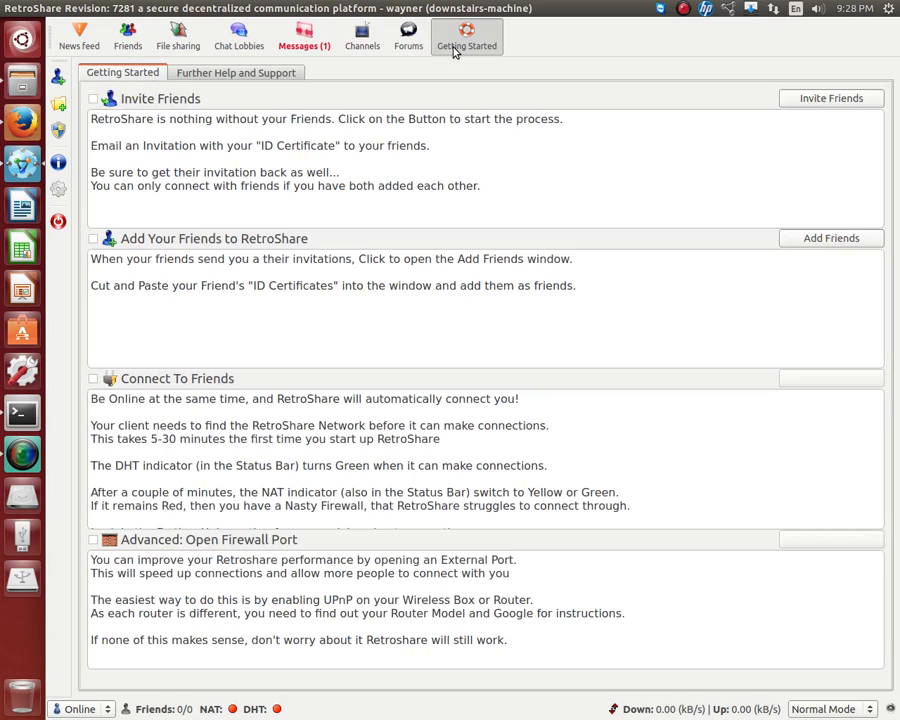
mouse_move(630, 284)
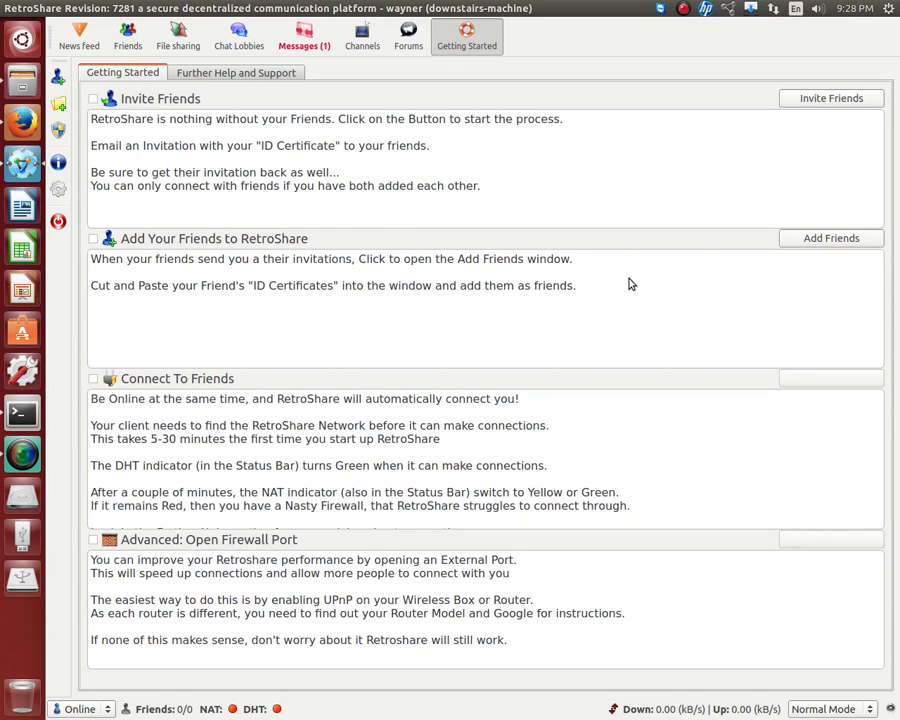
mouse_move(839, 212)
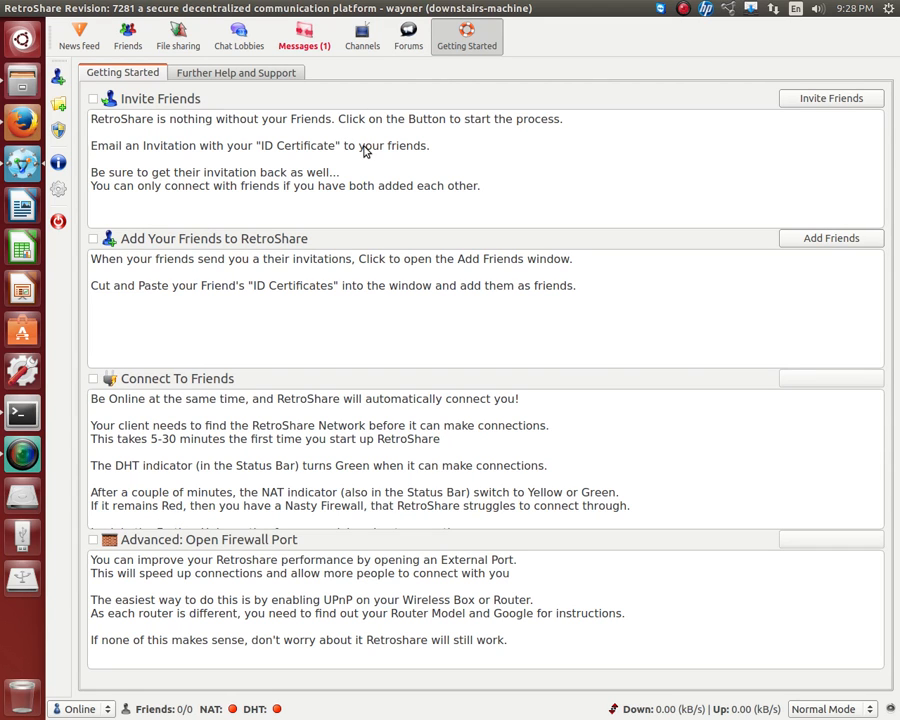
left_click(236, 72)
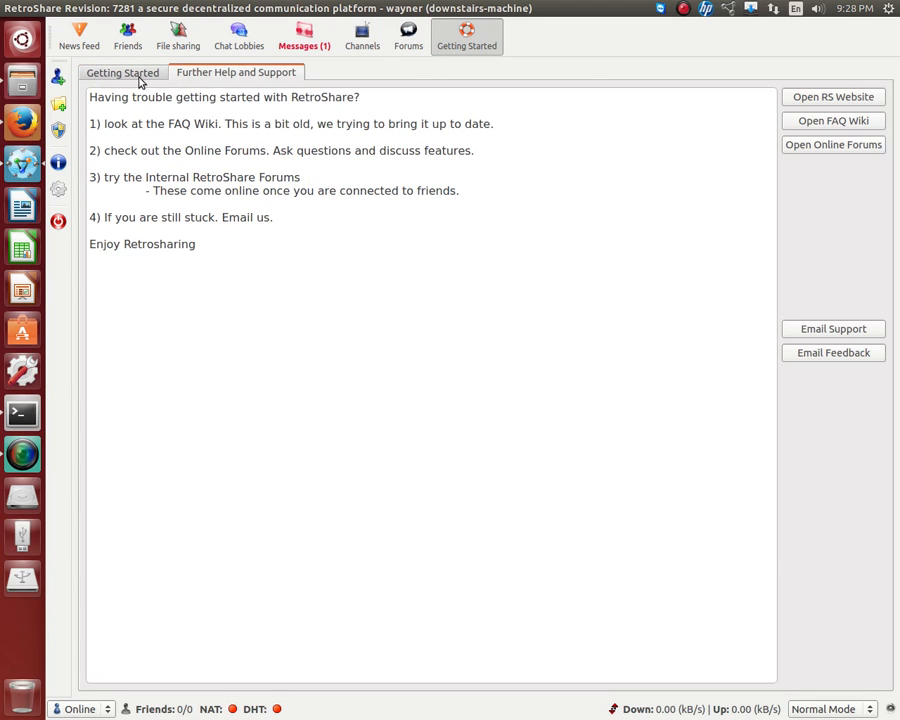
left_click(122, 72)
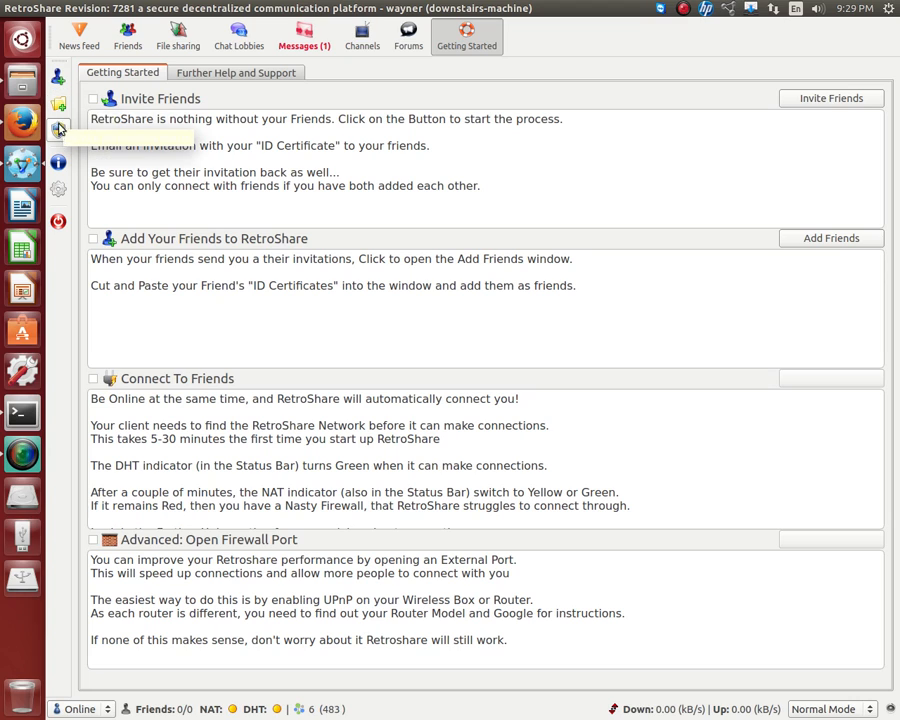
mouse_move(58, 190)
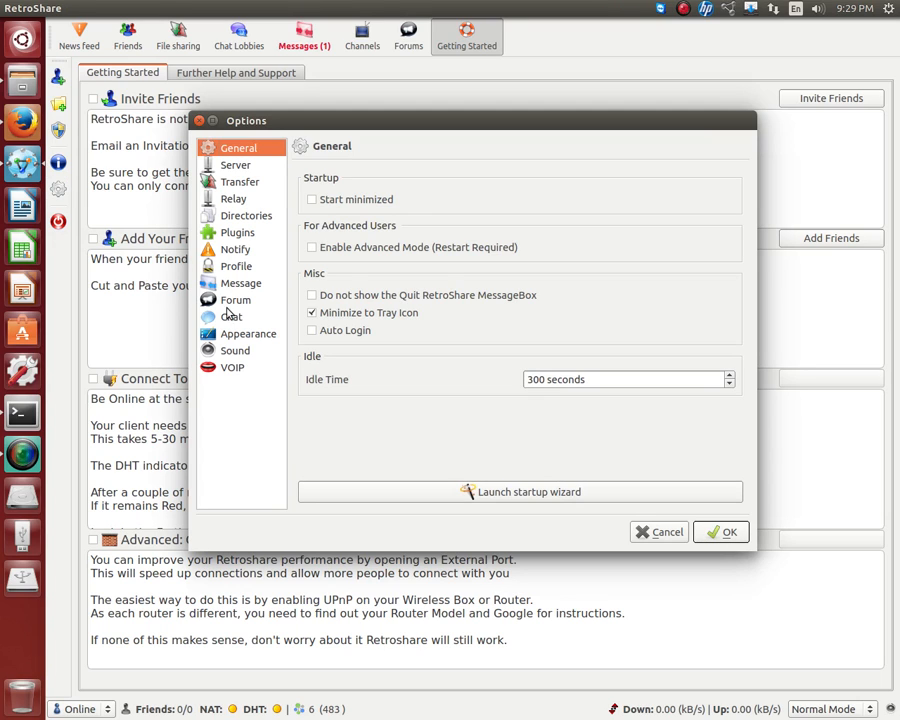
- Pick GTK+ from the Appearance Style dropdown and confirm with OK
left_click(247, 333)
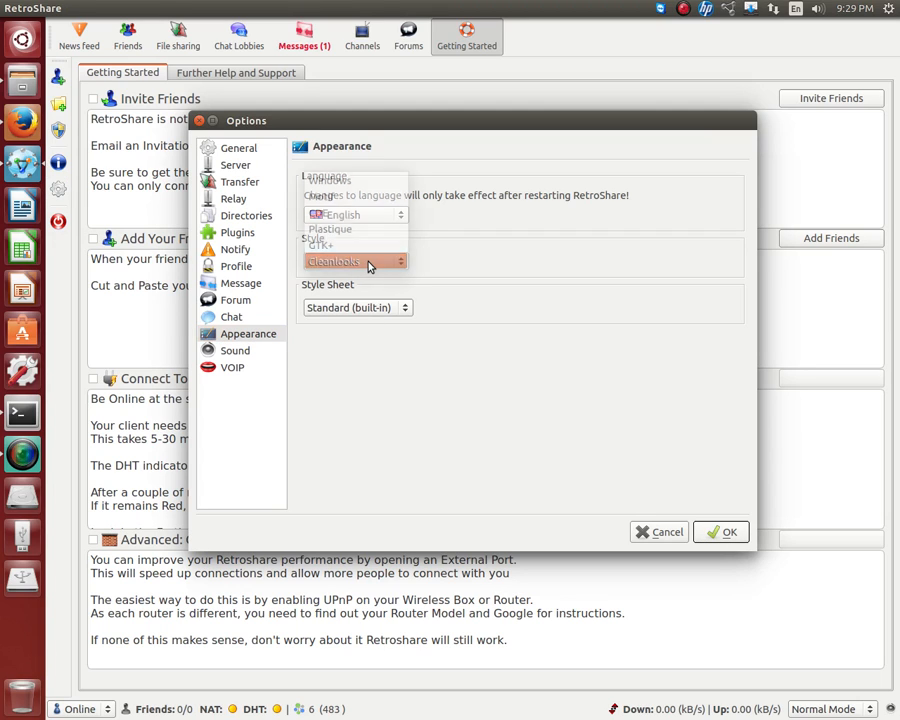
left_click(355, 246)
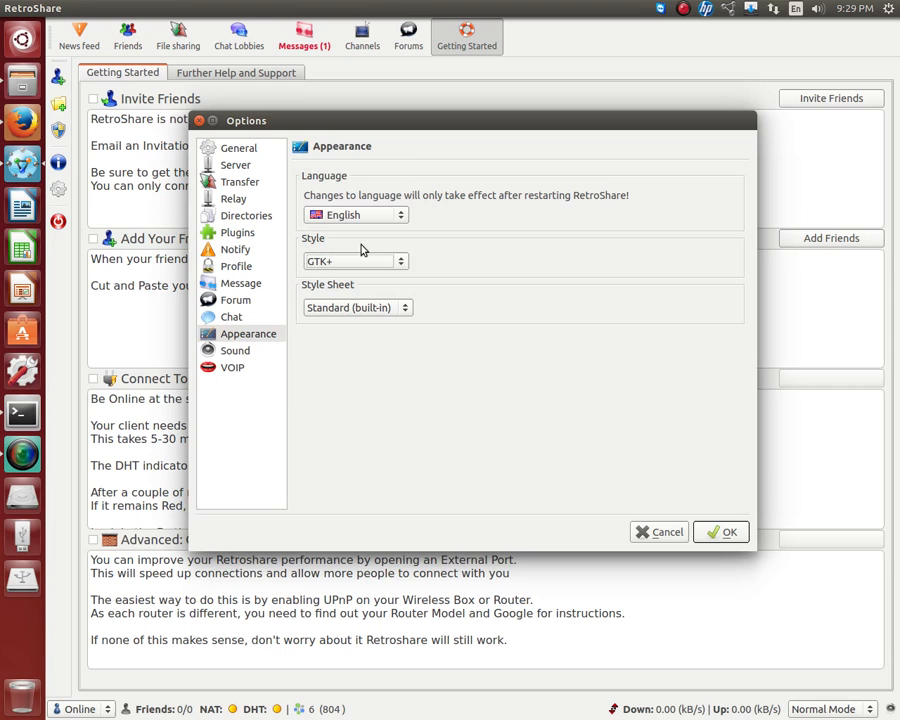
left_click(720, 531)
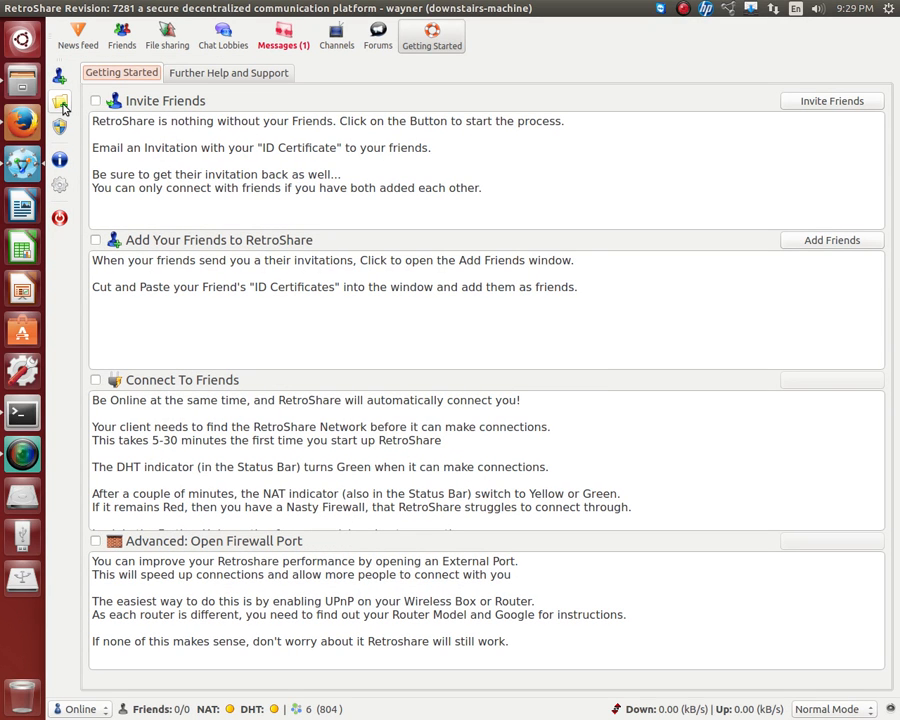
mouse_move(60, 103)
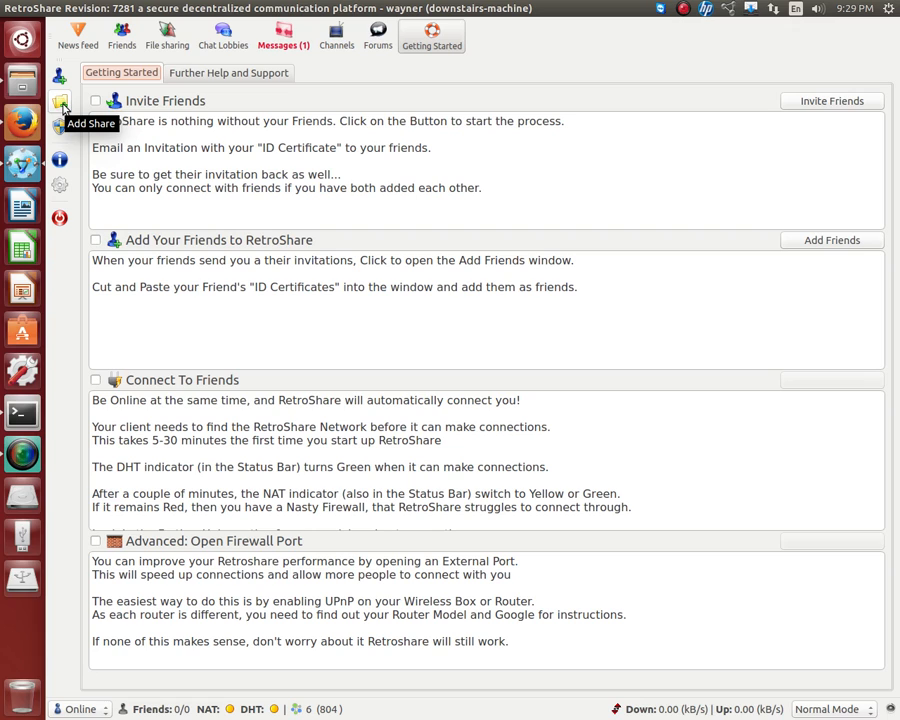
mouse_move(220, 72)
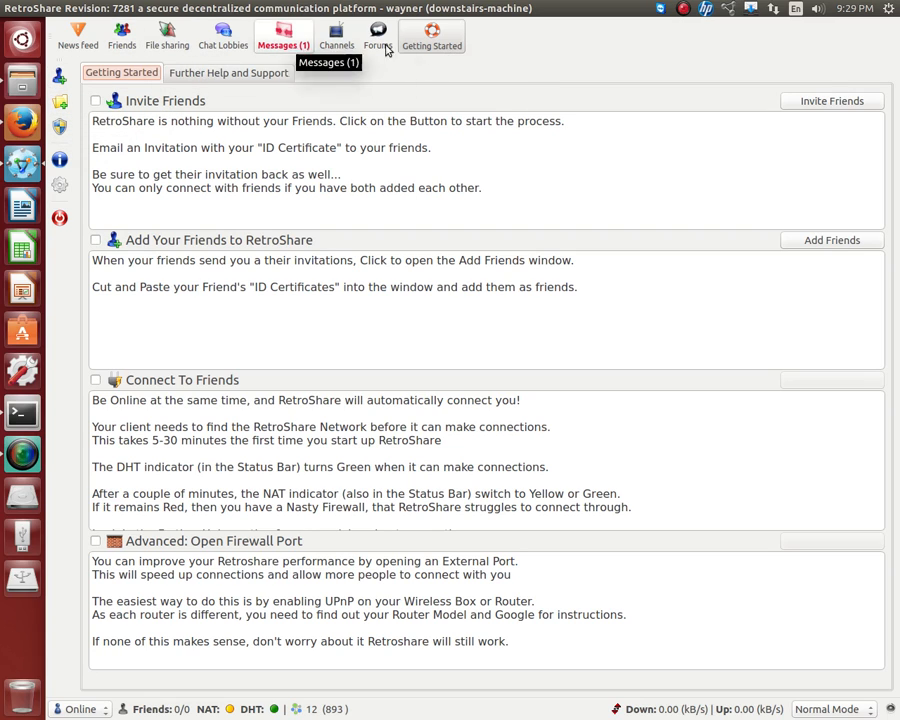
mouse_move(223, 37)
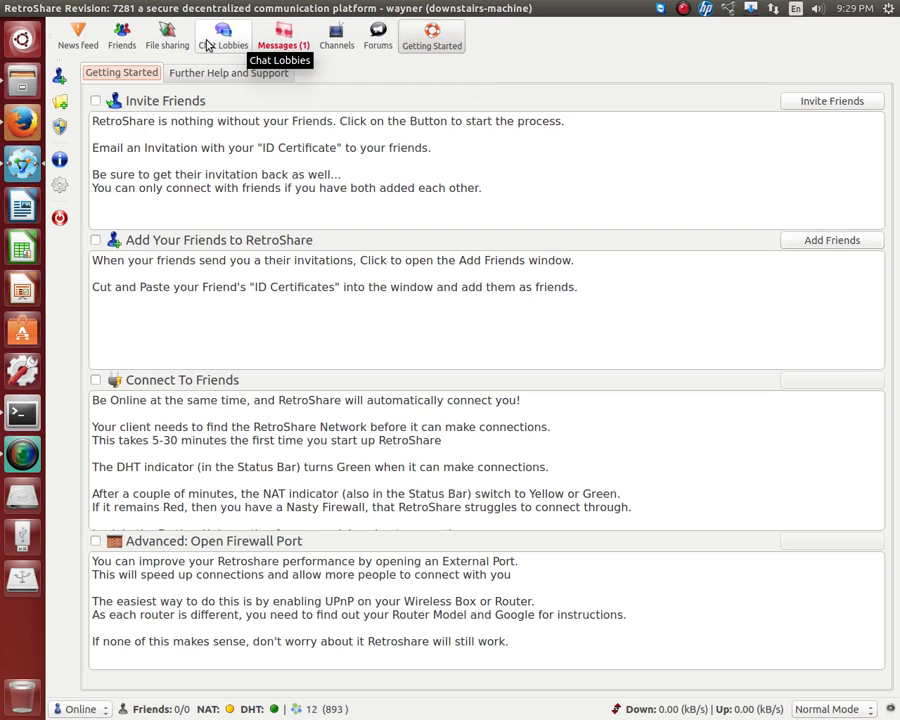
mouse_move(121, 38)
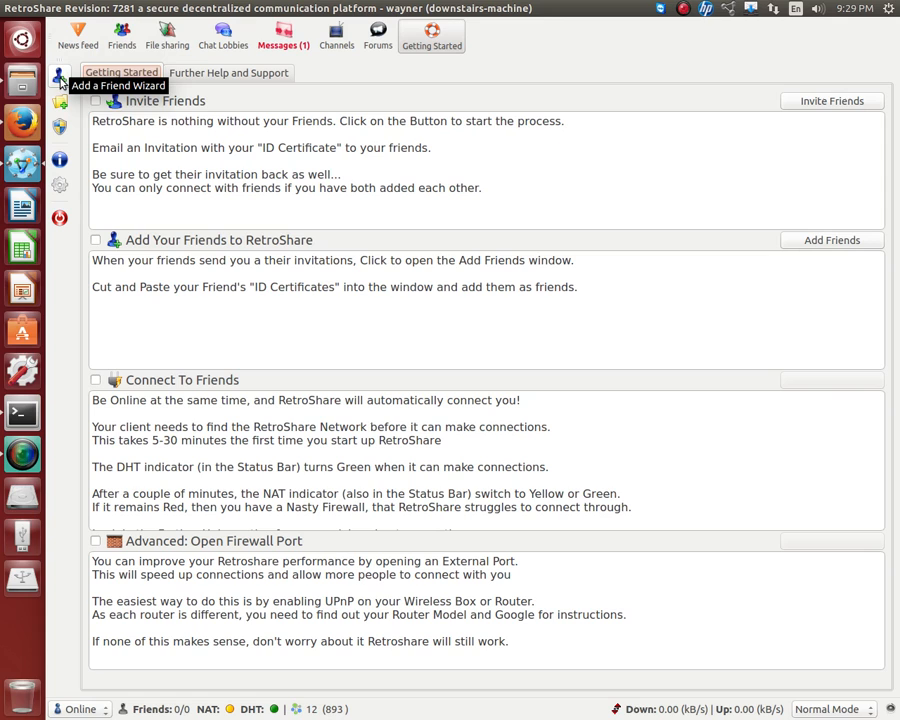
- Start the Connect Friend Wizard, compare certificate options, then choose email invitation and continue
left_click(59, 76)
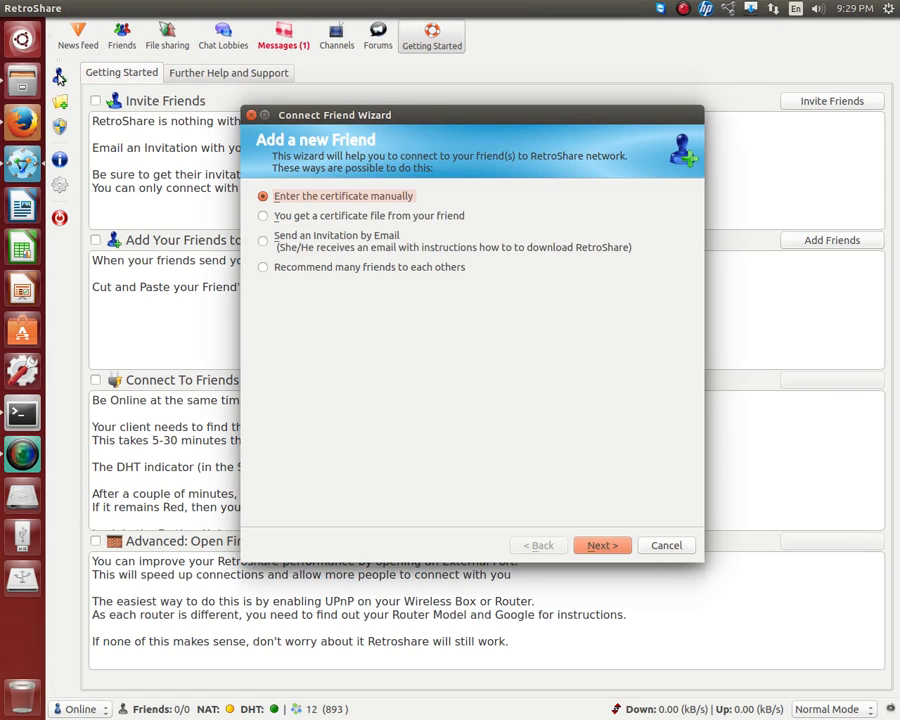
mouse_move(437, 210)
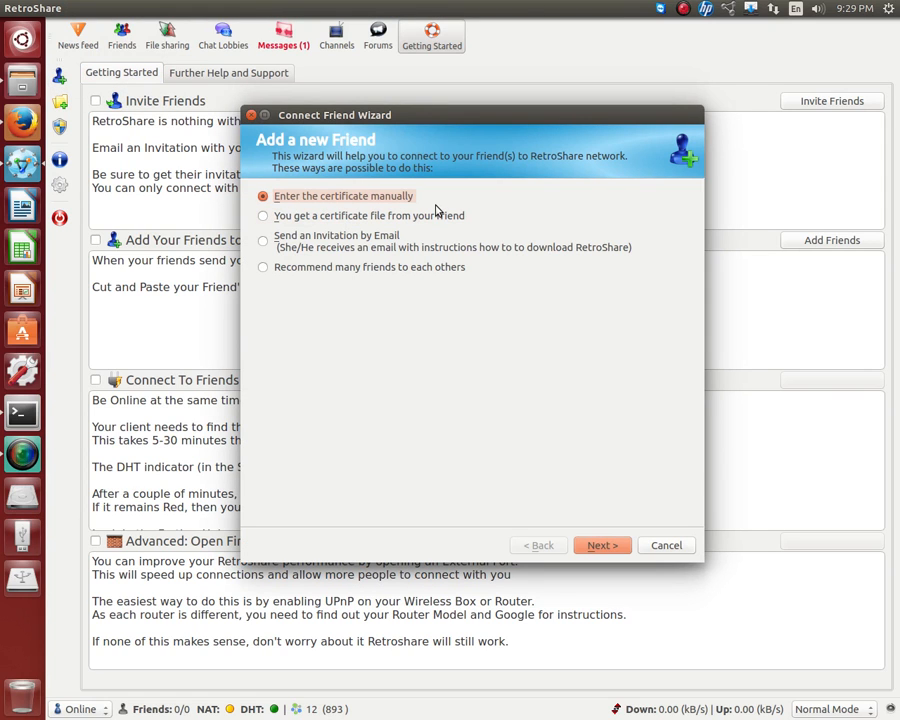
left_click(343, 195)
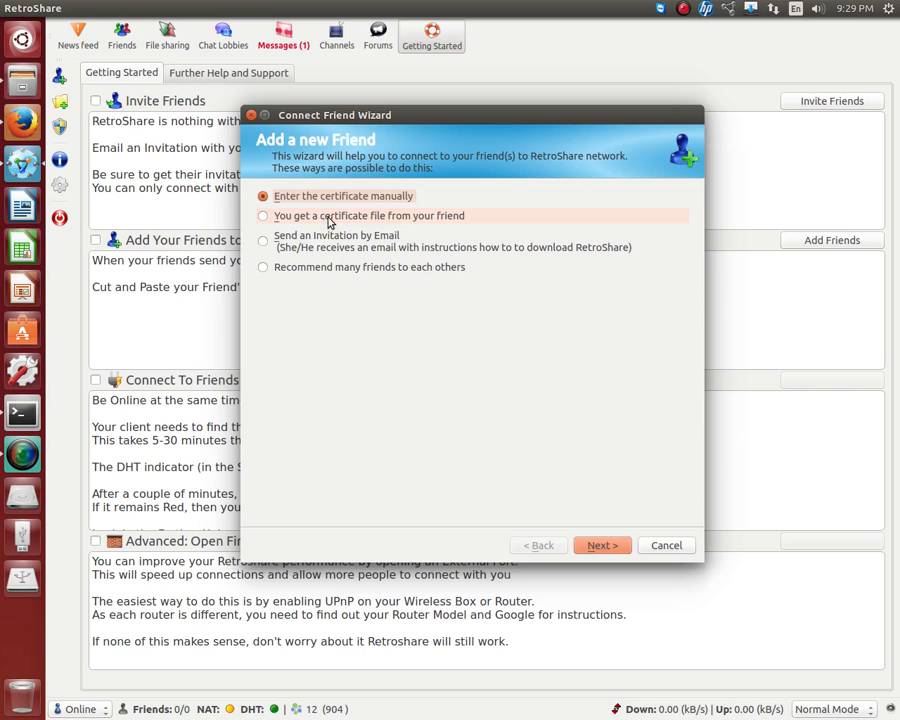
left_click(263, 215)
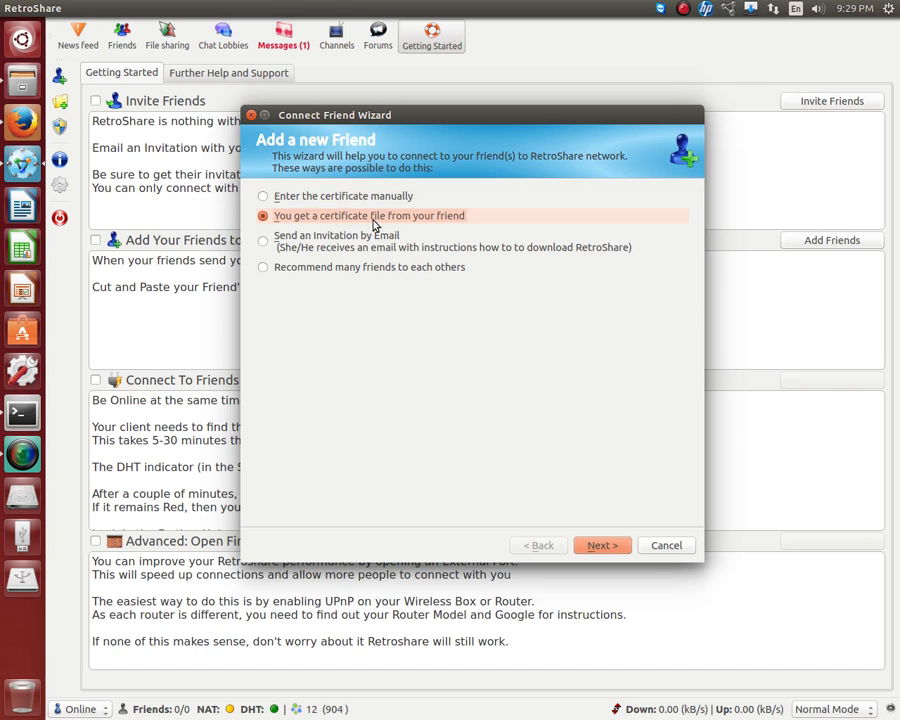
left_click(263, 195)
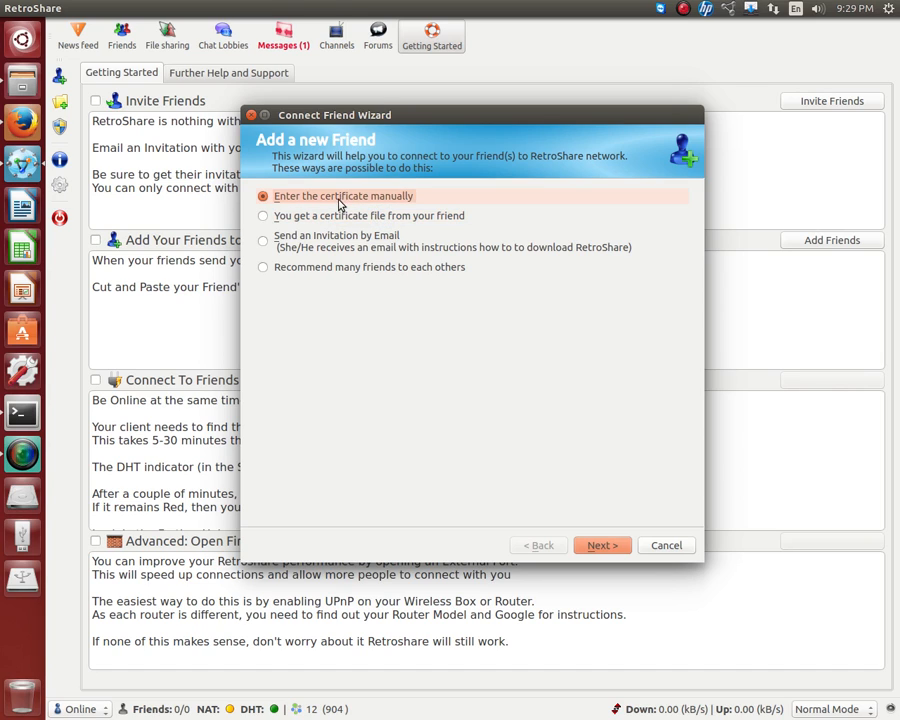
left_click(263, 215)
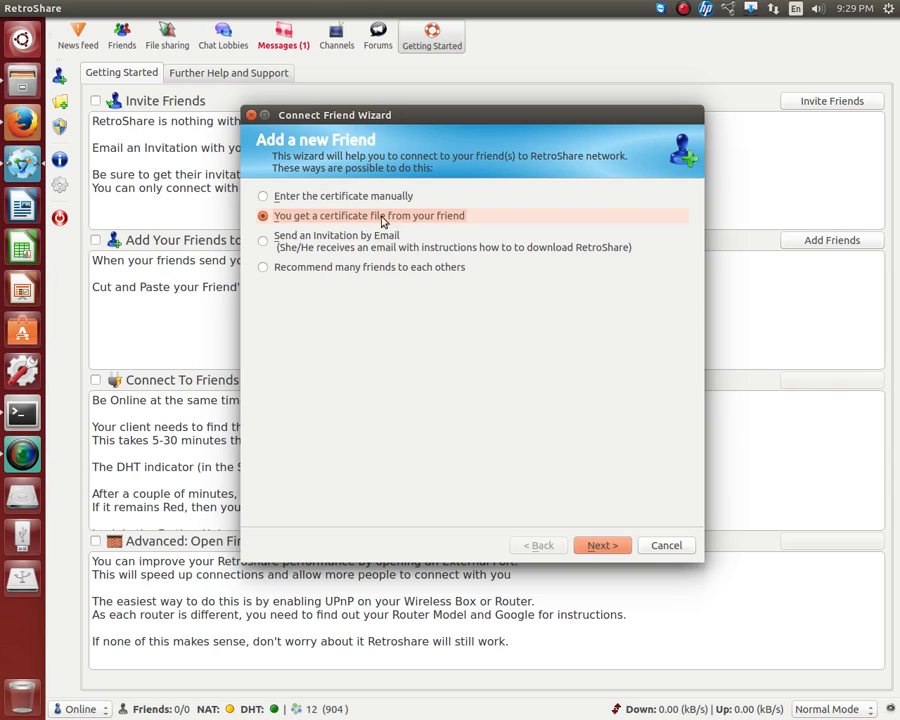
mouse_move(348, 261)
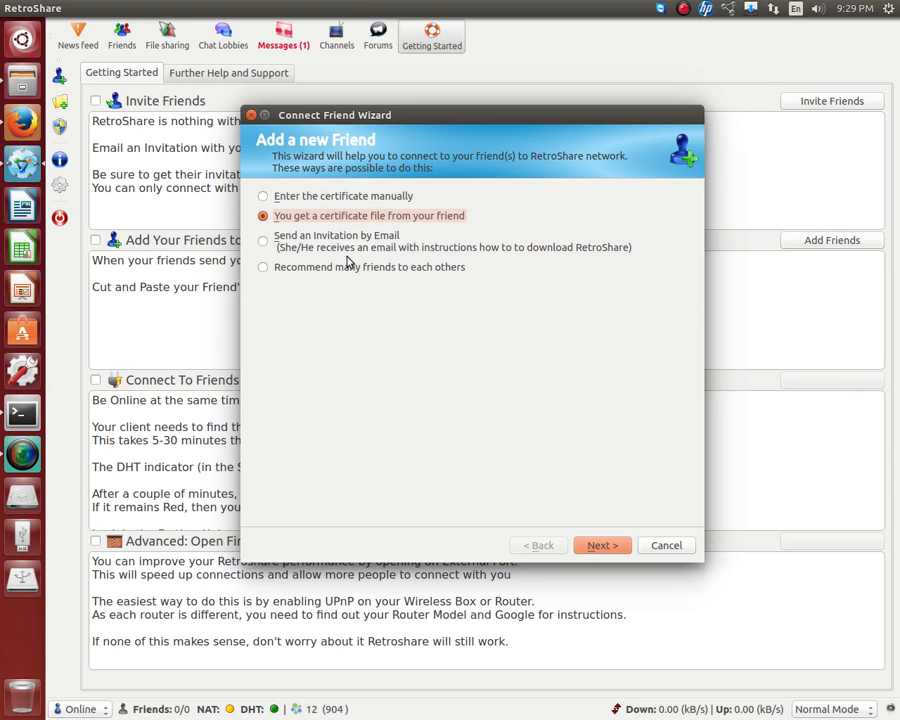
mouse_move(414, 305)
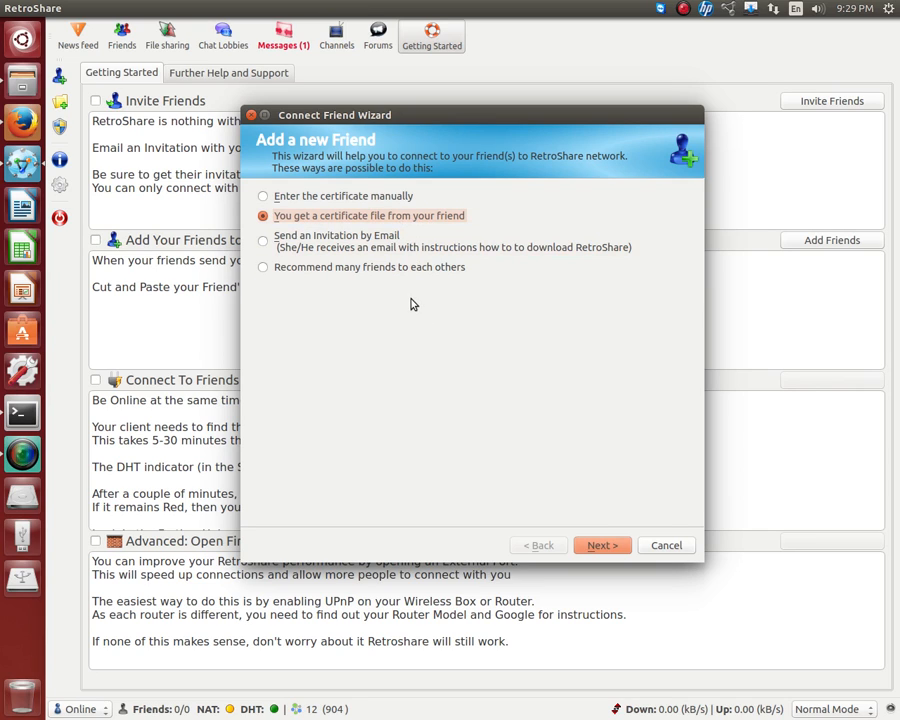
mouse_move(313, 247)
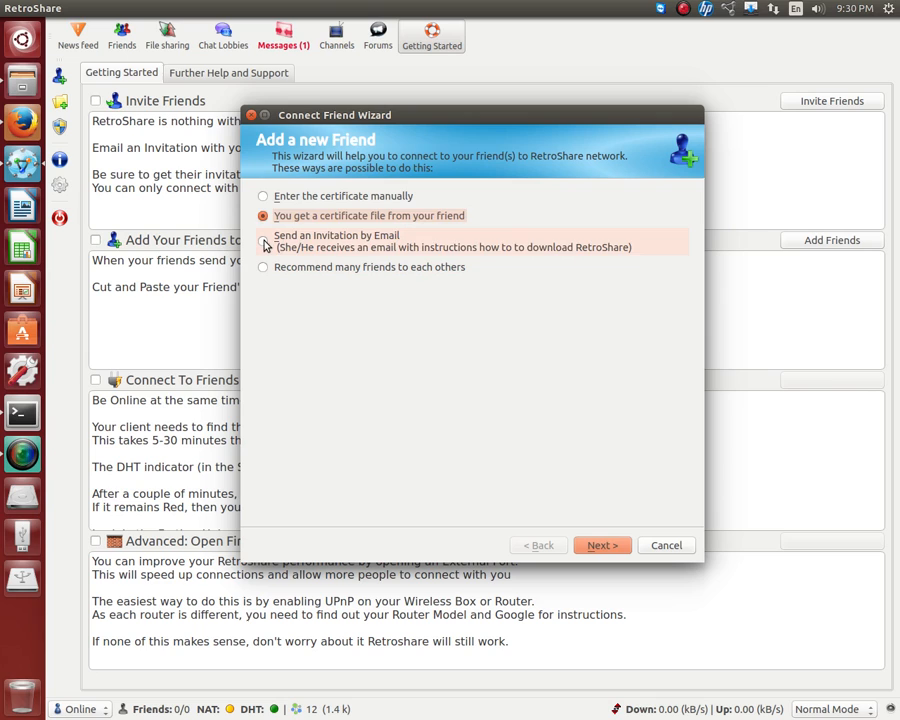
left_click(263, 240)
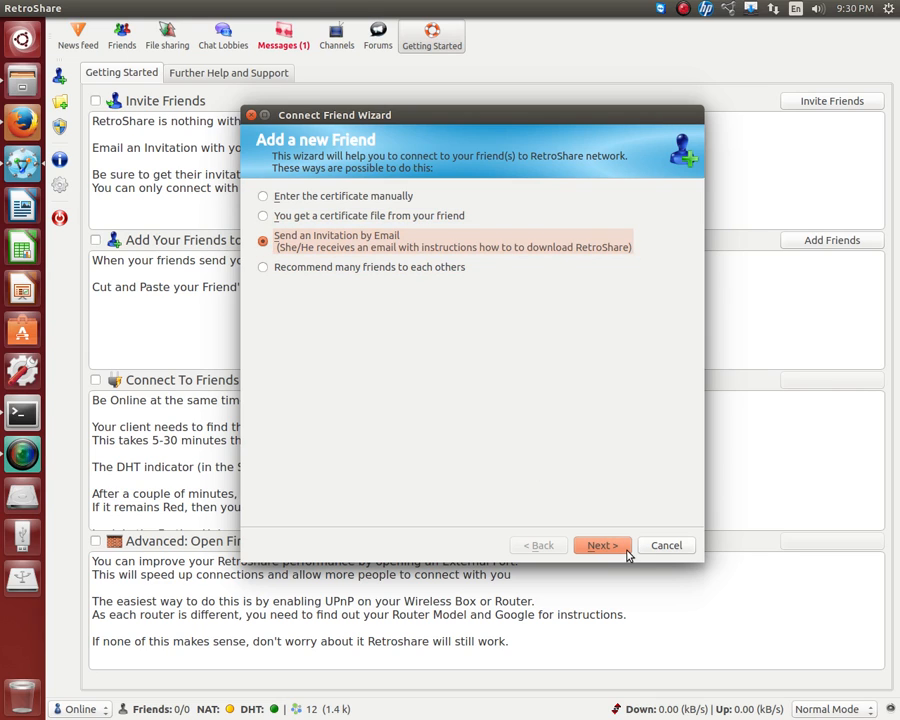
left_click(601, 545)
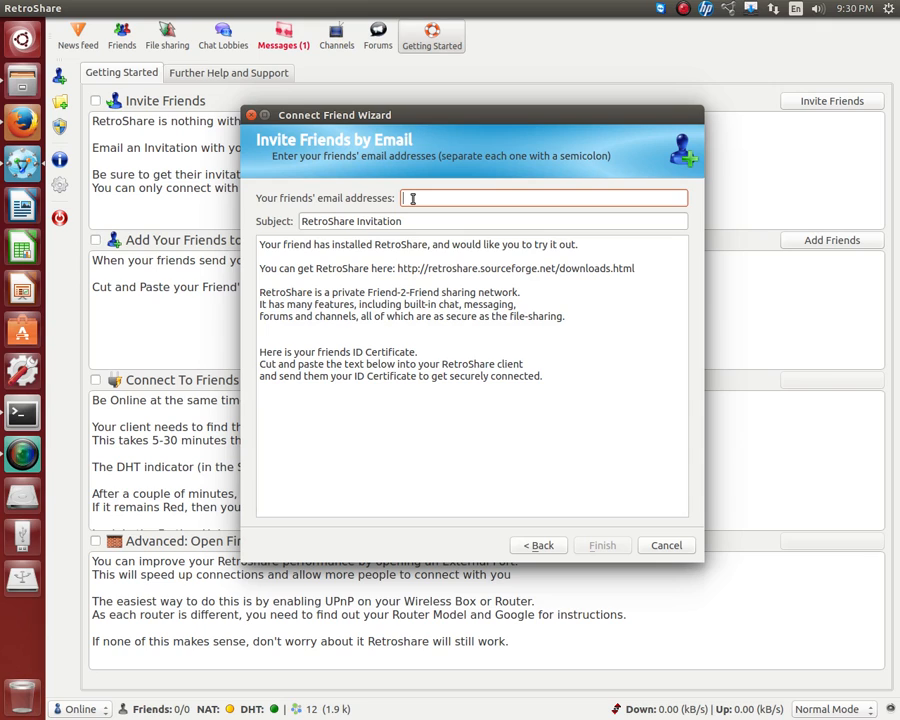
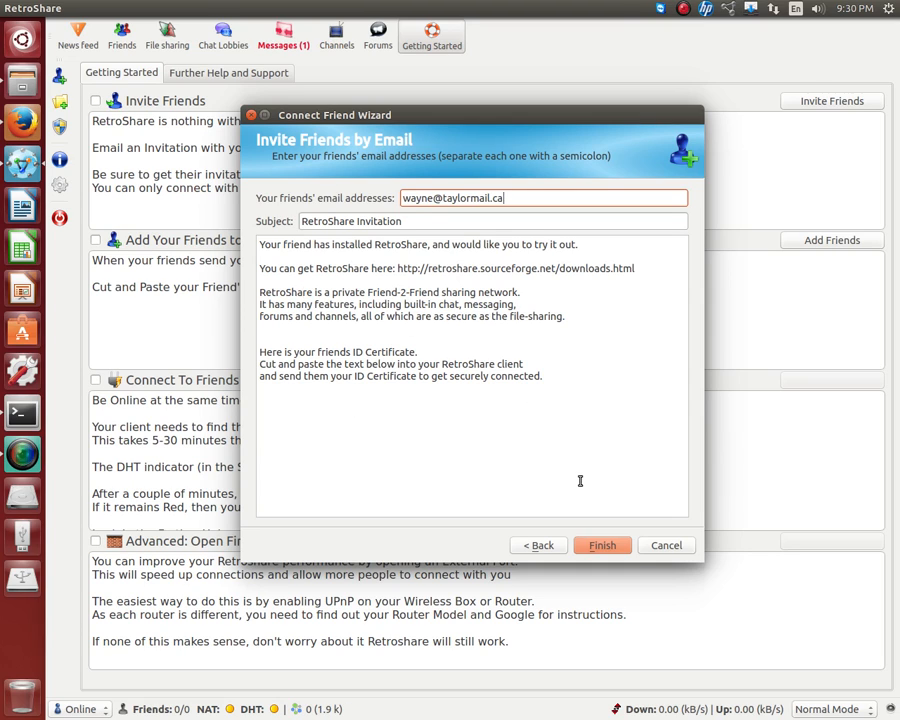
mouse_move(603, 545)
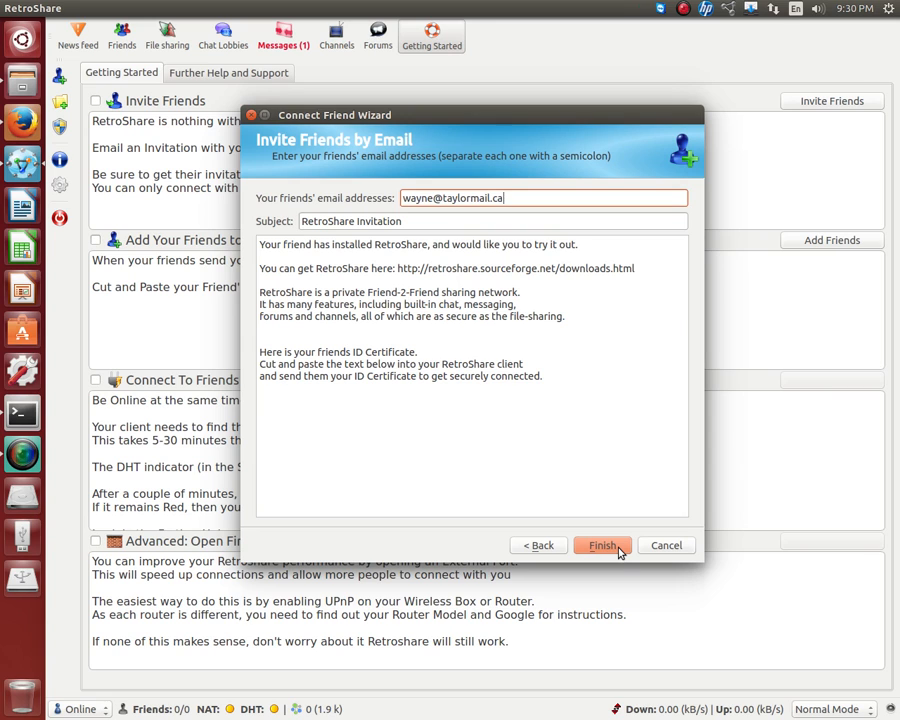
left_click(601, 545)
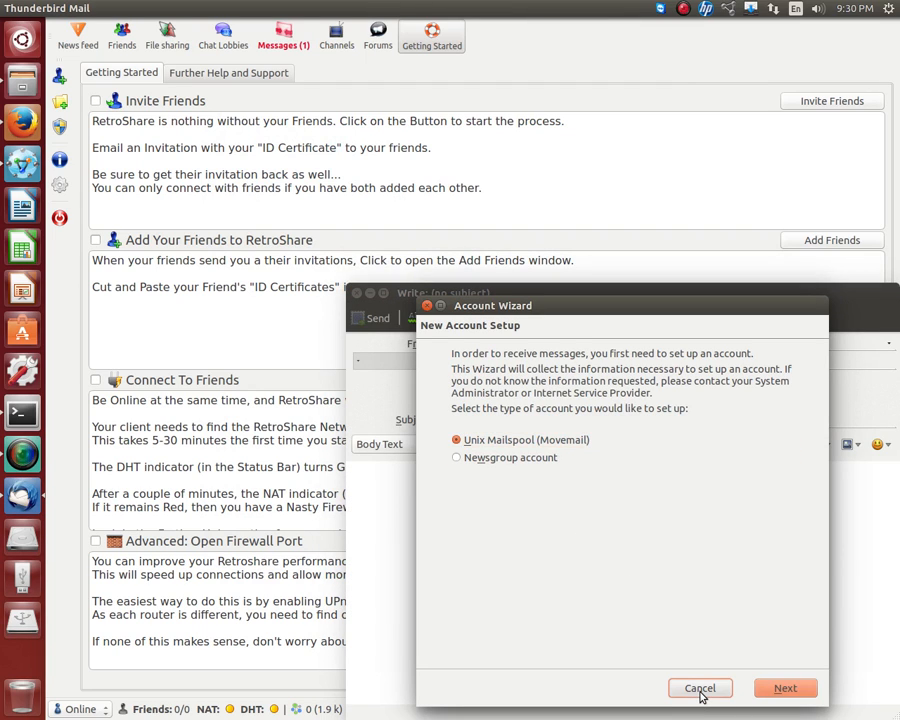
- Cancel Thunderbird's Account Wizard and confirm exiting without creating an account
left_click(700, 688)
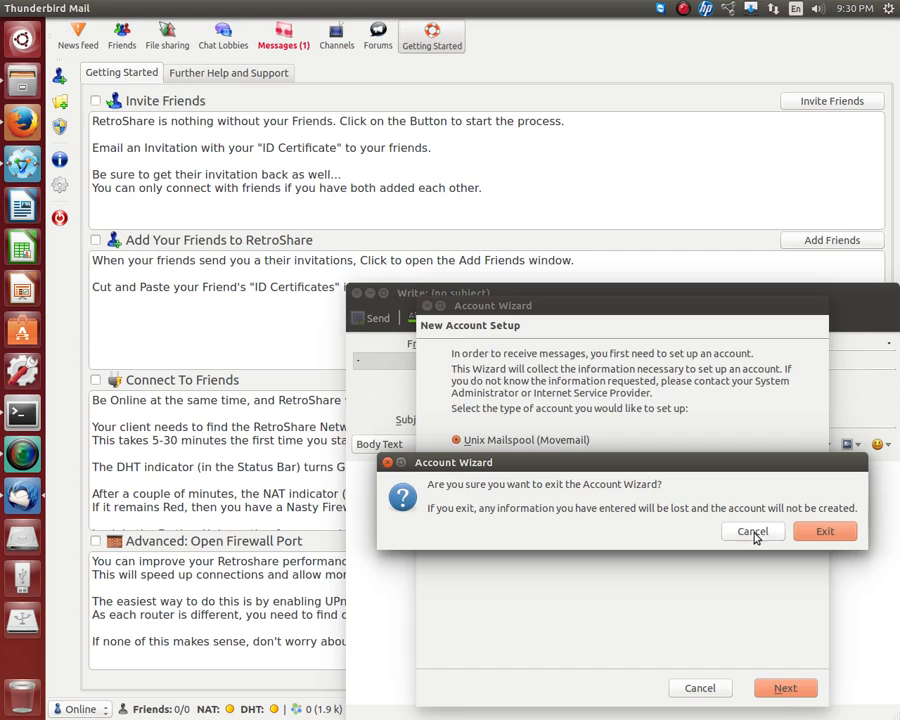
left_click(824, 531)
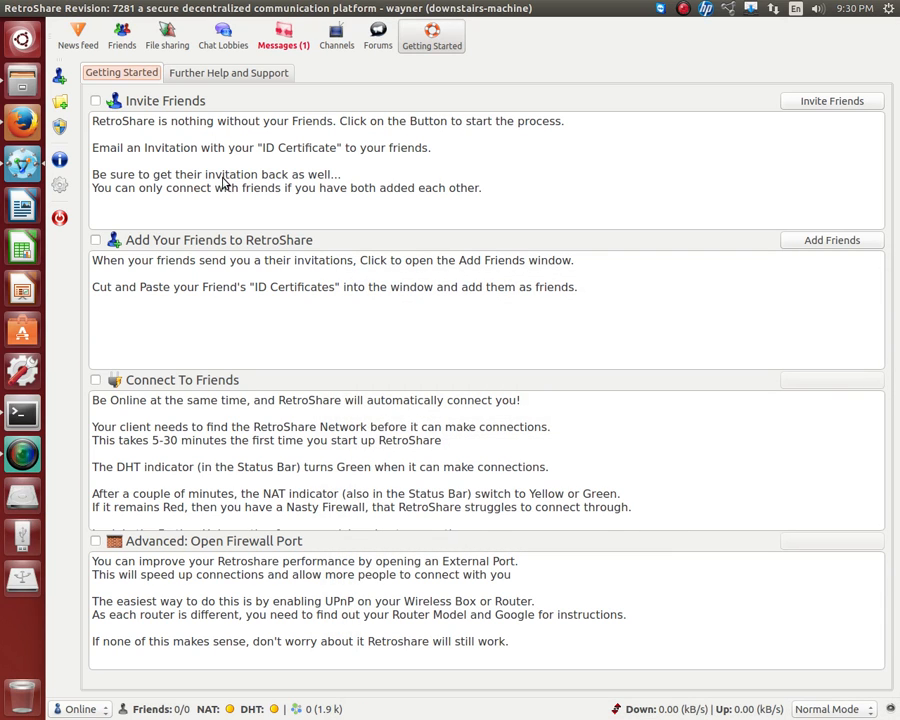
mouse_move(828, 249)
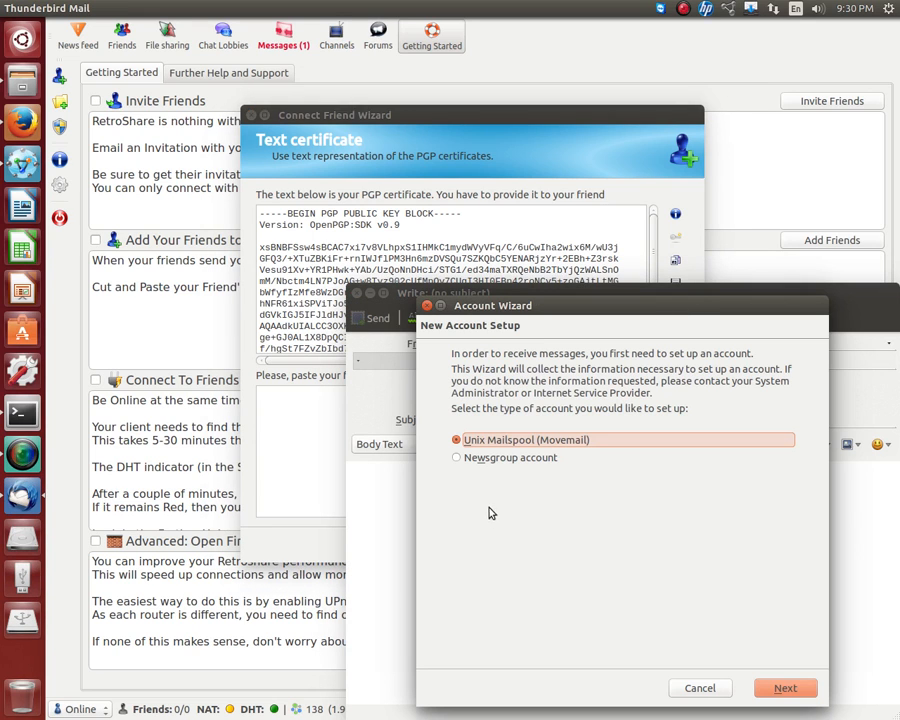
left_click(699, 688)
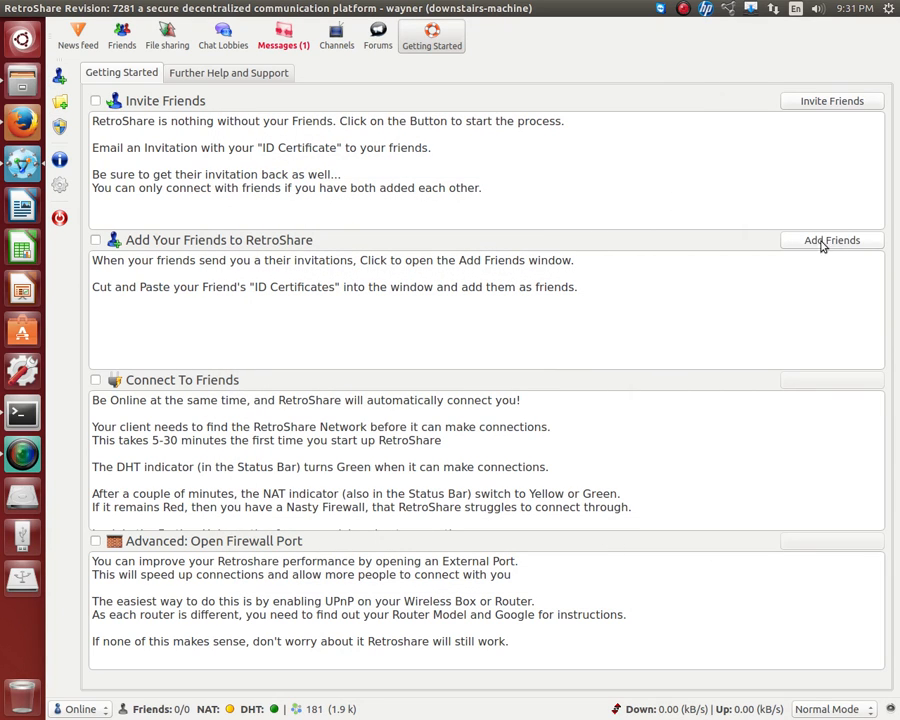
mouse_move(850, 222)
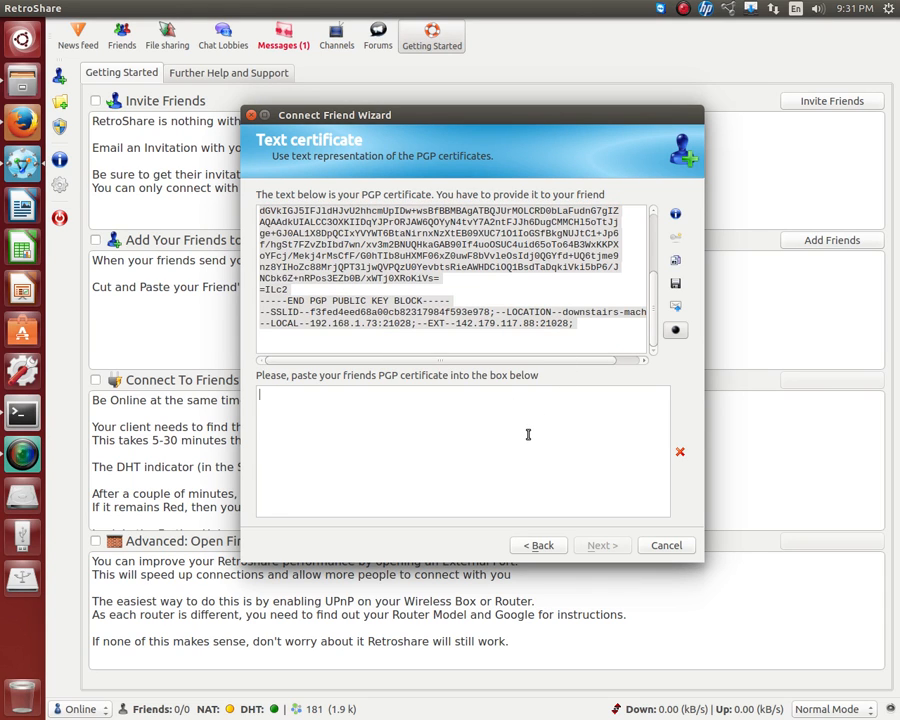
mouse_move(509, 474)
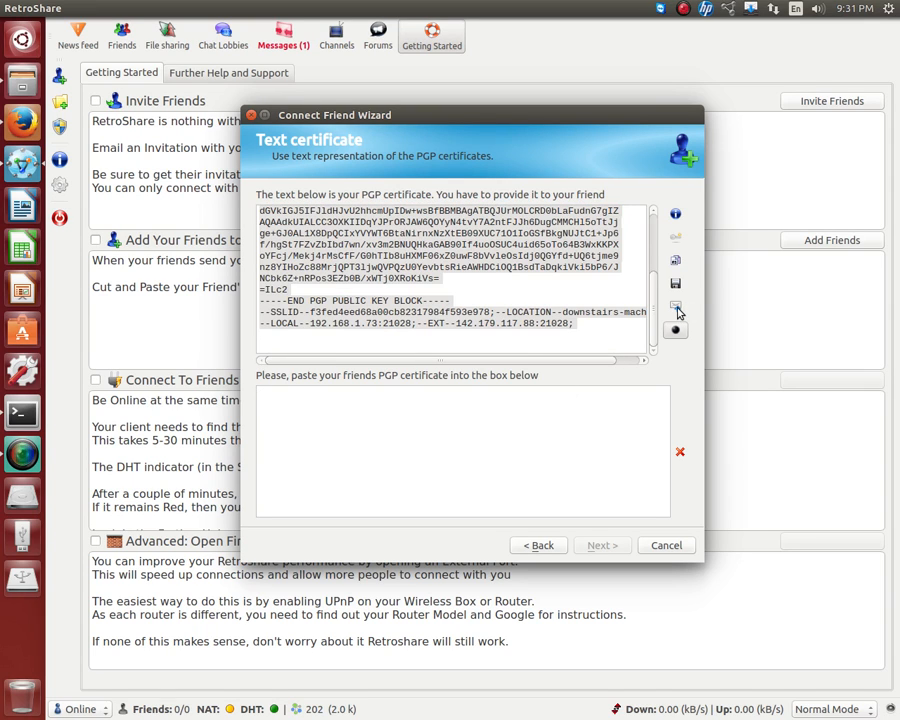
mouse_move(675, 306)
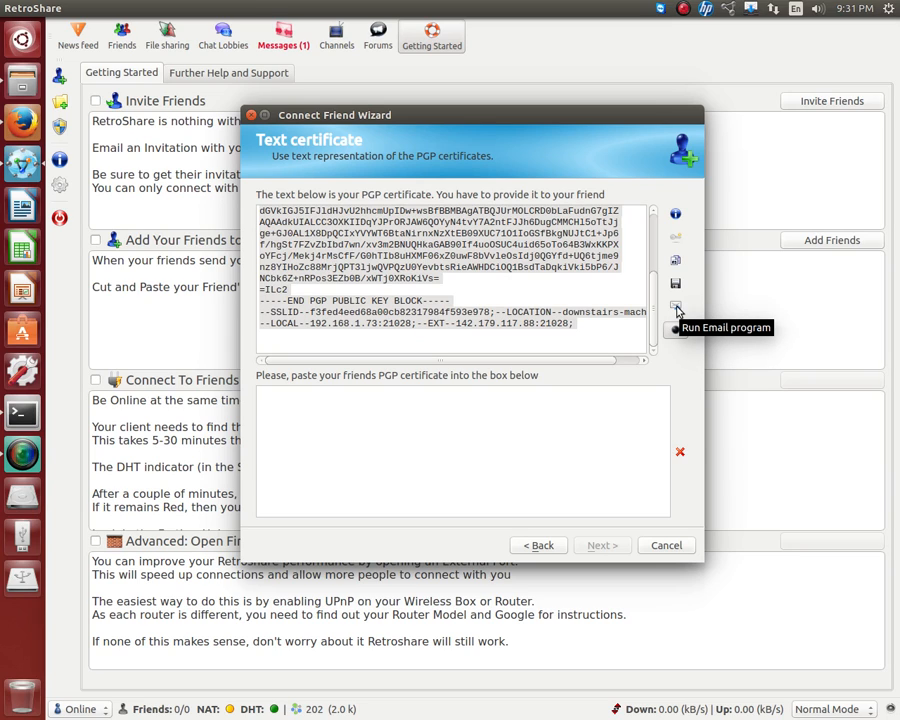
mouse_move(310, 245)
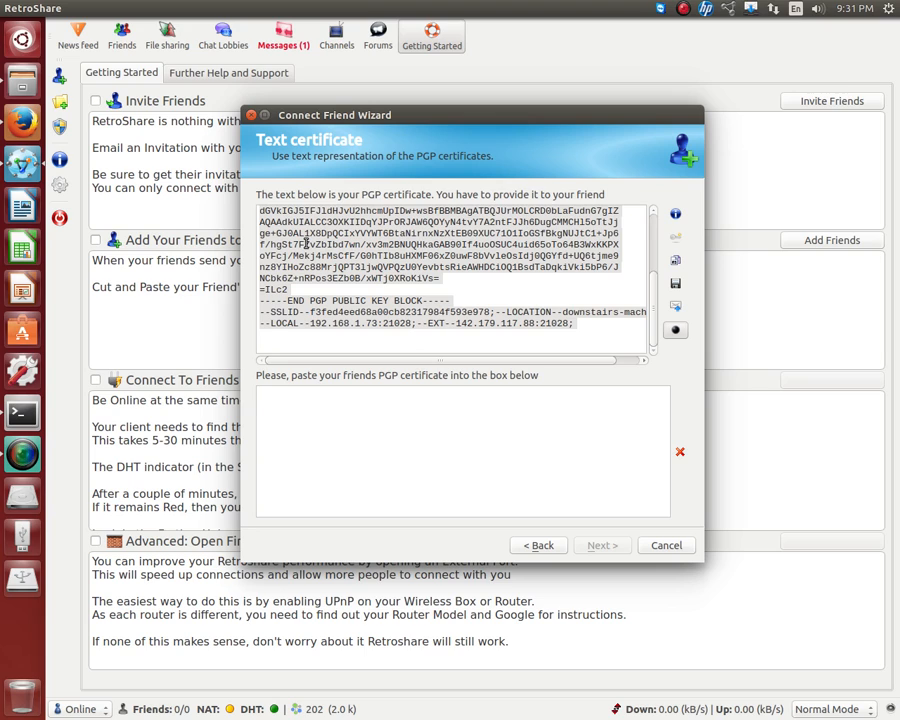
mouse_move(675, 309)
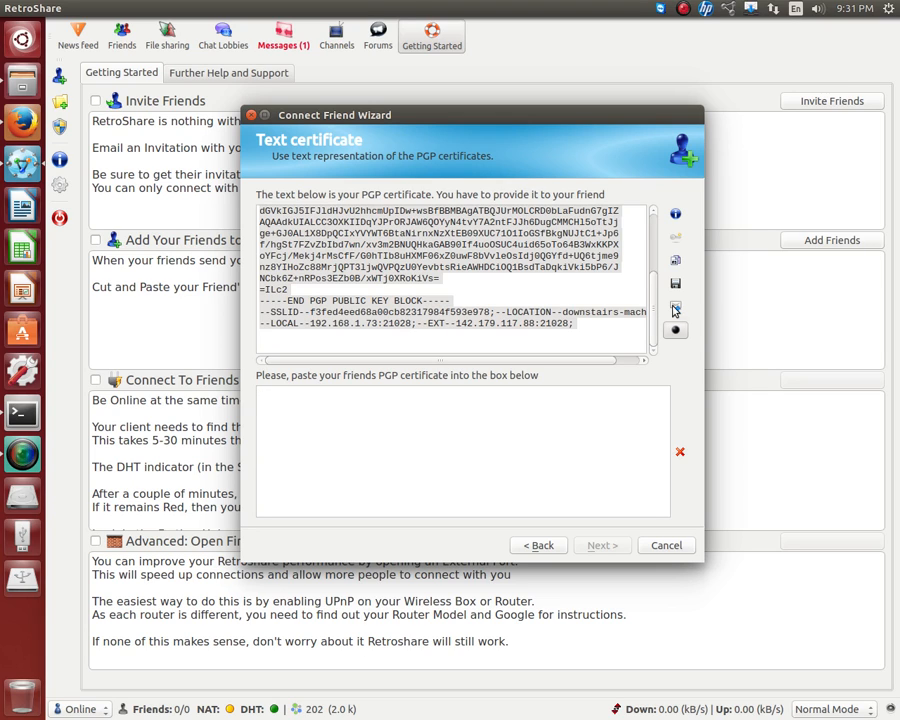
mouse_move(675, 308)
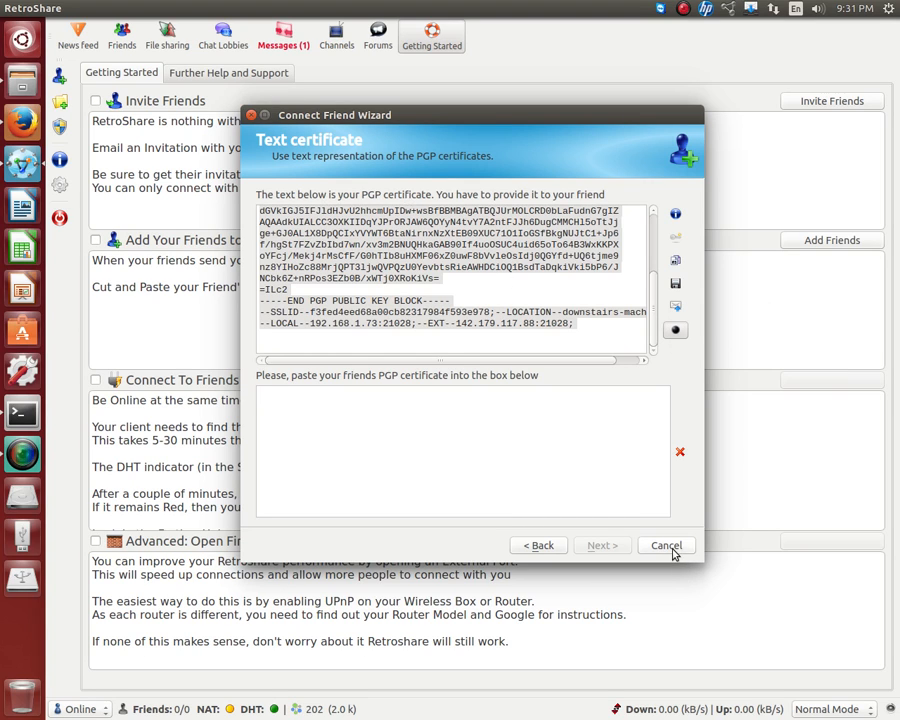
left_click(665, 545)
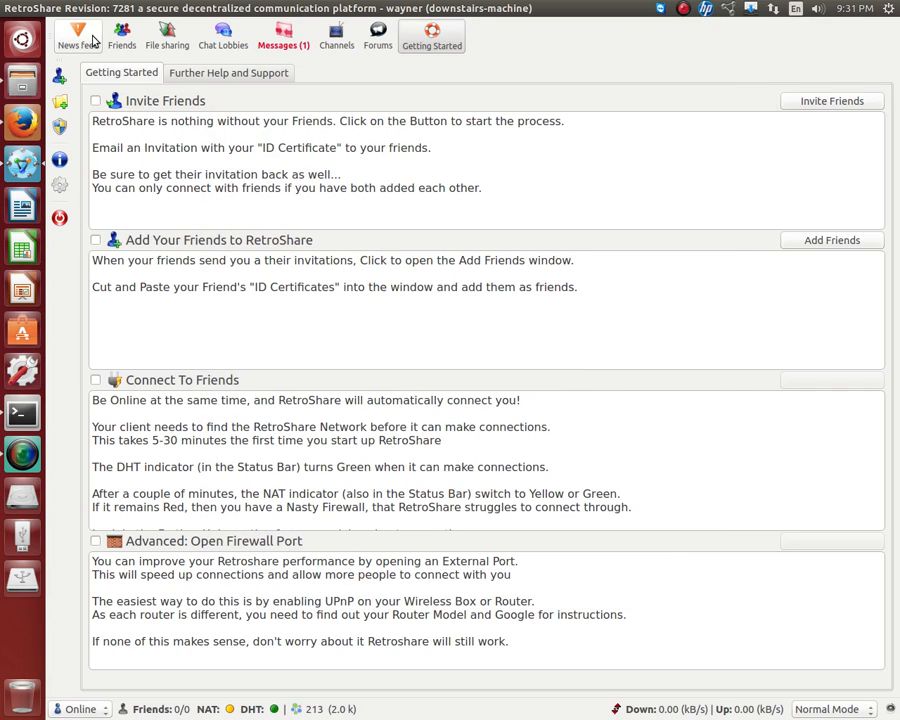
- Open News Feed, show the speed modes list keeping Normal Mode, then open the tray menu
left_click(77, 35)
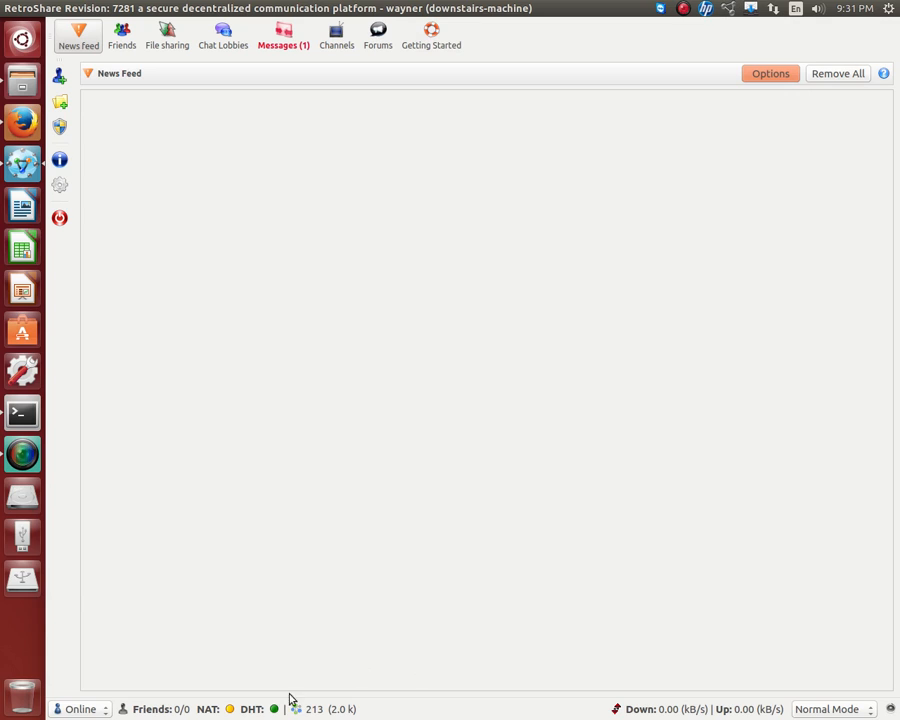
mouse_move(350, 710)
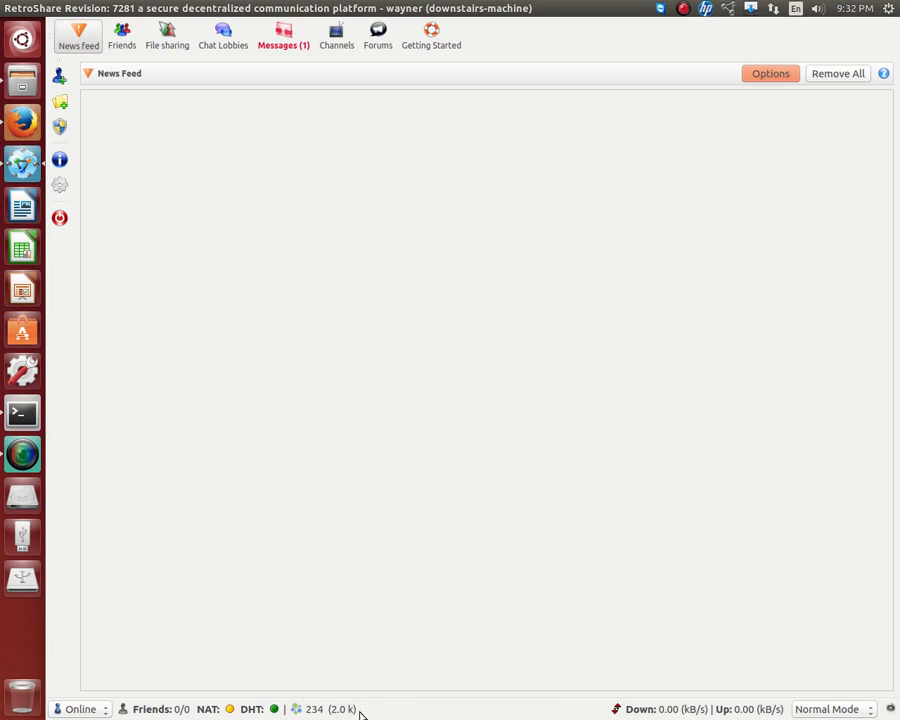
left_click(829, 709)
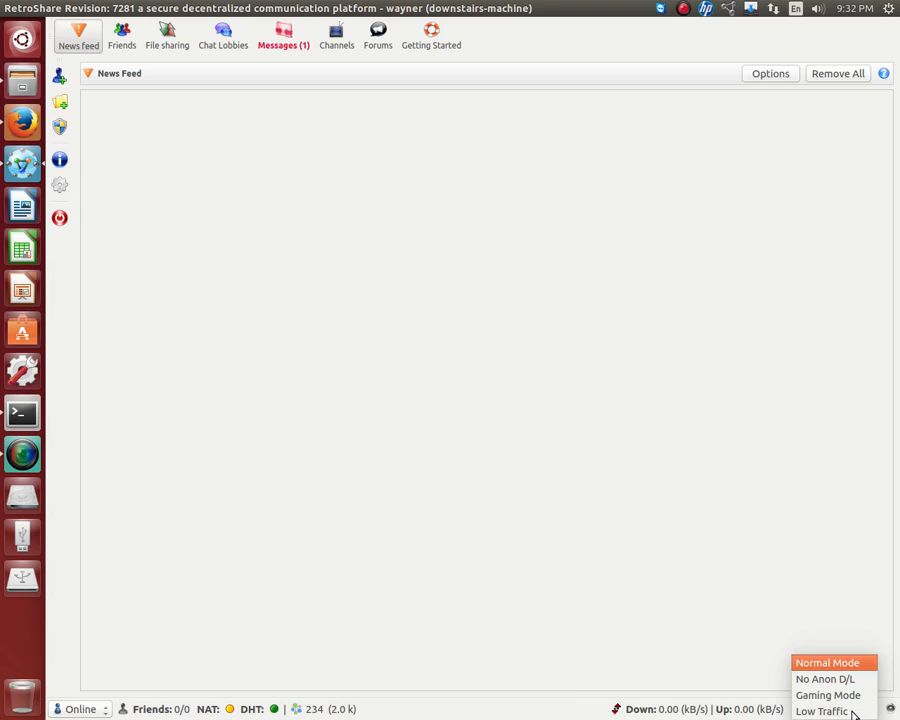
mouse_move(828, 695)
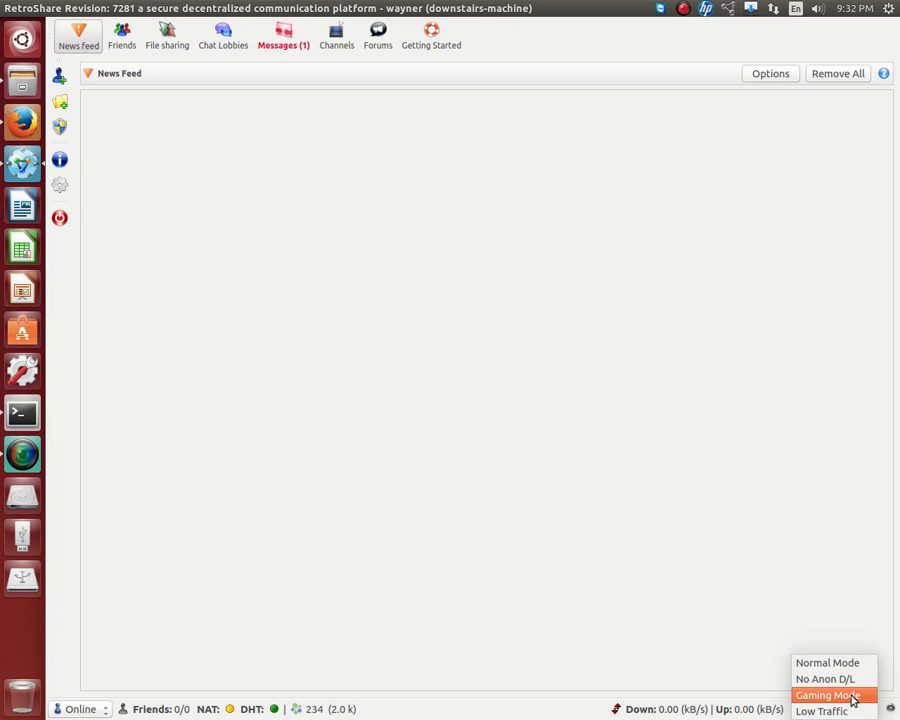
mouse_move(838, 703)
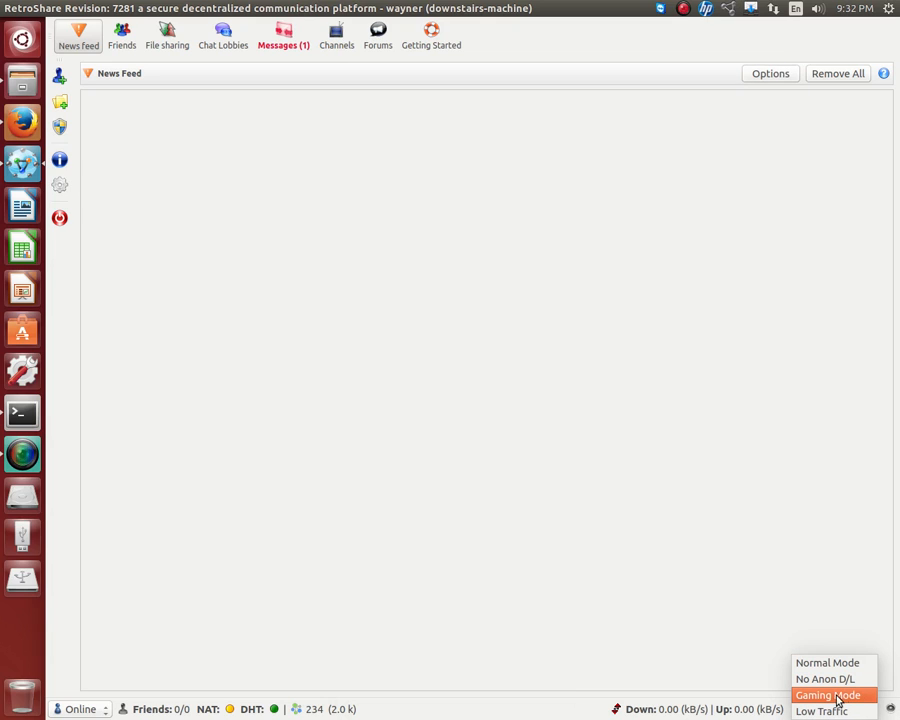
mouse_move(825, 679)
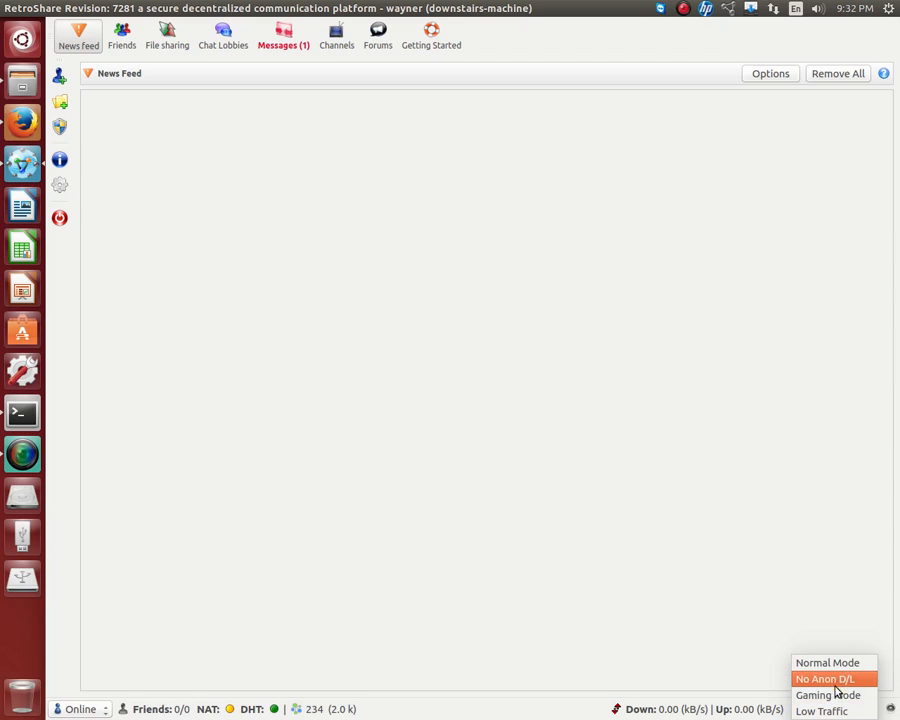
left_click(826, 662)
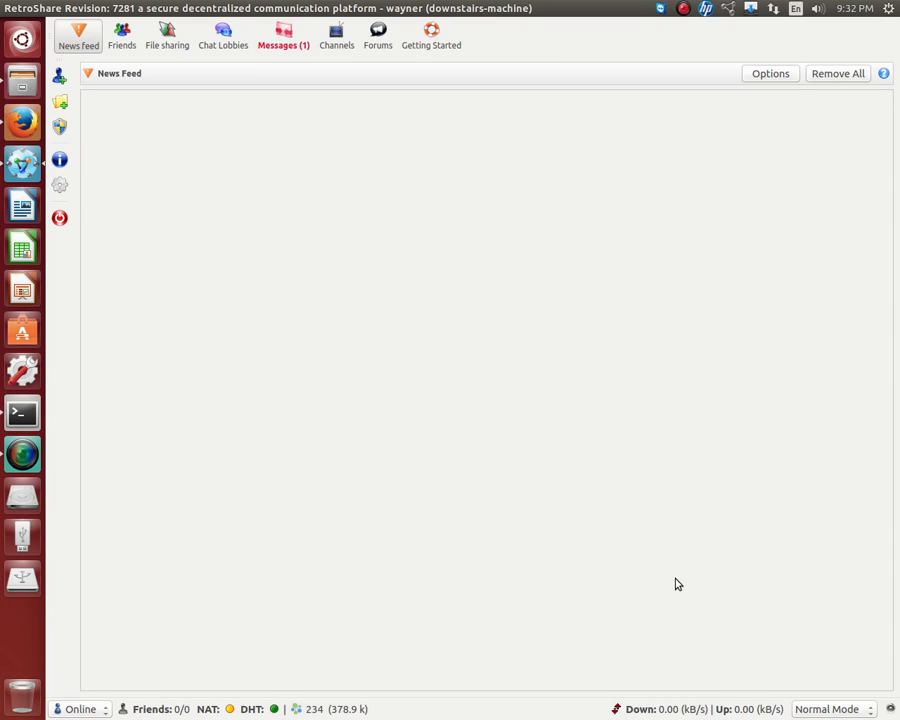
left_click(684, 9)
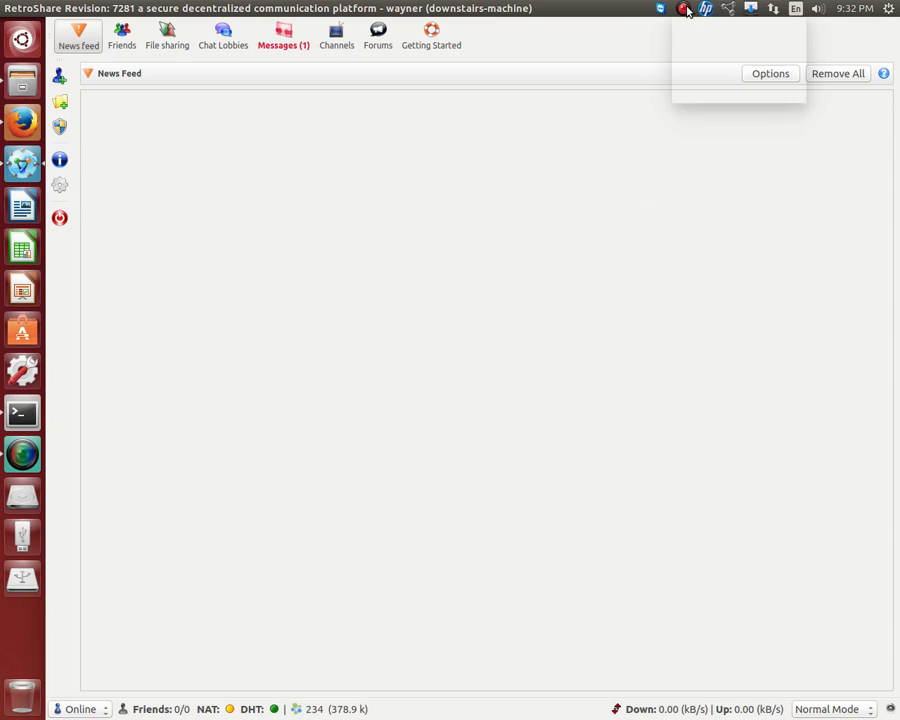